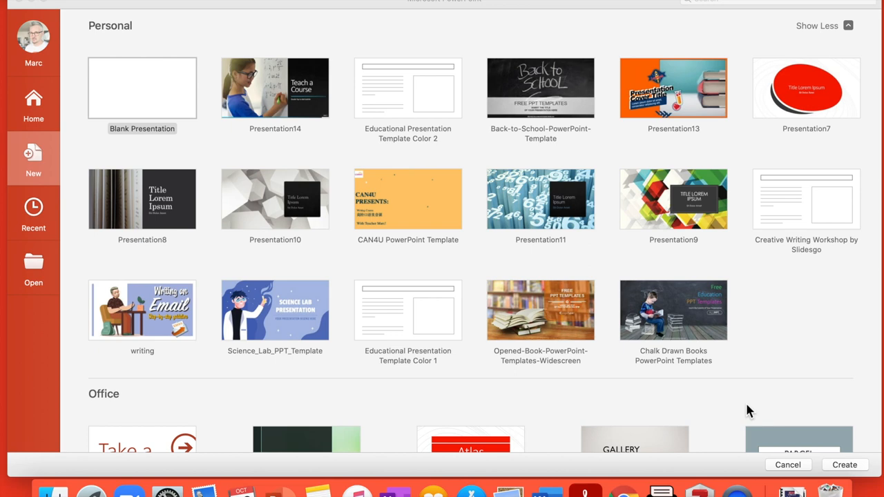
pyautogui.moveTo(146, 111)
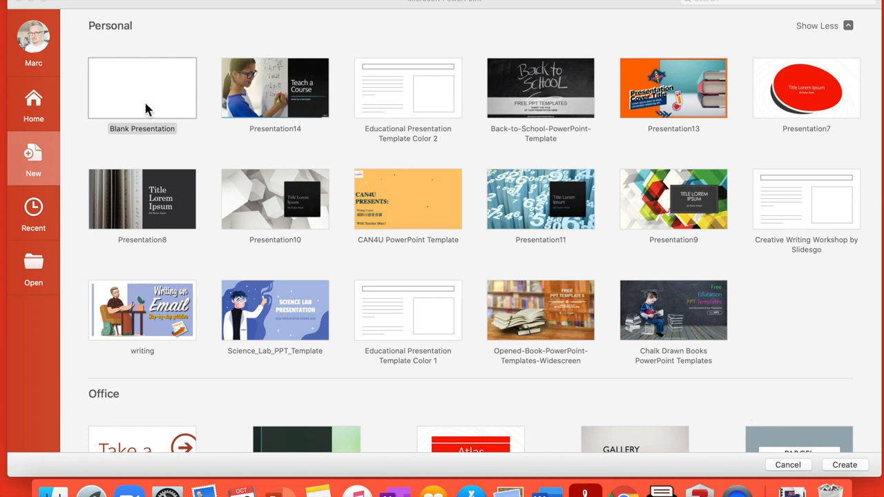
pyautogui.moveTo(123, 77)
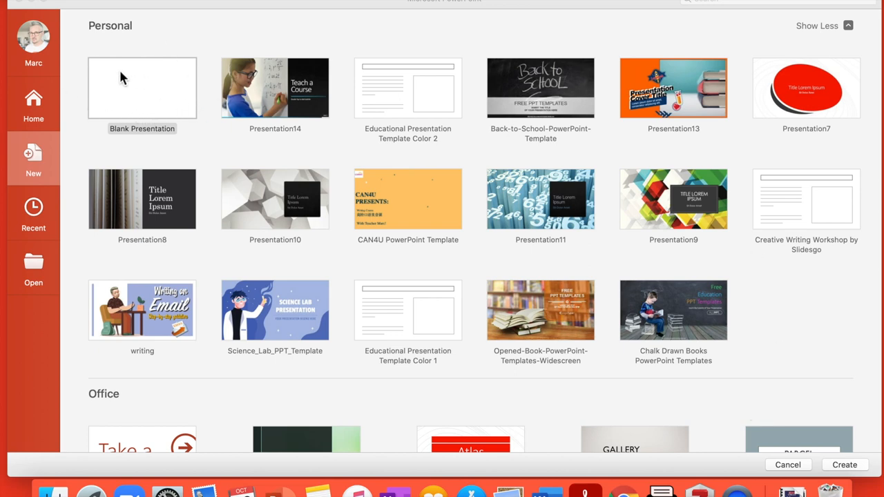
# Step: Choose the blank presentation design in the new-presentation gallery
pyautogui.click(141, 88)
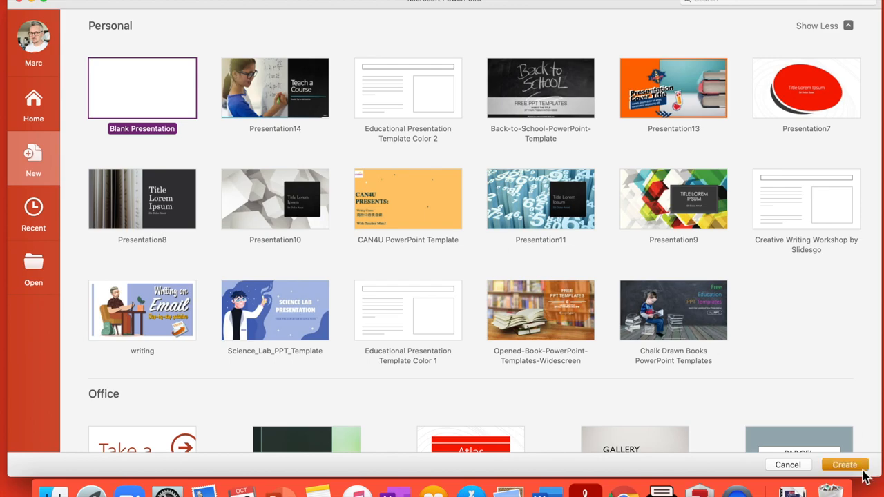
# Step: Create the deck with title 'Japanese Culture' and byline 'By Mr. P.' placed at the lower right
pyautogui.click(845, 464)
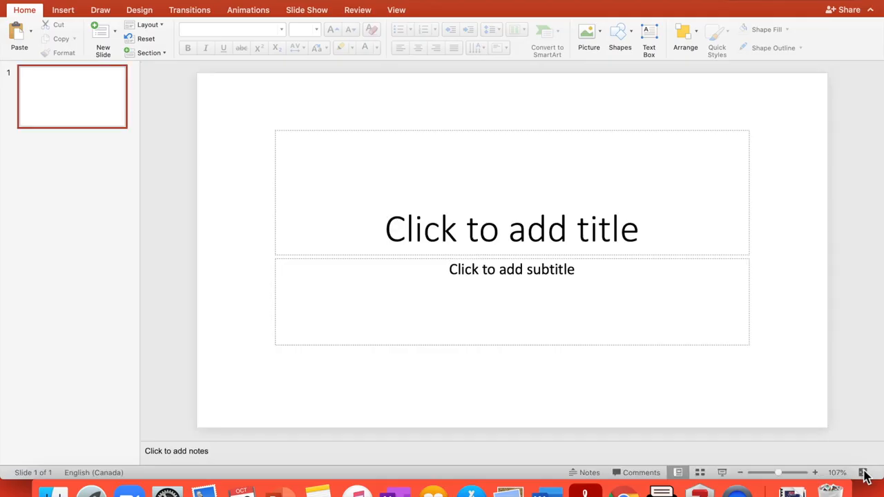
pyautogui.moveTo(390, 232)
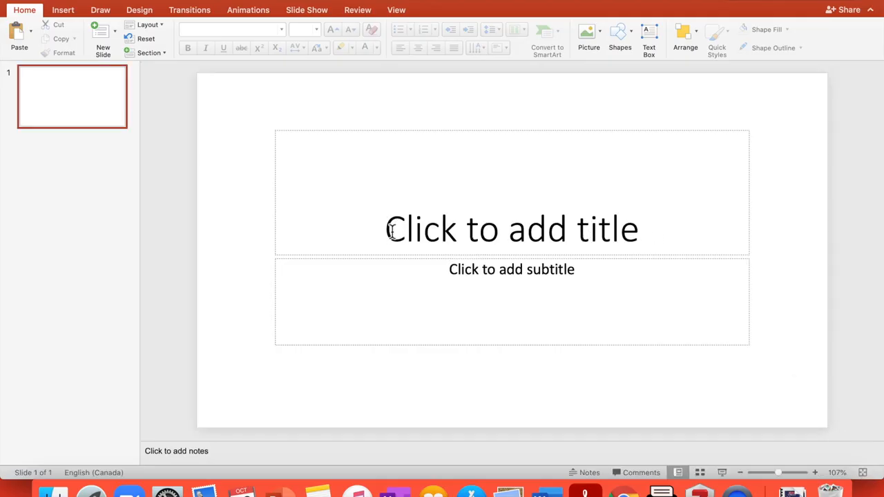
pyautogui.click(511, 229)
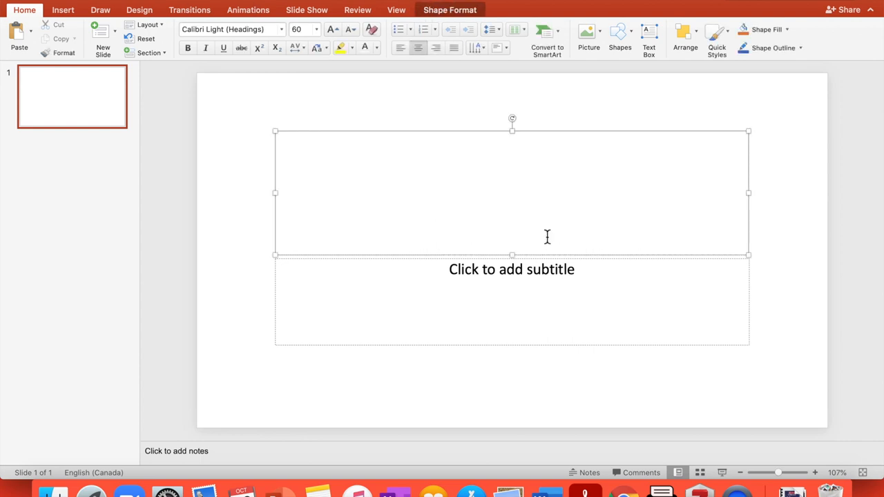
pyautogui.write('Japanese')
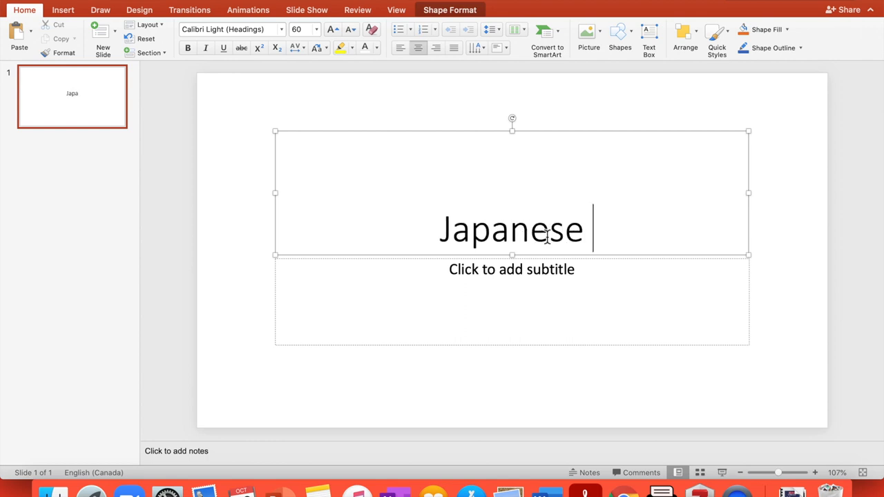
pyautogui.write('Culture')
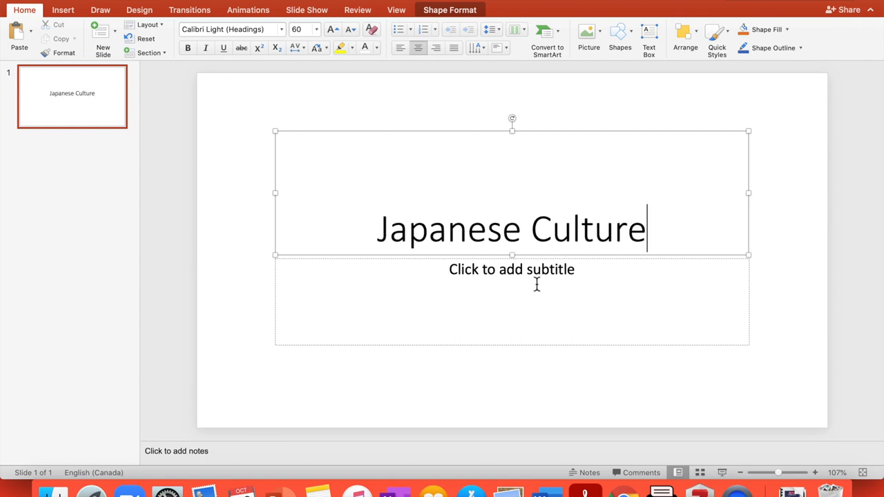
pyautogui.write('by')
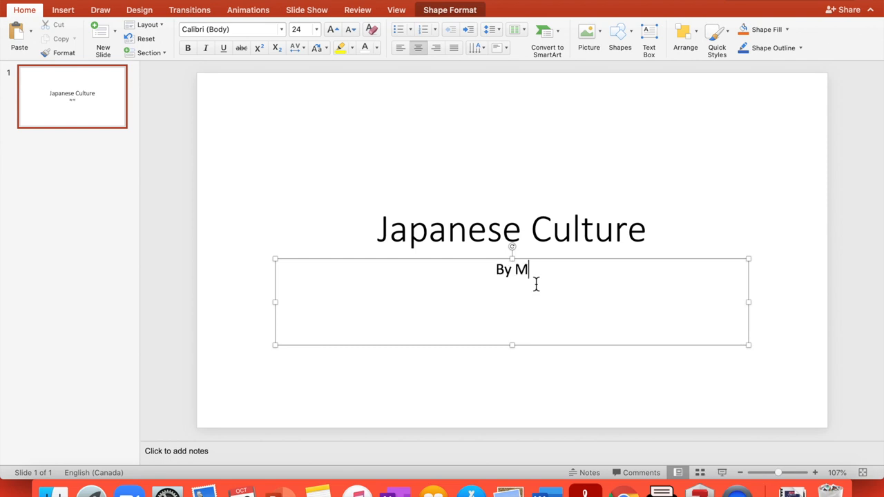
pyautogui.write('r. P.')
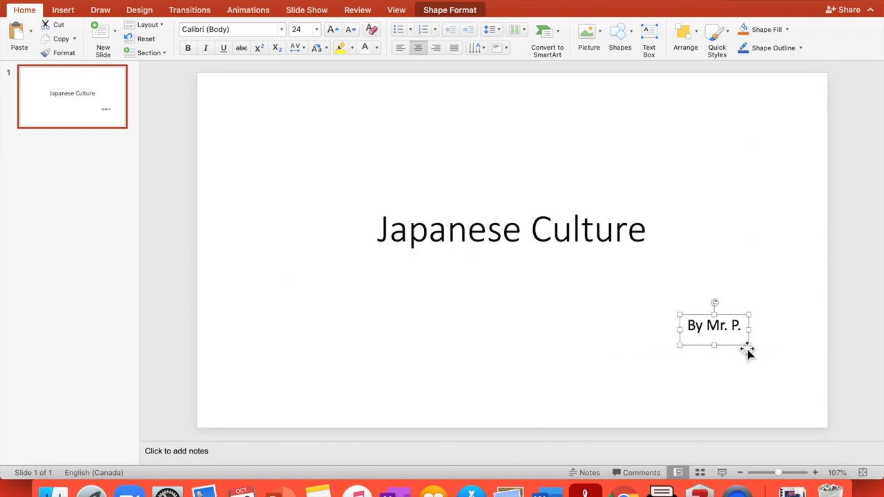
pyautogui.moveTo(715, 326); pyautogui.dragTo(748, 373)
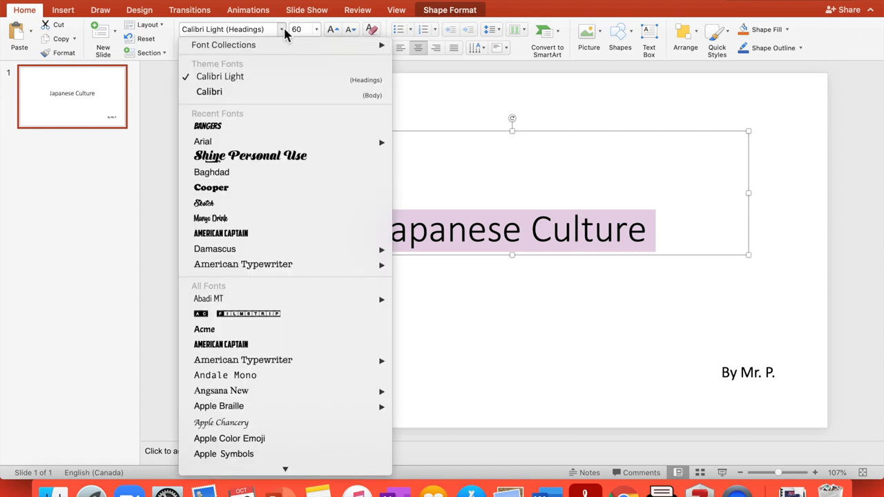
pyautogui.moveTo(283, 128)
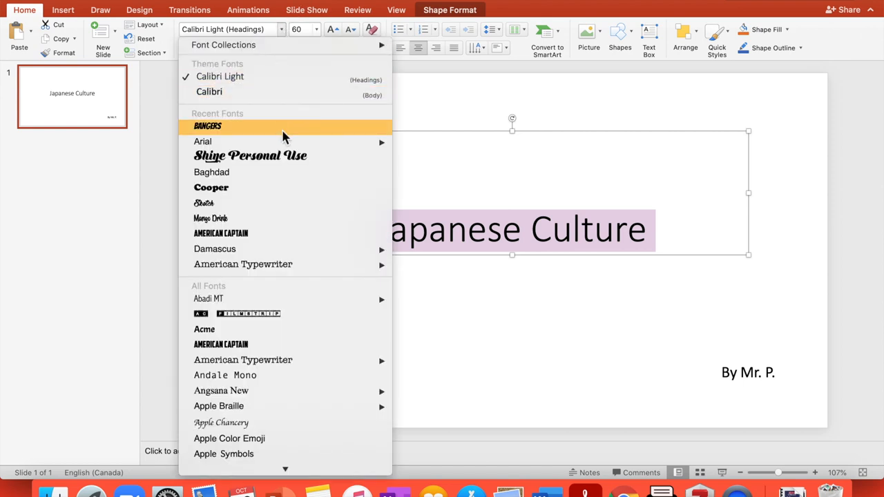
# Step: Set the title in Bangers at size 96 and move it toward the slide top
pyautogui.click(207, 126)
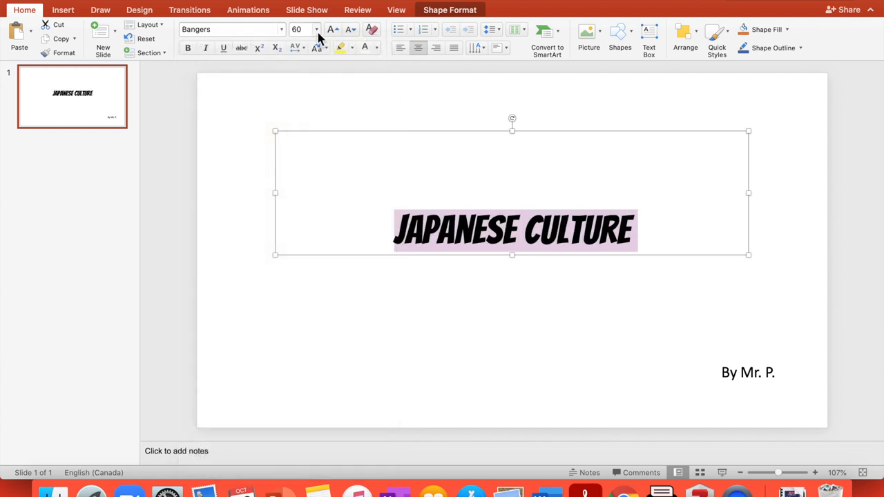
pyautogui.moveTo(306, 312)
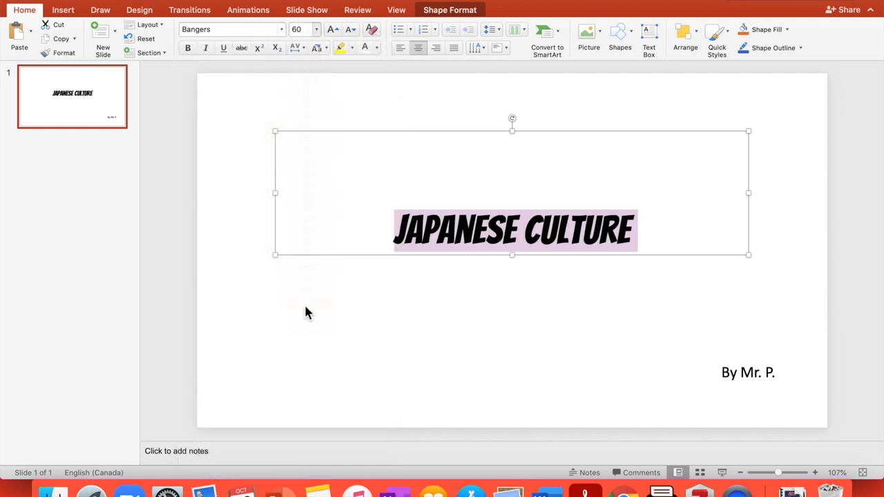
pyautogui.click(312, 29)
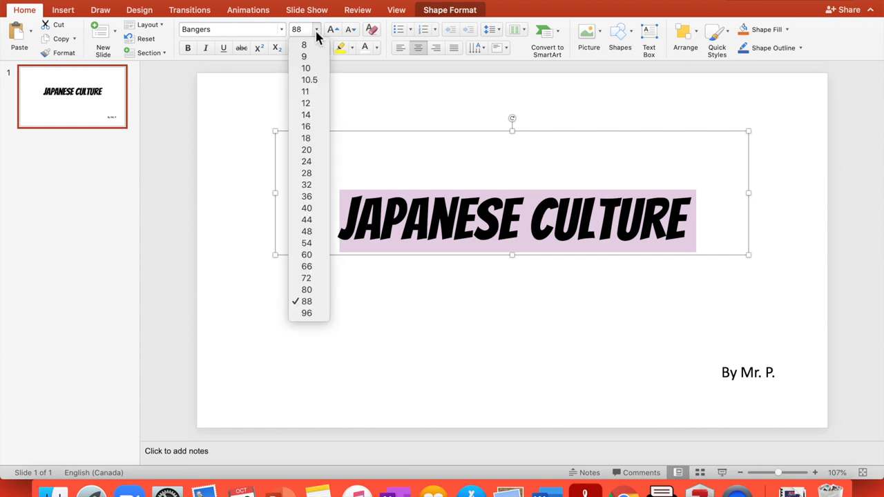
pyautogui.click(306, 312)
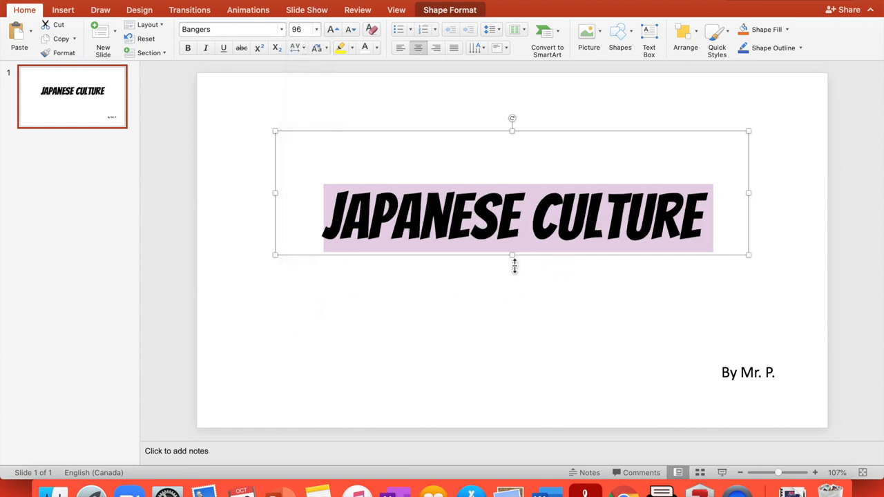
pyautogui.moveTo(511, 254); pyautogui.dragTo(517, 209)
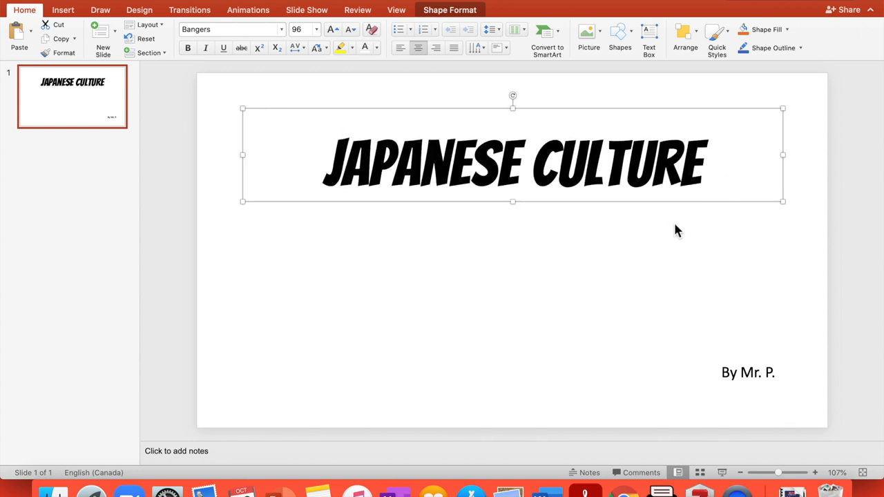
pyautogui.moveTo(514, 205)
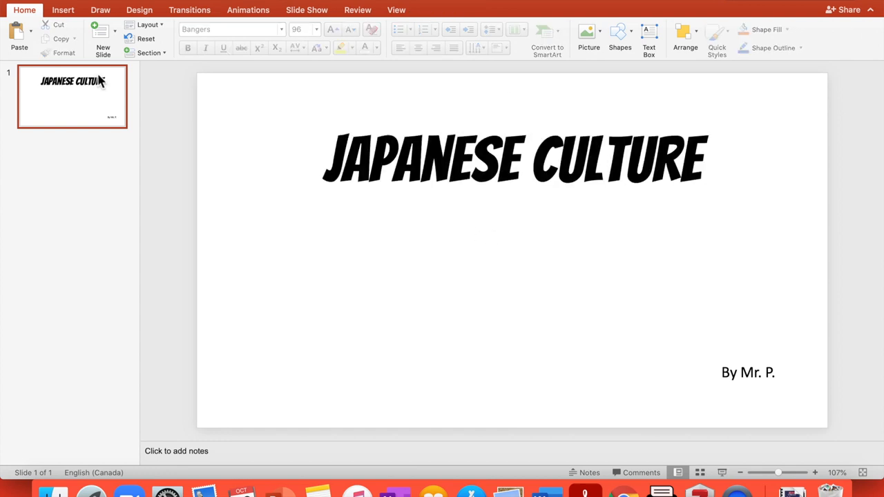
# Step: Search online pictures for 'japanese culture' images
pyautogui.click(63, 10)
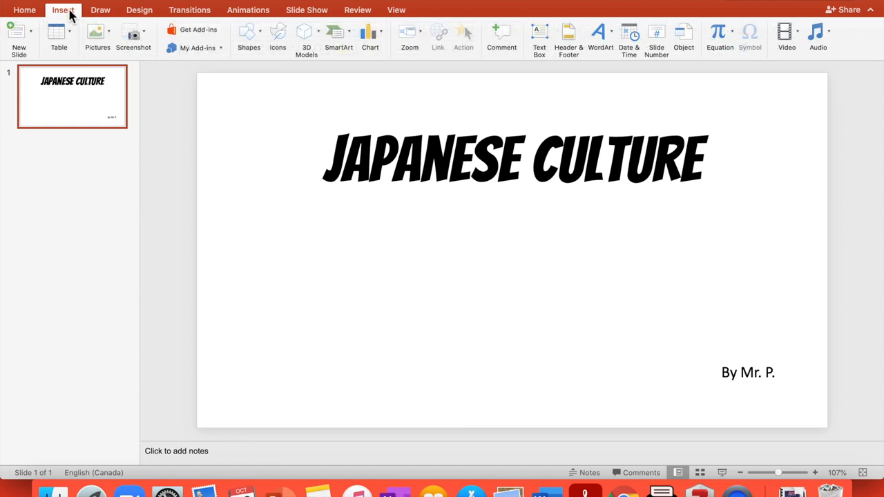
pyautogui.moveTo(141, 27)
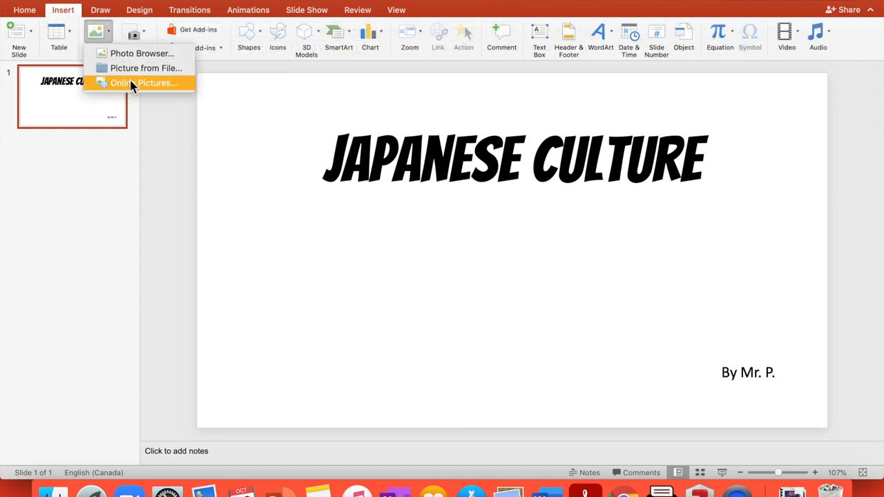
pyautogui.click(144, 83)
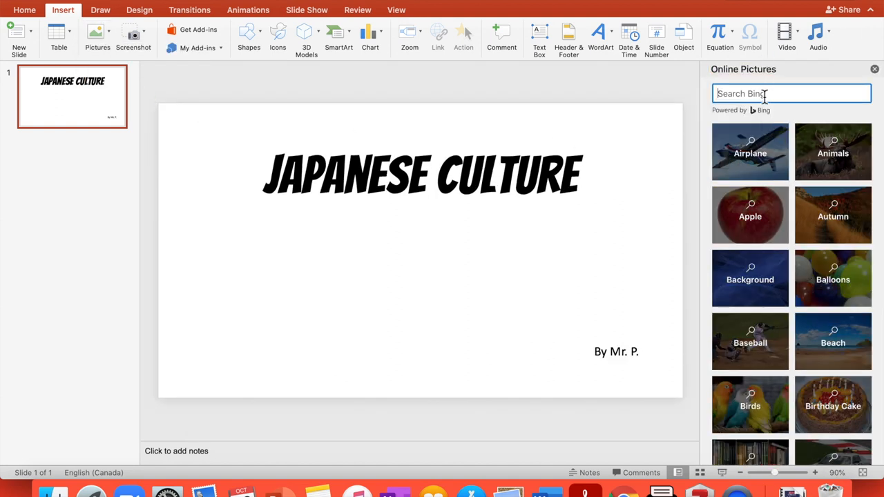
pyautogui.write('japanese')
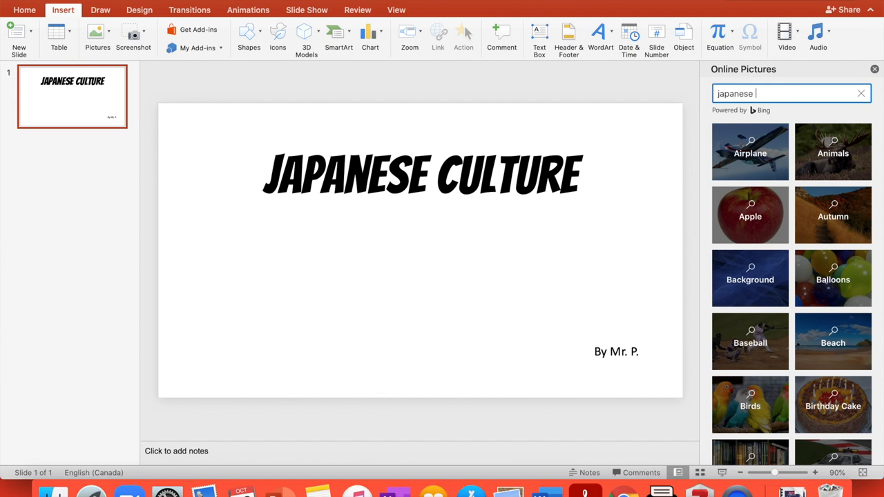
pyautogui.press('Return')
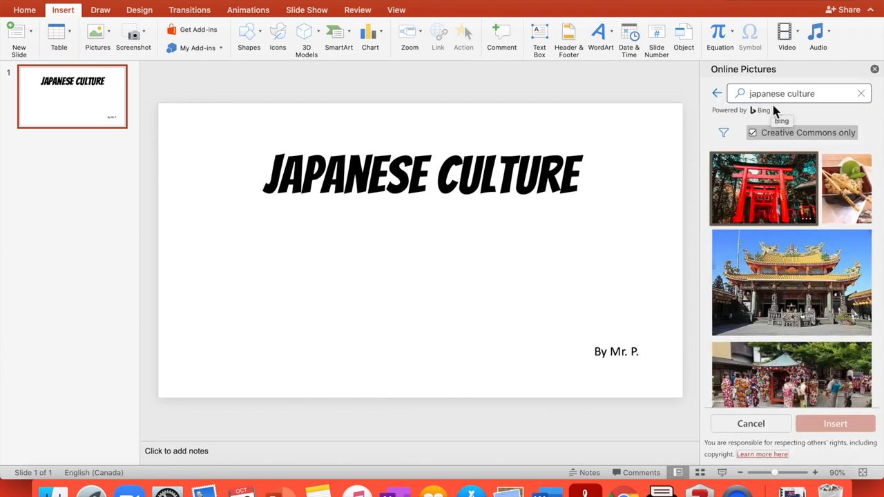
# Step: Insert the golden pavilion by the pond photo onto the title slide
pyautogui.scroll(-3)
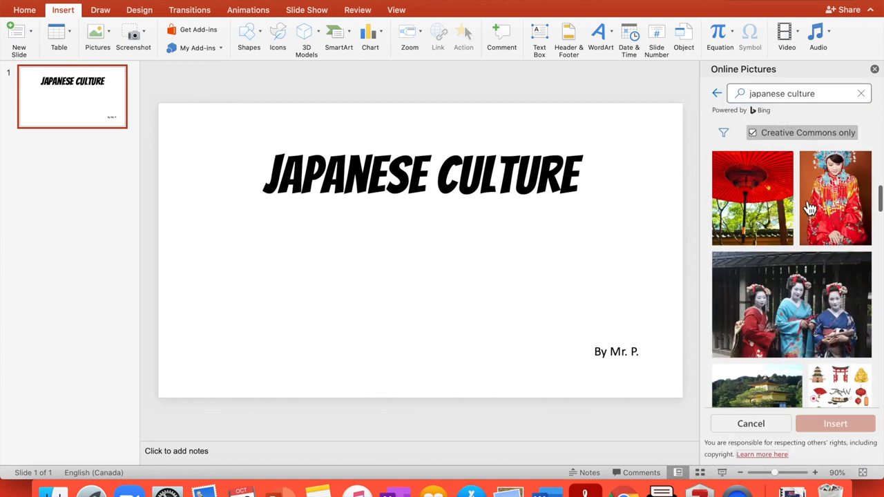
pyautogui.scroll(-3)
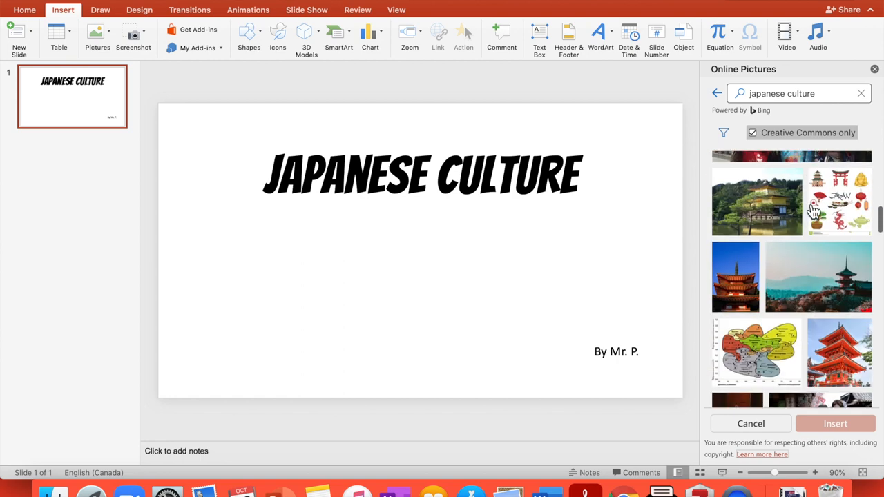
pyautogui.click(757, 200)
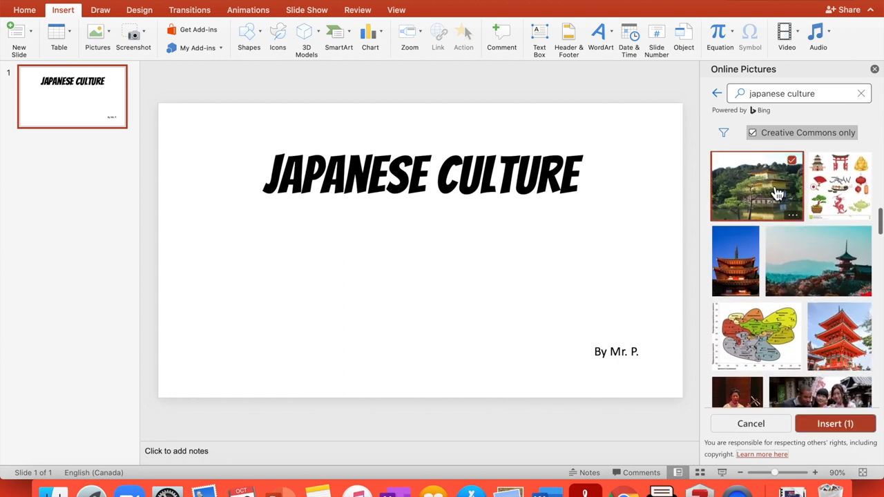
pyautogui.click(757, 185)
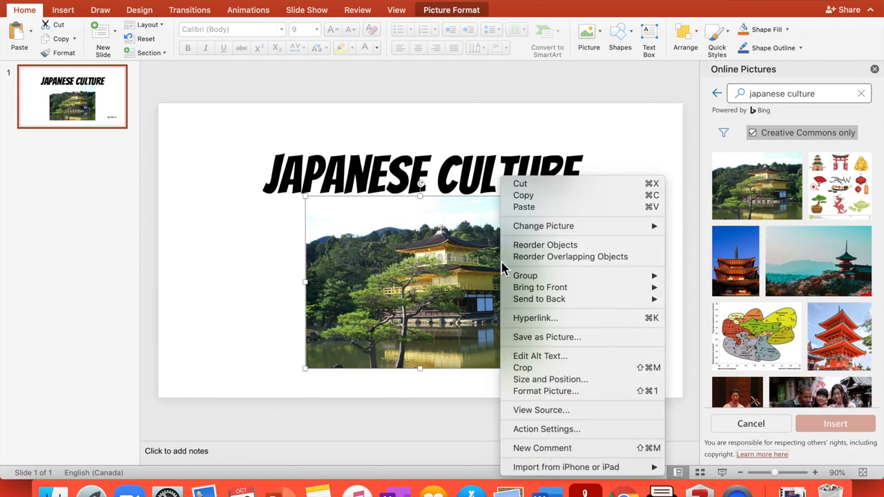
pyautogui.moveTo(545, 391)
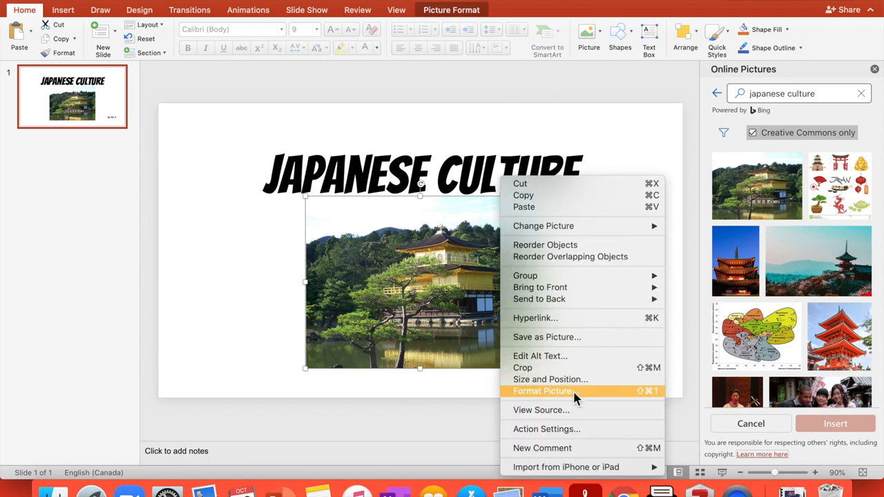
# Step: Apply a soft outer drop shadow (72% transparency, 10 pt blur, 45°, 17 pt) to the pavilion photo
pyautogui.click(543, 391)
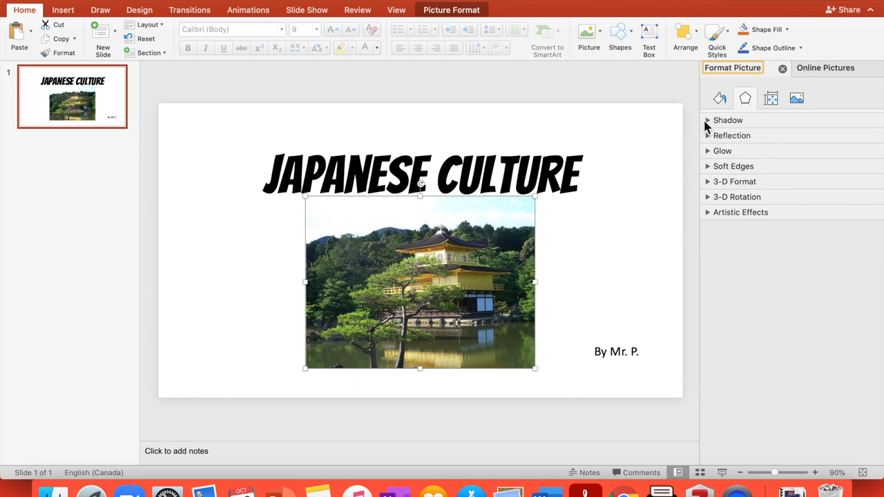
pyautogui.click(727, 120)
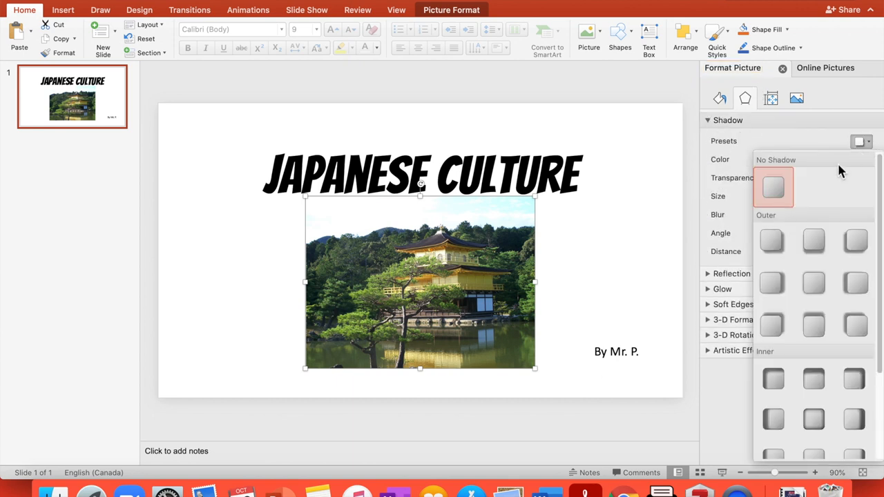
pyautogui.click(773, 187)
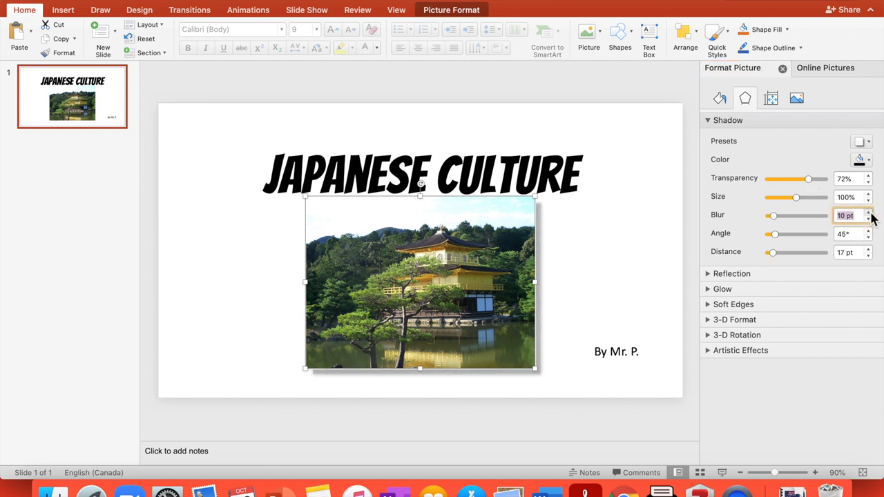
pyautogui.click(665, 245)
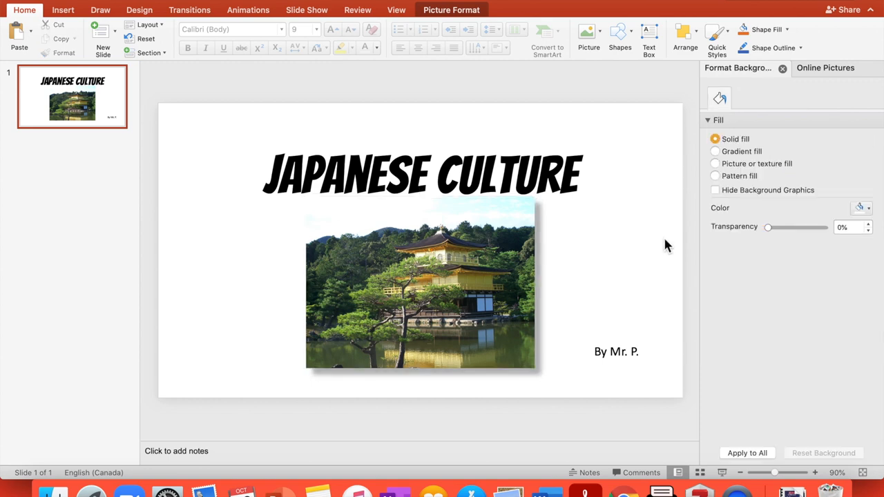
pyautogui.click(421, 173)
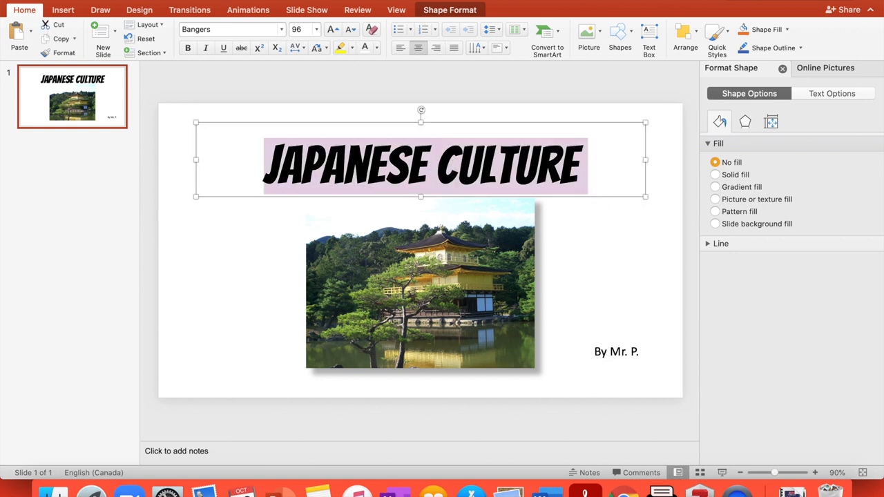
pyautogui.moveTo(375, 53)
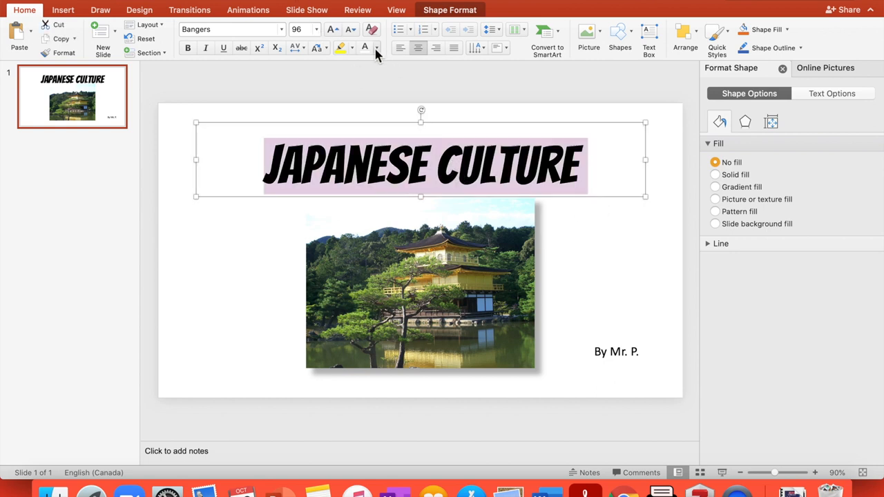
# Step: Recolour the title text to a blue theme colour after trying orange
pyautogui.click(365, 47)
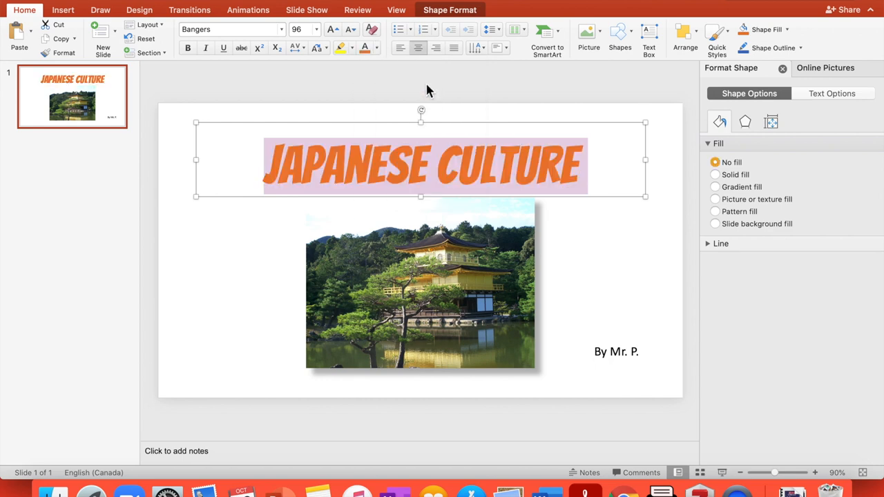
pyautogui.click(373, 47)
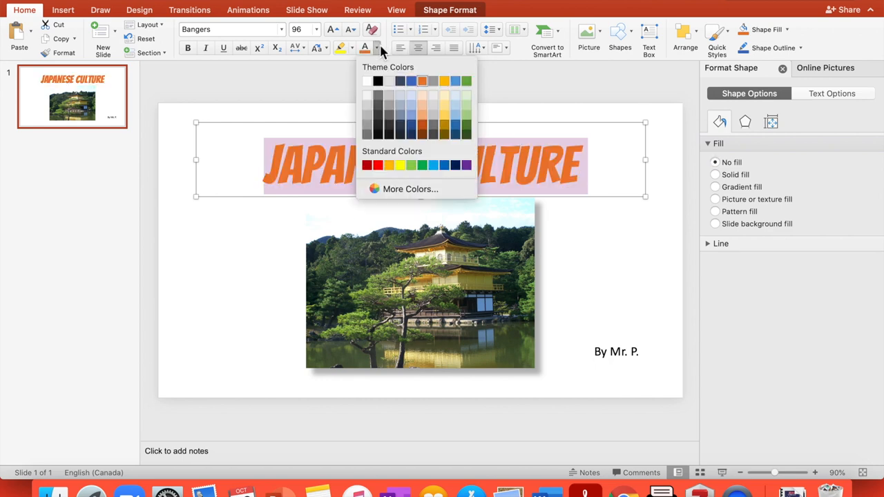
pyautogui.moveTo(455, 80)
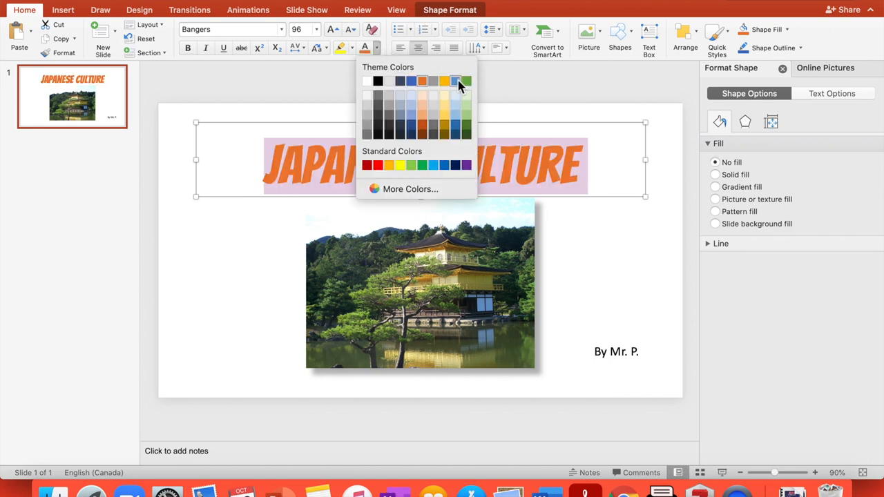
pyautogui.click(454, 80)
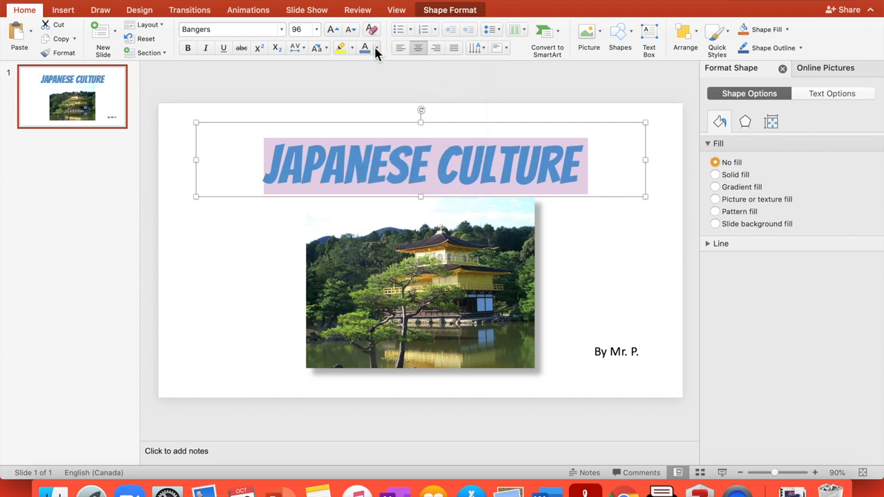
pyautogui.moveTo(831, 94)
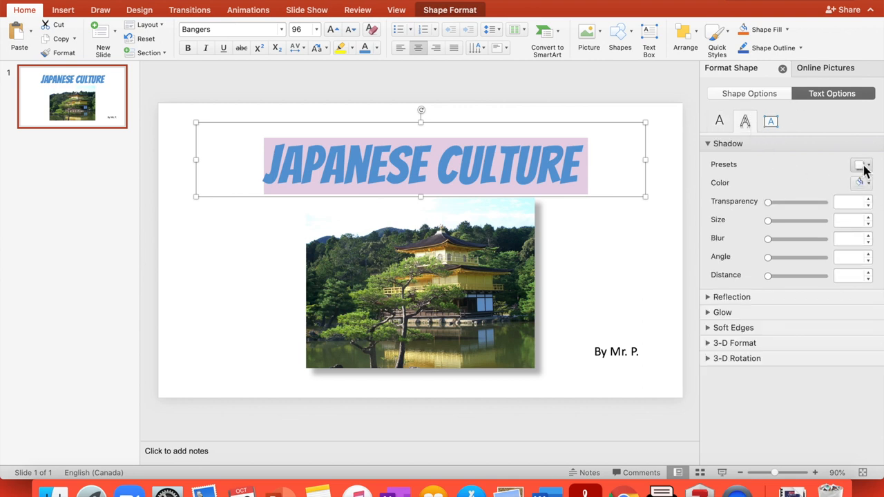
# Step: Give the title text a fully opaque (0% transparency) drop shadow
pyautogui.click(861, 164)
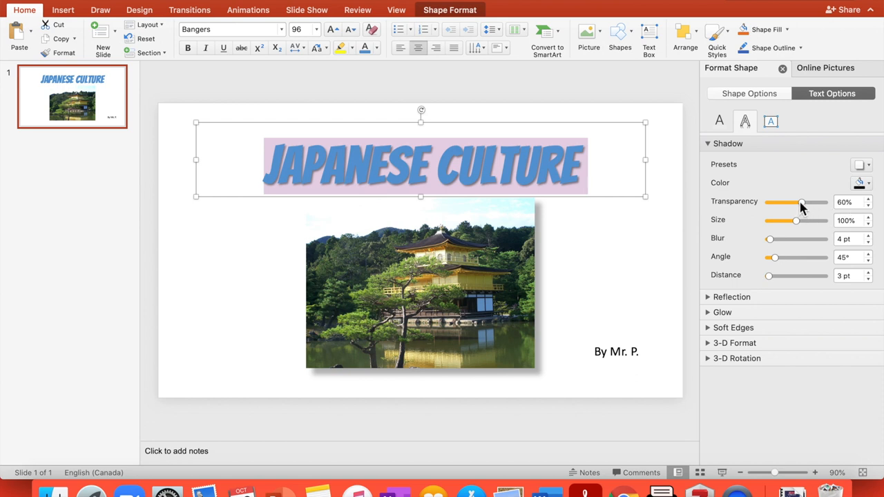
pyautogui.moveTo(801, 201); pyautogui.dragTo(768, 201)
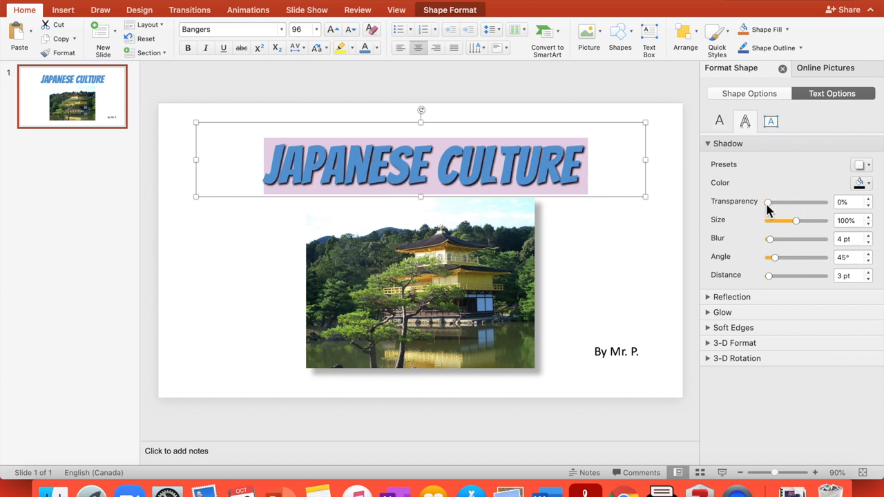
pyautogui.moveTo(877, 284)
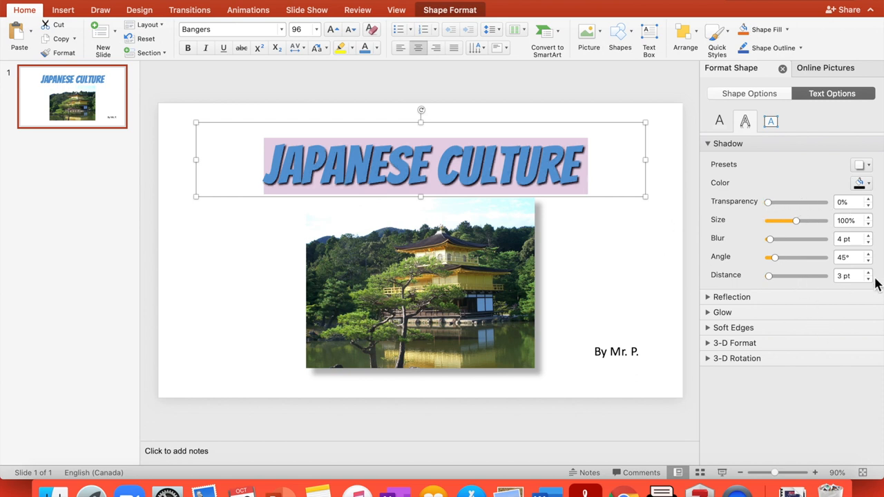
pyautogui.click(868, 272)
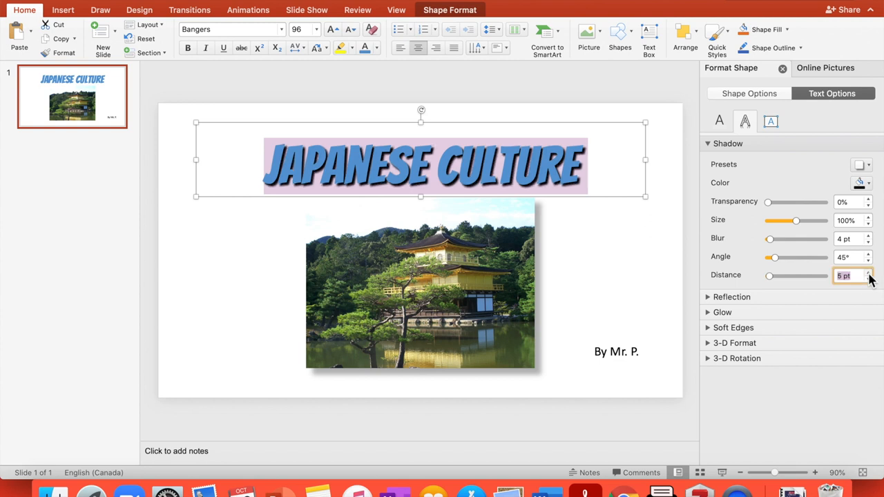
pyautogui.click(868, 279)
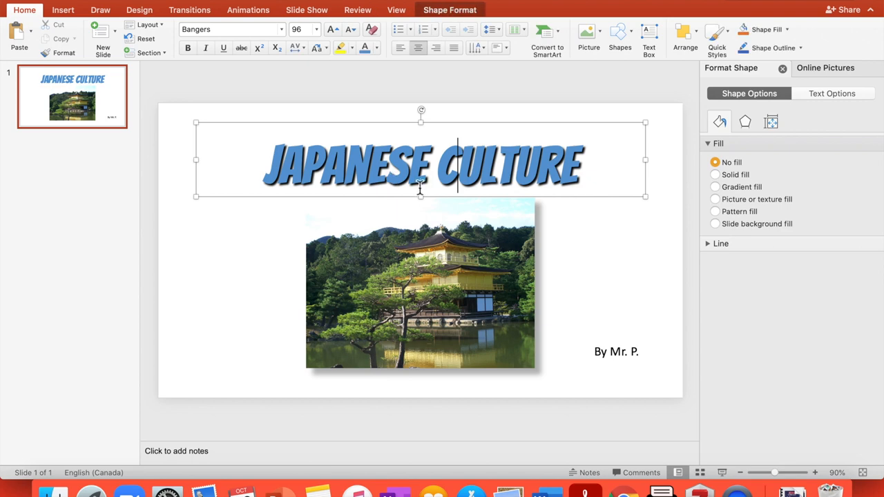
# Step: Shorten the title box slightly and move the 'By Mr. P.' byline toward the bottom-right
pyautogui.moveTo(420, 196); pyautogui.dragTo(431, 191)
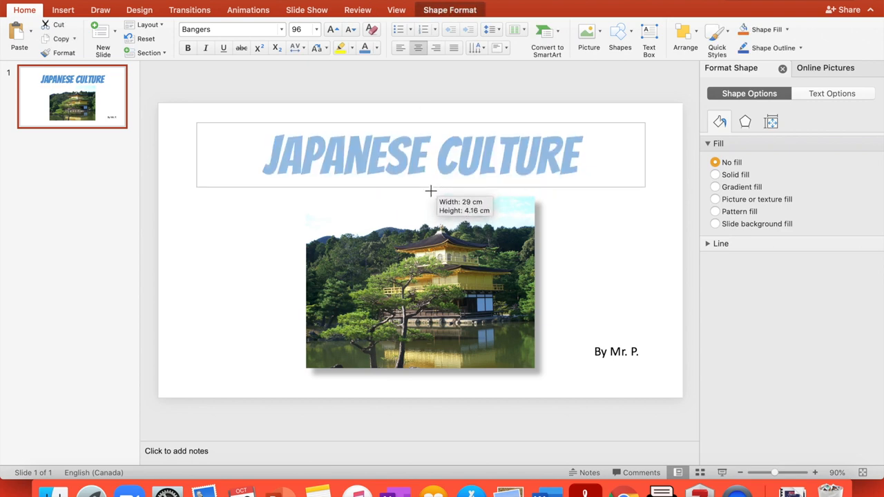
pyautogui.click(596, 252)
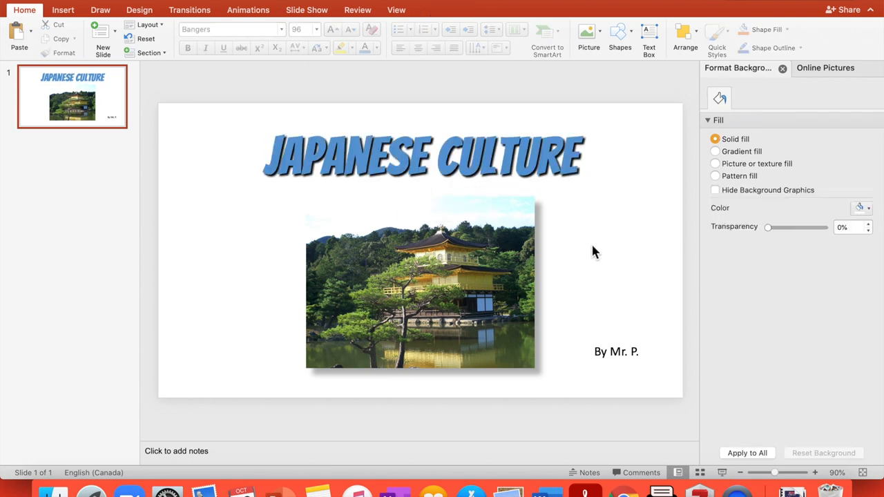
pyautogui.moveTo(611, 315)
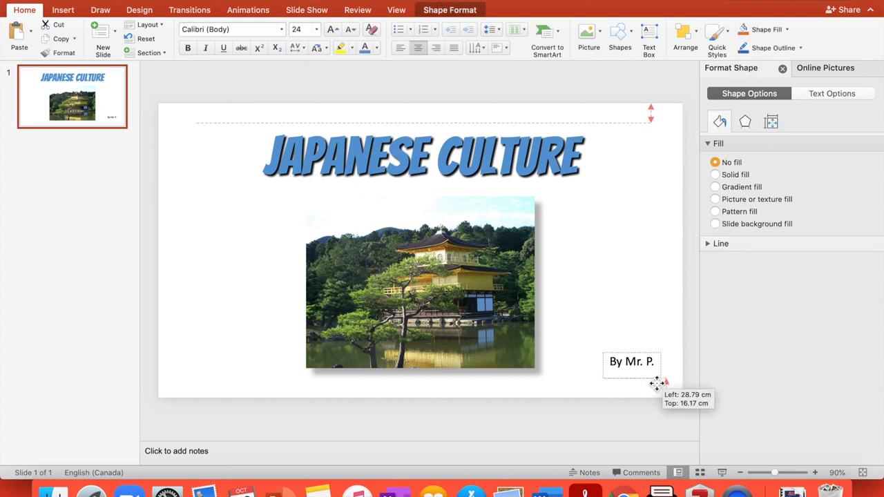
pyautogui.moveTo(655, 384); pyautogui.dragTo(633, 362)
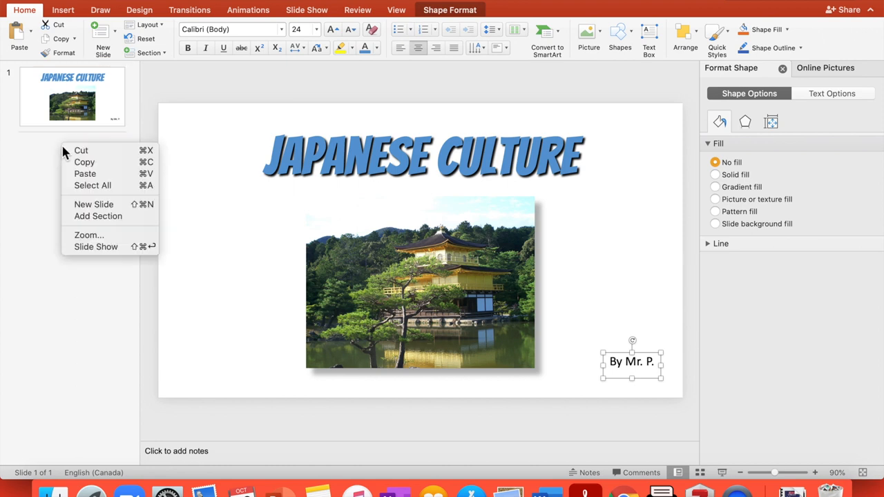
pyautogui.moveTo(94, 205)
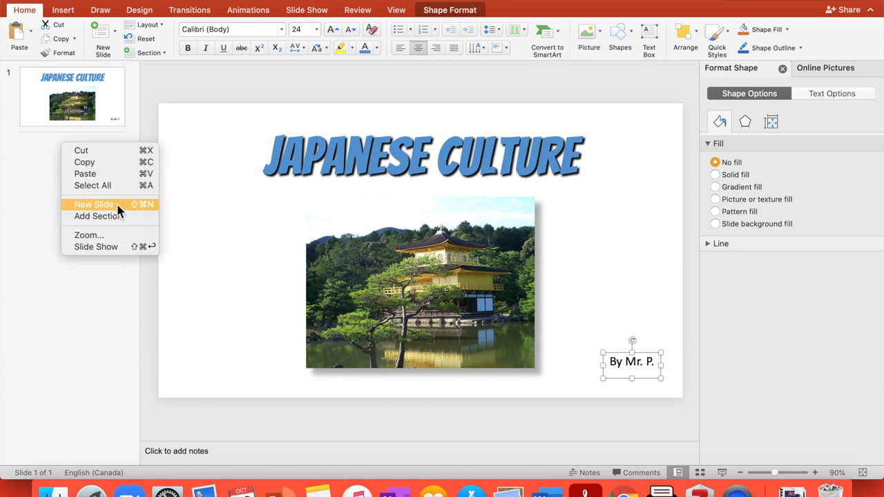
# Step: Add five new slides after the title slide, then return to slide 1
pyautogui.click(94, 204)
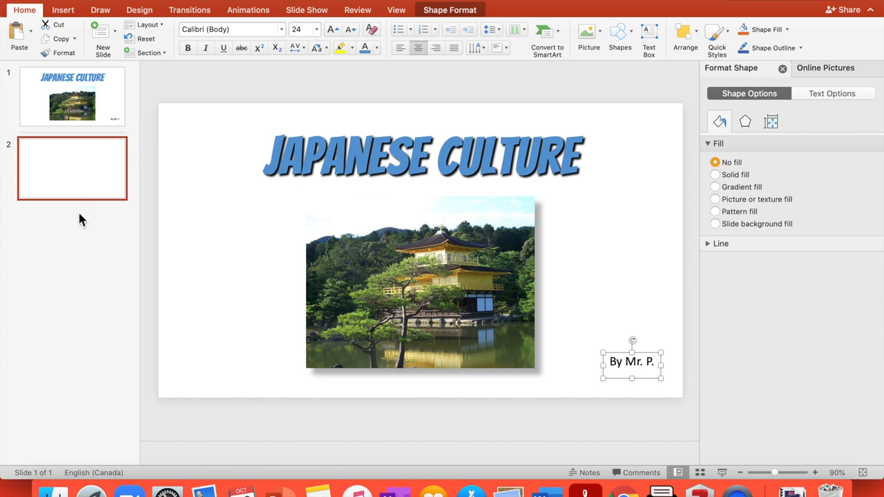
pyautogui.rightClick(72, 168)
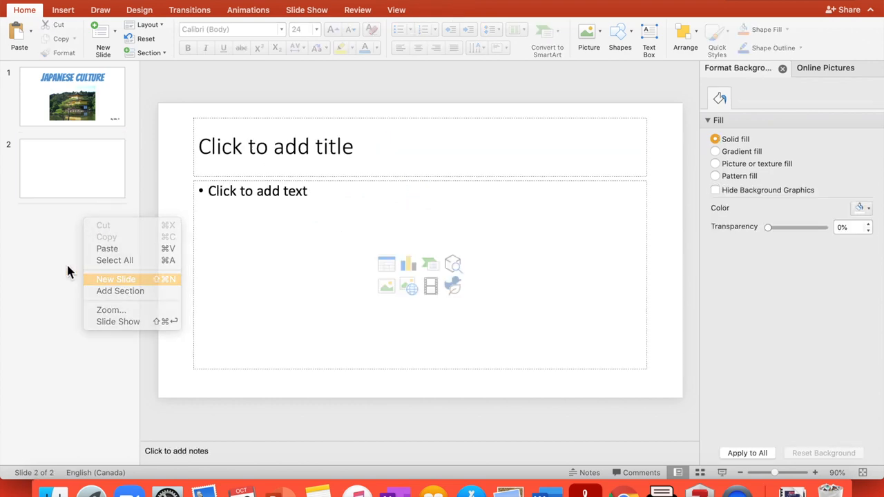
pyautogui.click(116, 279)
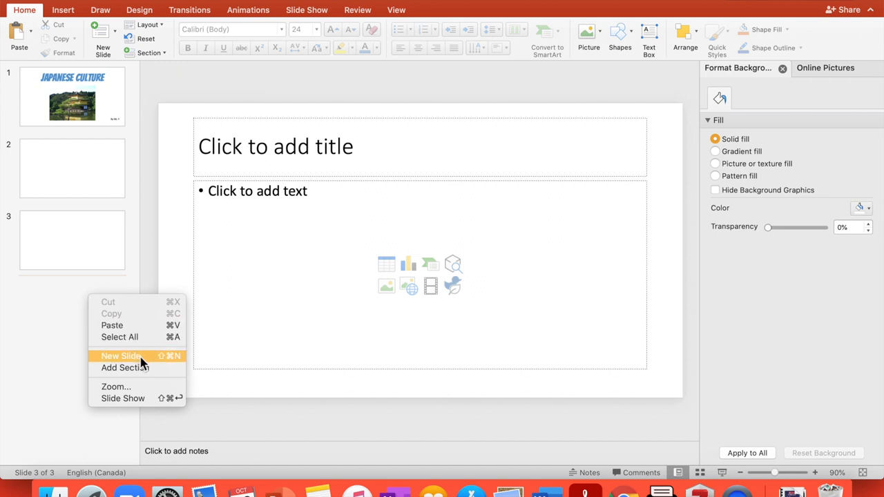
pyautogui.click(122, 356)
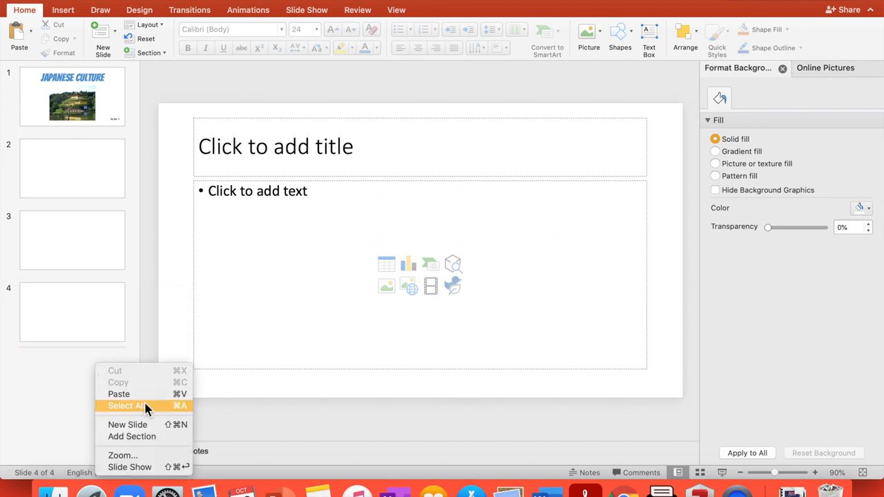
pyautogui.click(127, 424)
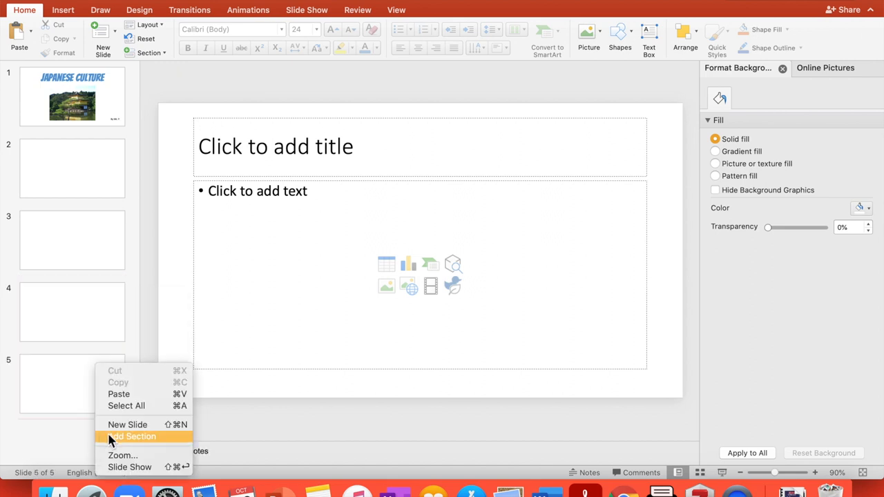
pyautogui.click(127, 424)
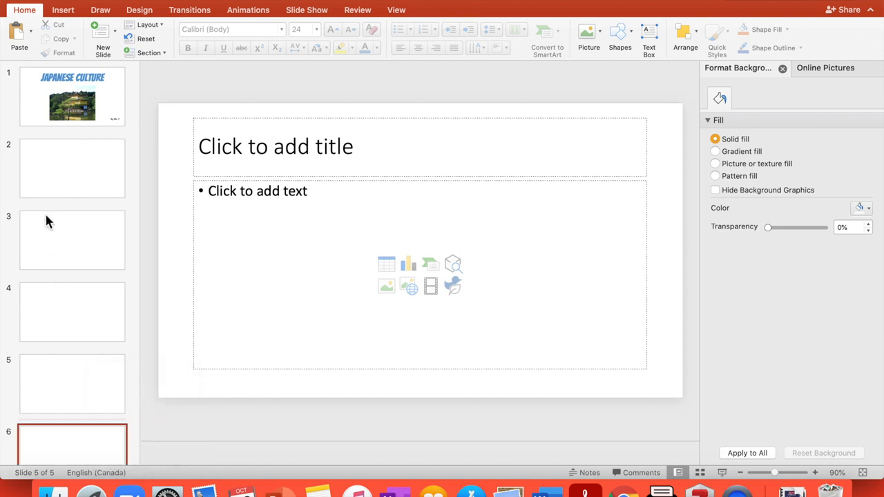
pyautogui.click(72, 158)
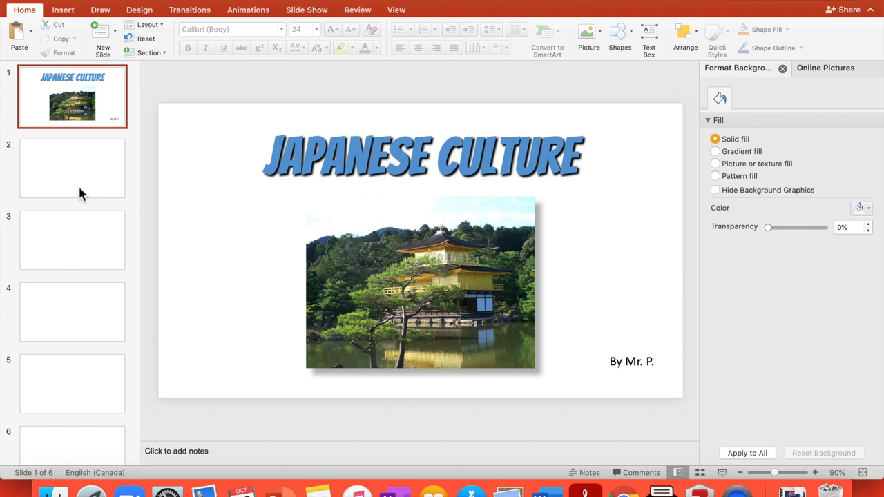
# Step: Title slide 2 'Geography' in Bangers at size 60
pyautogui.click(72, 168)
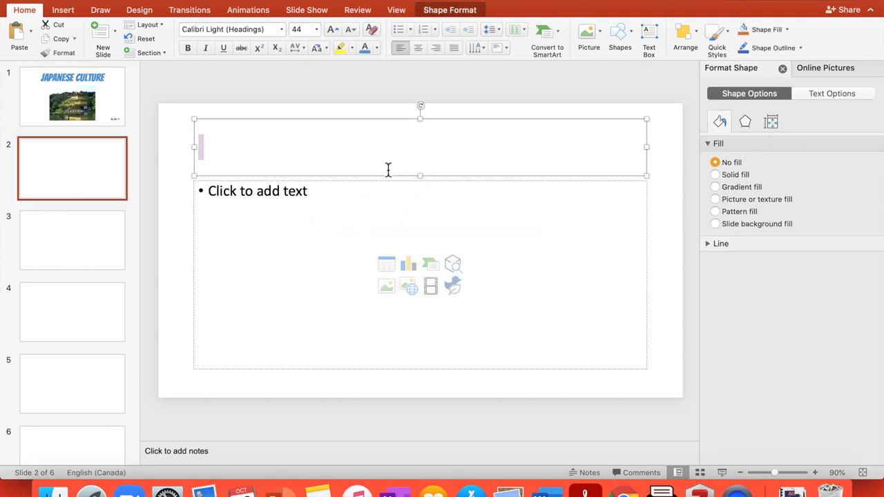
pyautogui.write('Gero')
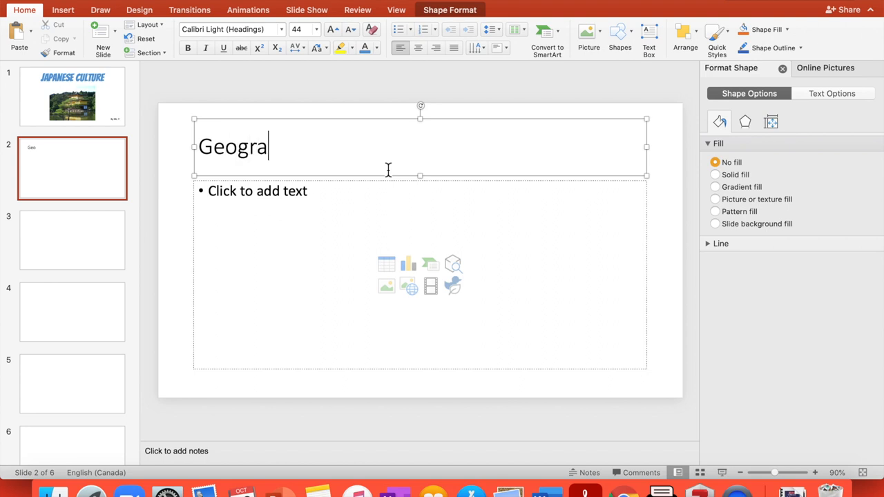
pyautogui.write('phy')
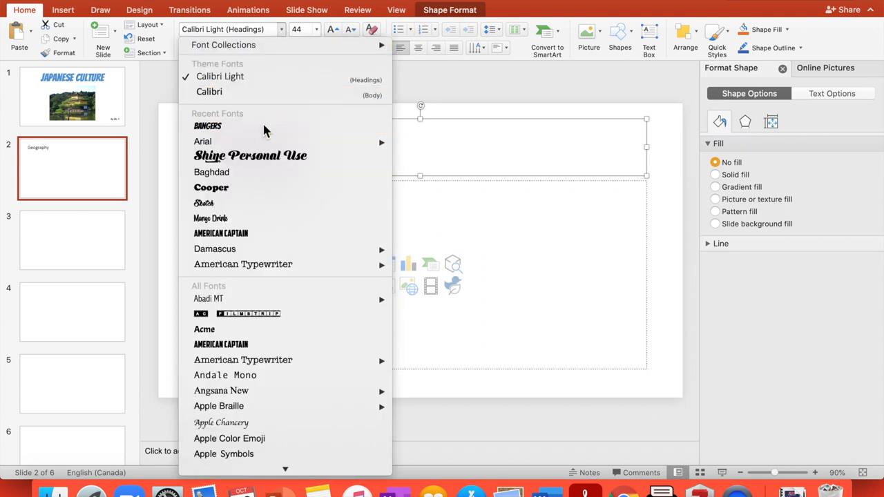
pyautogui.click(208, 126)
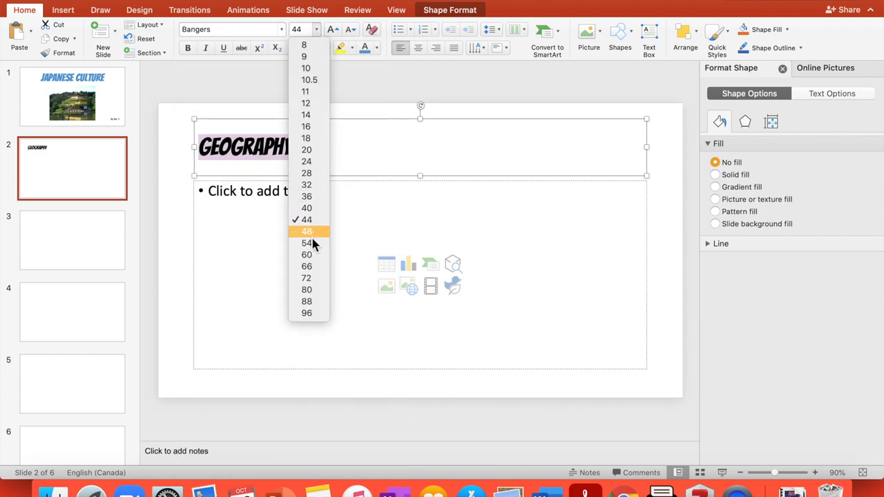
pyautogui.click(306, 254)
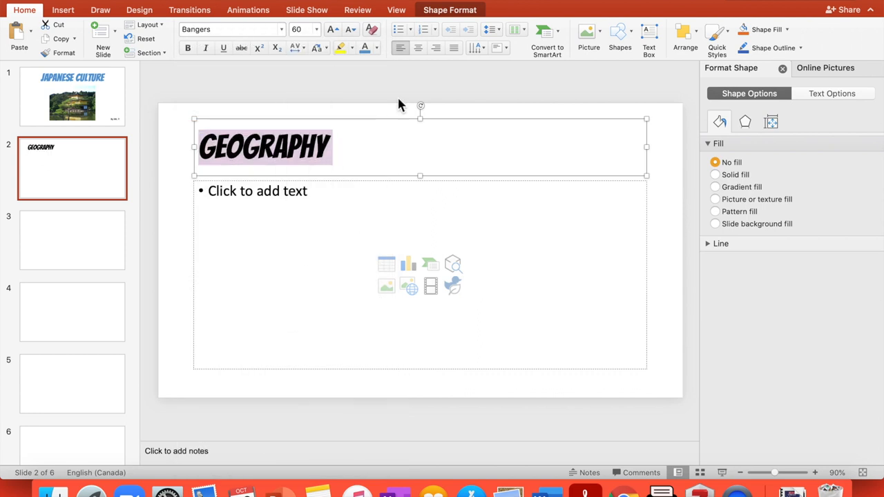
pyautogui.moveTo(301, 39)
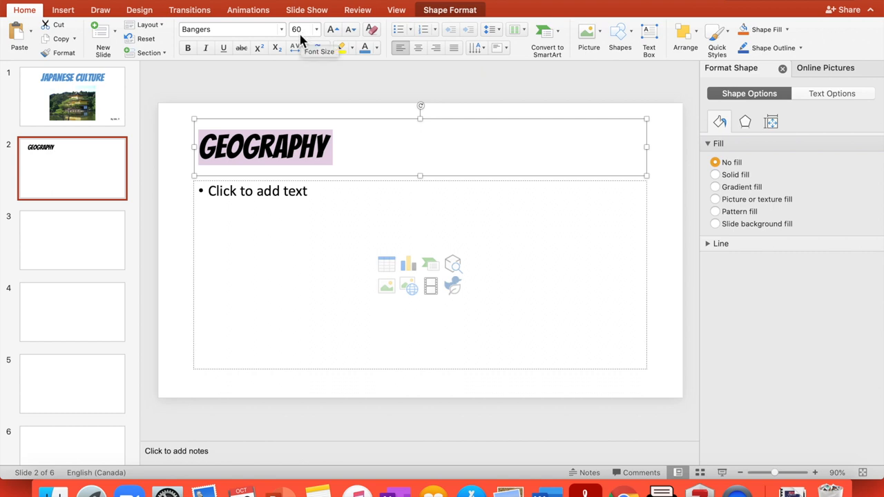
pyautogui.moveTo(387, 266)
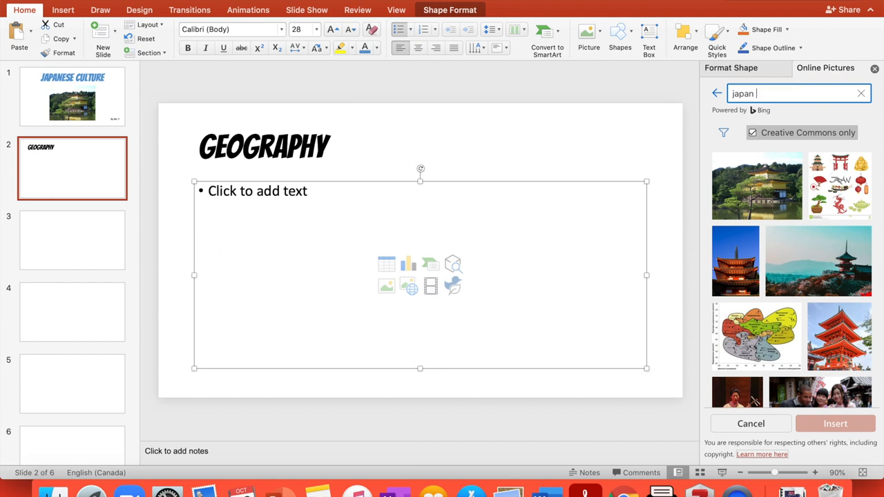
# Step: Insert the coloured prefecture map of Japan from an online 'japan map' search
pyautogui.write('map')
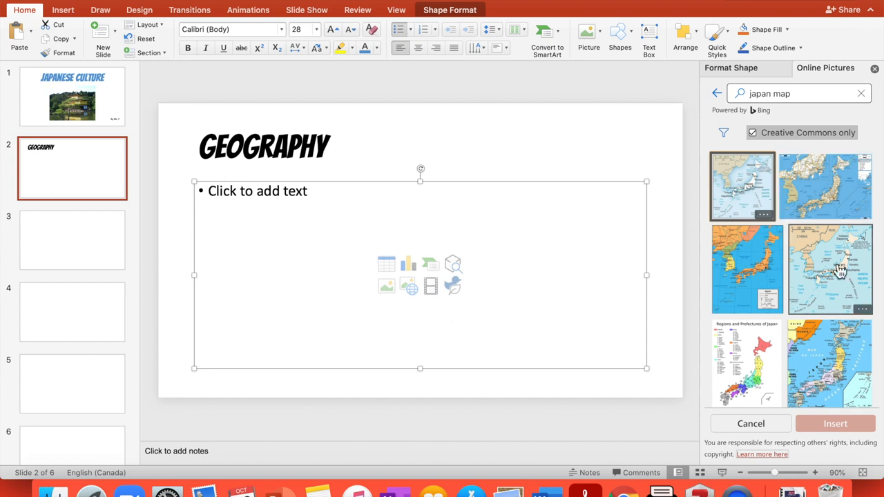
pyautogui.scroll(-3)
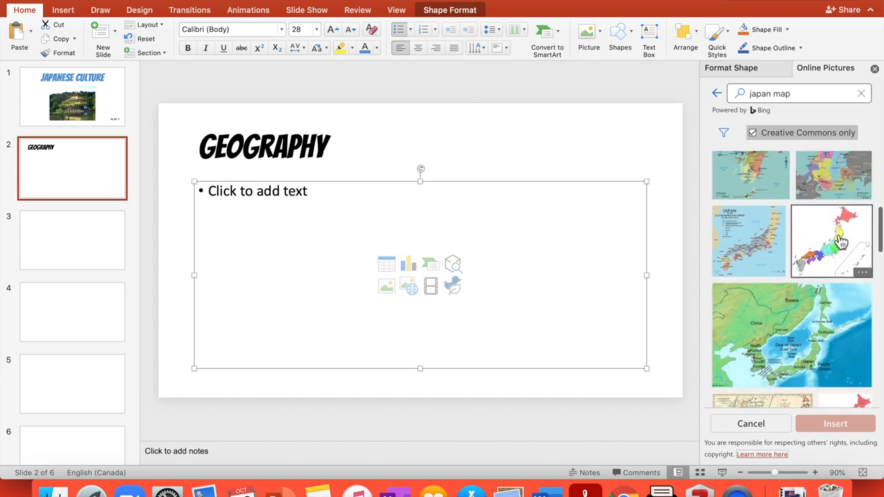
pyautogui.click(832, 241)
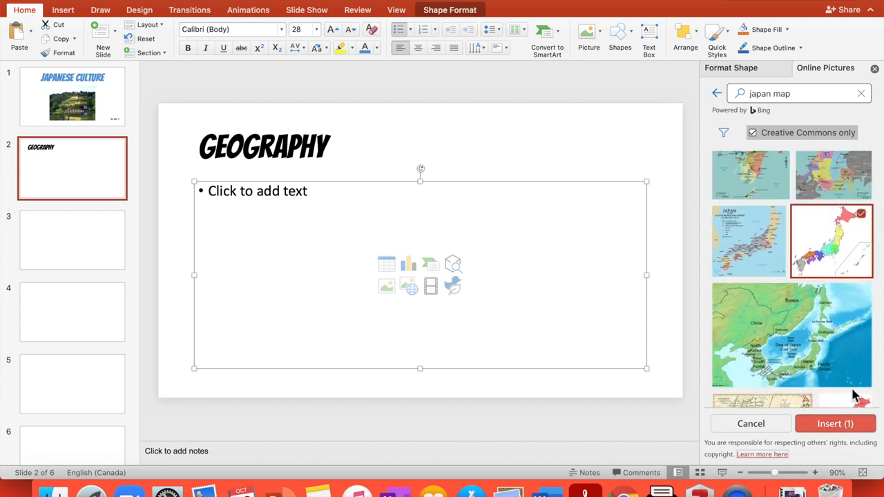
pyautogui.scroll(-3)
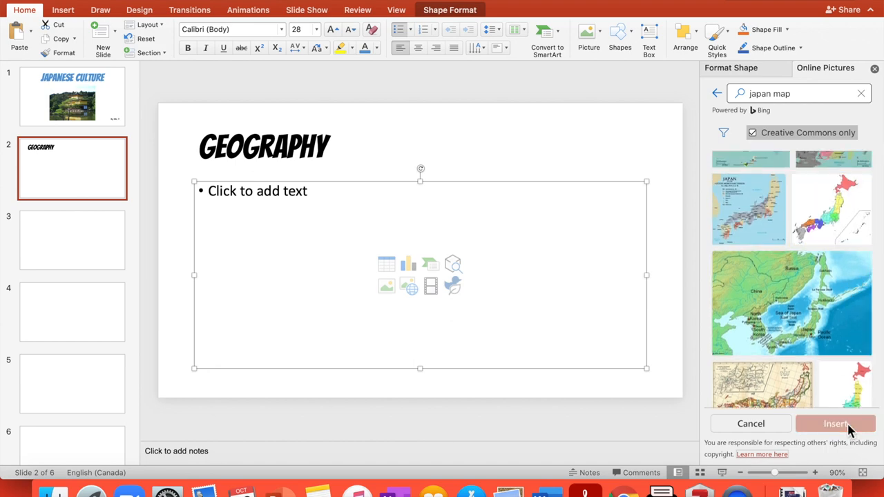
pyautogui.click(834, 423)
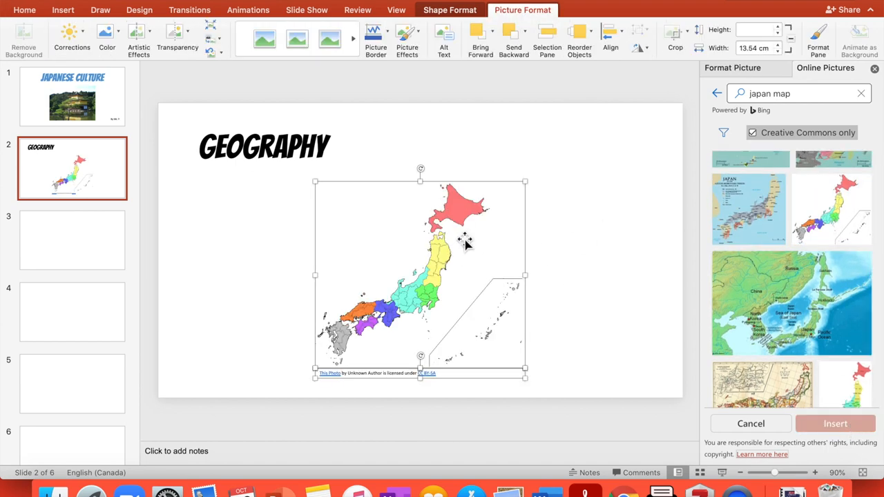
# Step: Move and enlarge the map across the right side of slide 2
pyautogui.moveTo(422, 276); pyautogui.dragTo(547, 256)
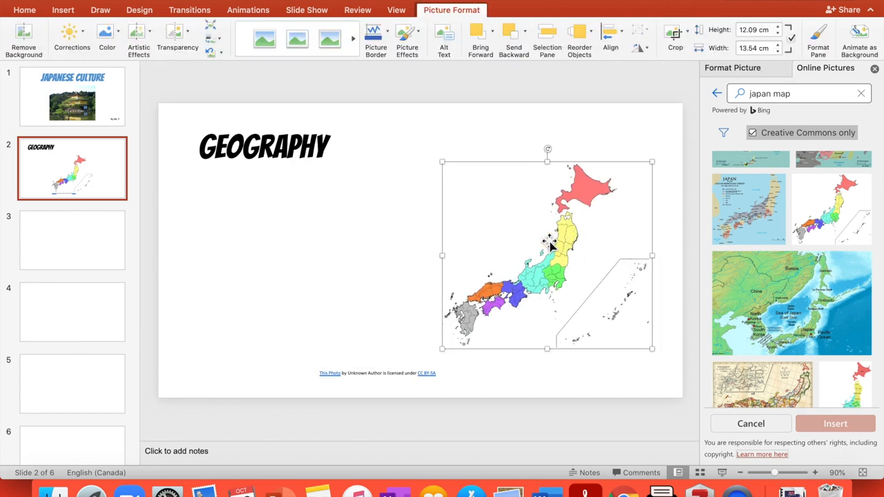
pyautogui.moveTo(545, 248); pyautogui.dragTo(558, 221)
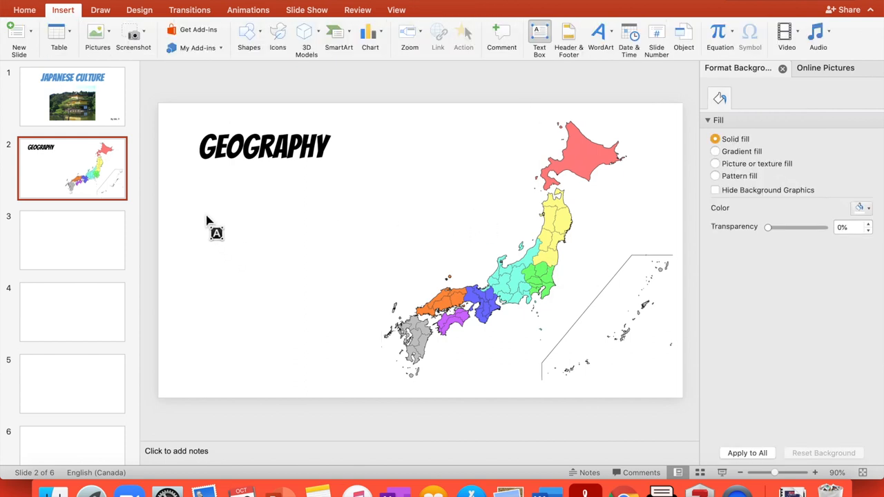
# Step: Draw a text box left of the map and set it to Arial Bold, size 44
pyautogui.moveTo(200, 204); pyautogui.dragTo(342, 260)
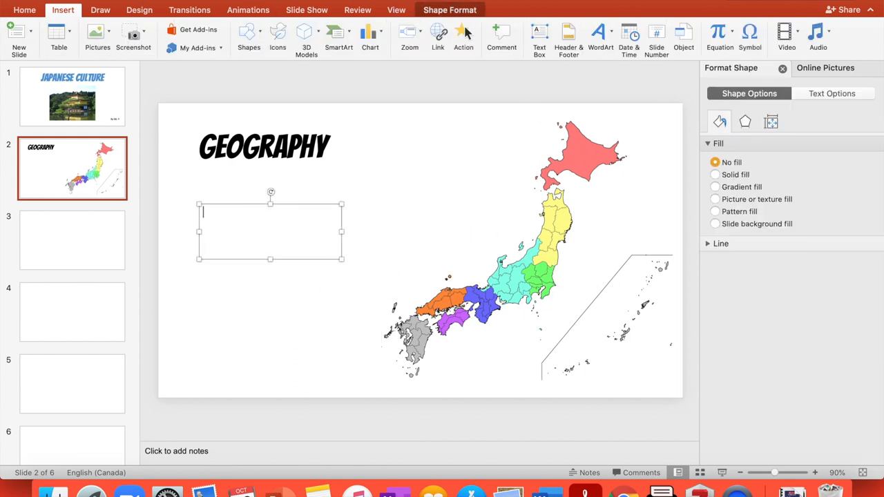
pyautogui.click(25, 10)
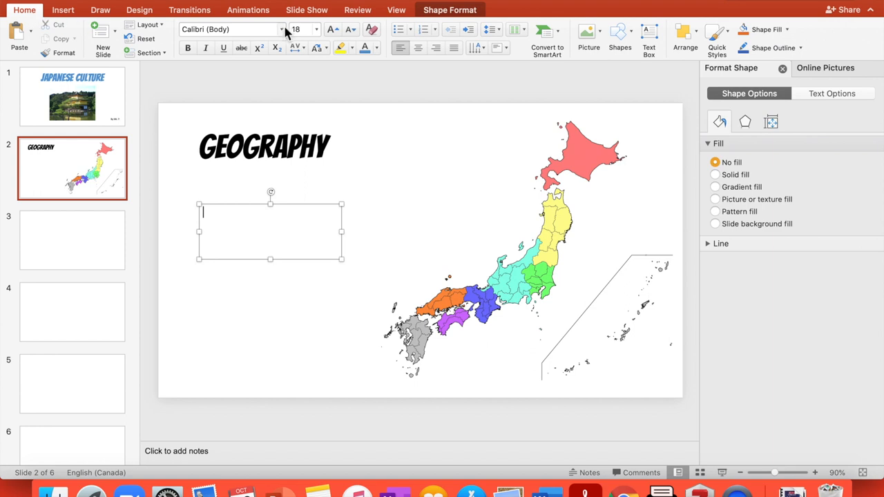
pyautogui.click(282, 29)
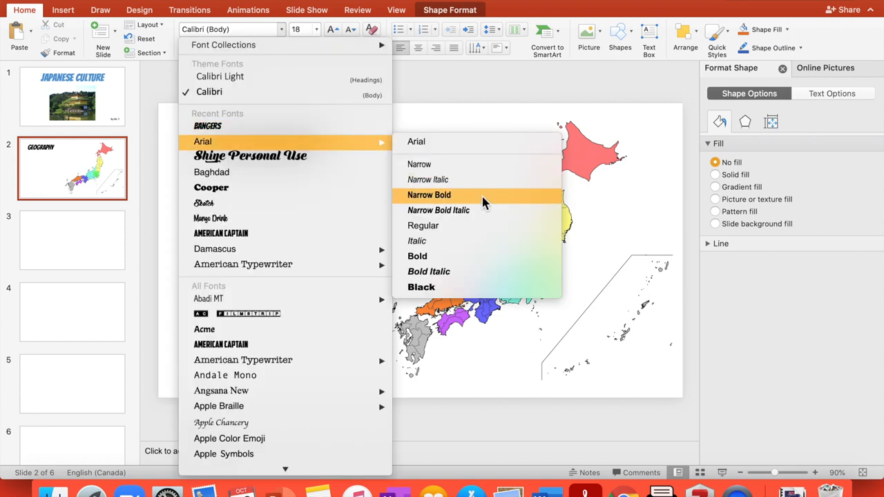
pyautogui.moveTo(462, 265)
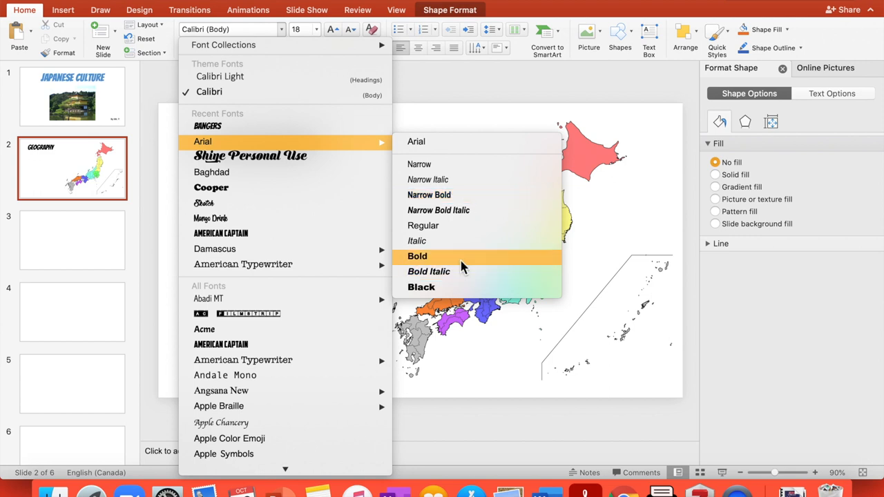
pyautogui.click(417, 256)
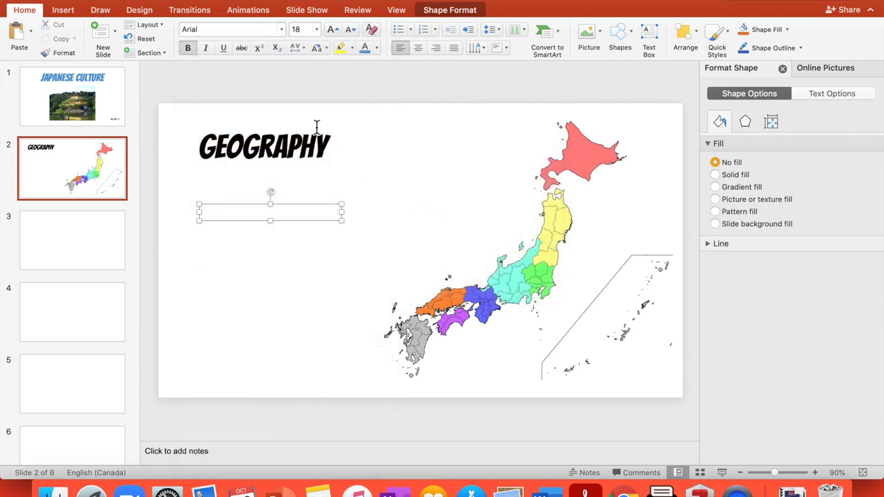
pyautogui.click(312, 29)
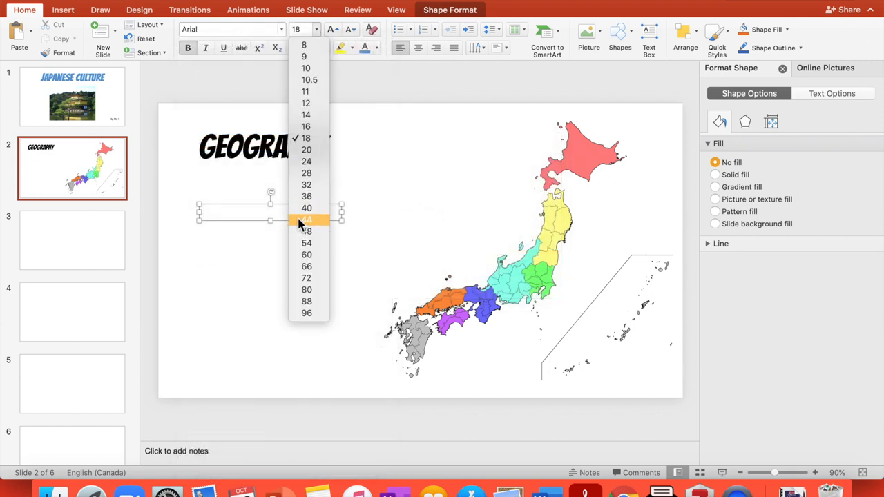
pyautogui.click(307, 219)
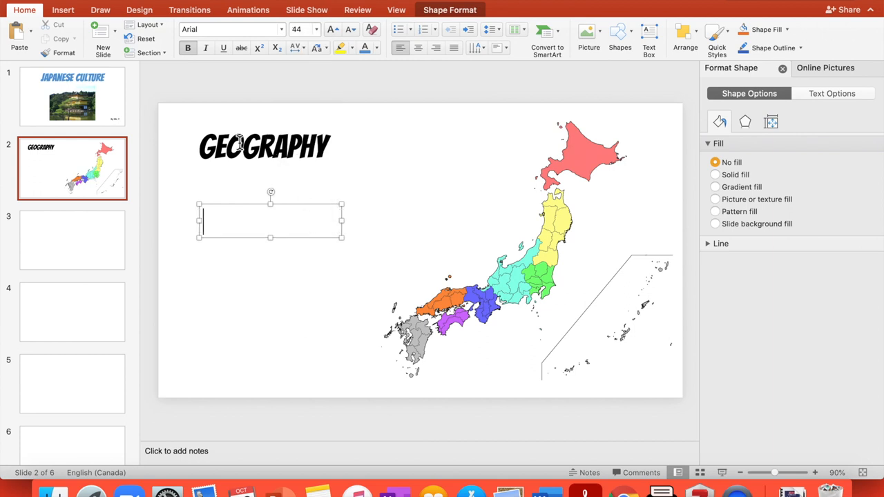
# Step: Enlarge the GEOGRAPHY title text to size 80 and deselect everything
pyautogui.click(233, 29)
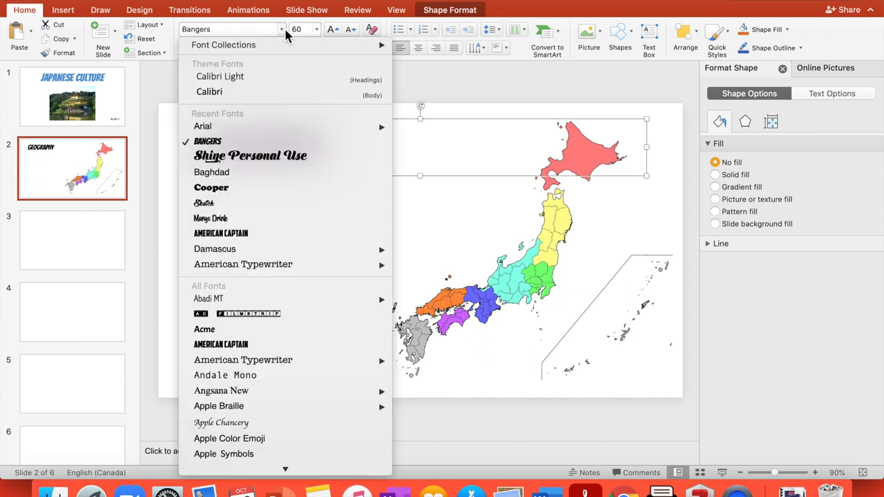
pyautogui.click(315, 29)
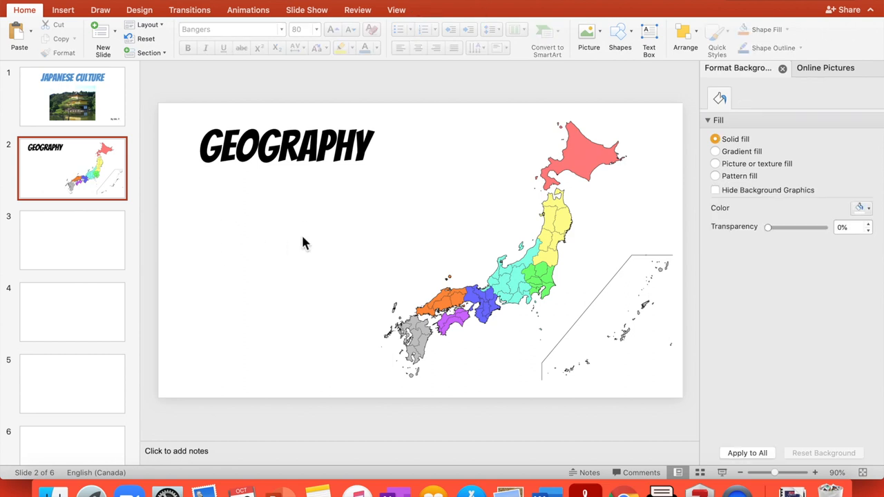
pyautogui.click(560, 241)
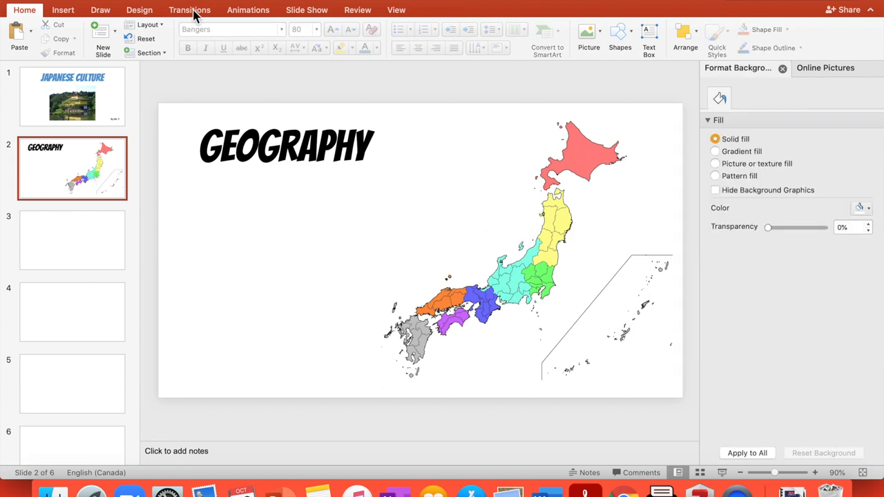
# Step: Draw a body text box below the title, left of the map, at size 32
pyautogui.click(100, 10)
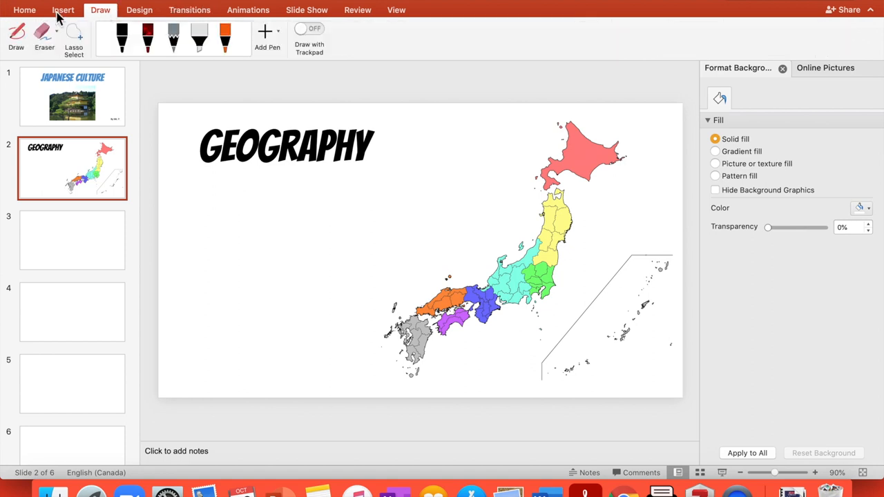
pyautogui.click(64, 10)
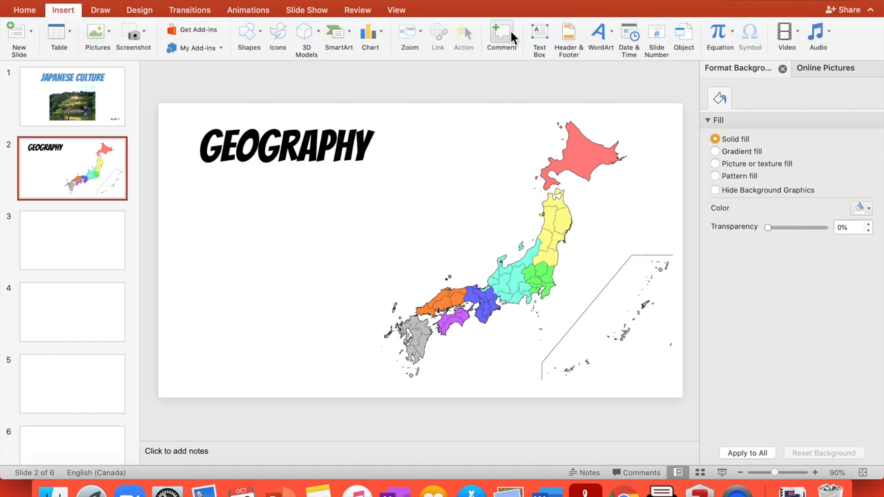
pyautogui.moveTo(197, 201); pyautogui.dragTo(426, 270)
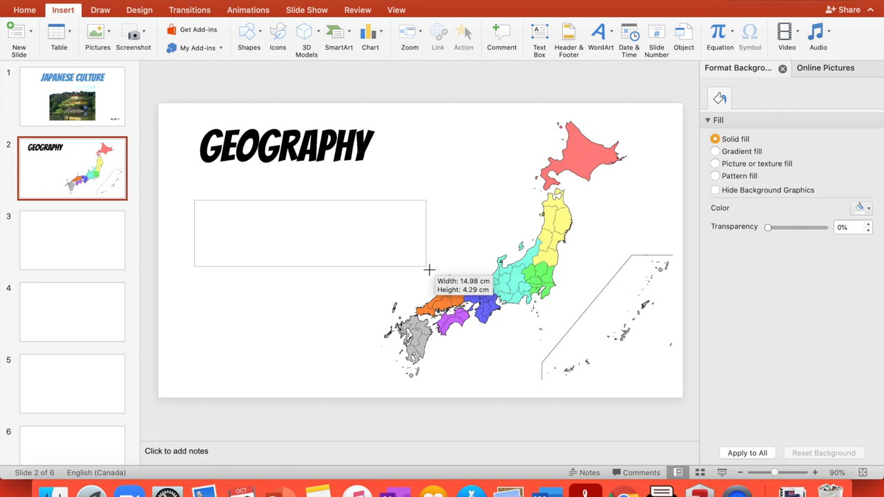
pyautogui.moveTo(196, 202); pyautogui.dragTo(426, 265)
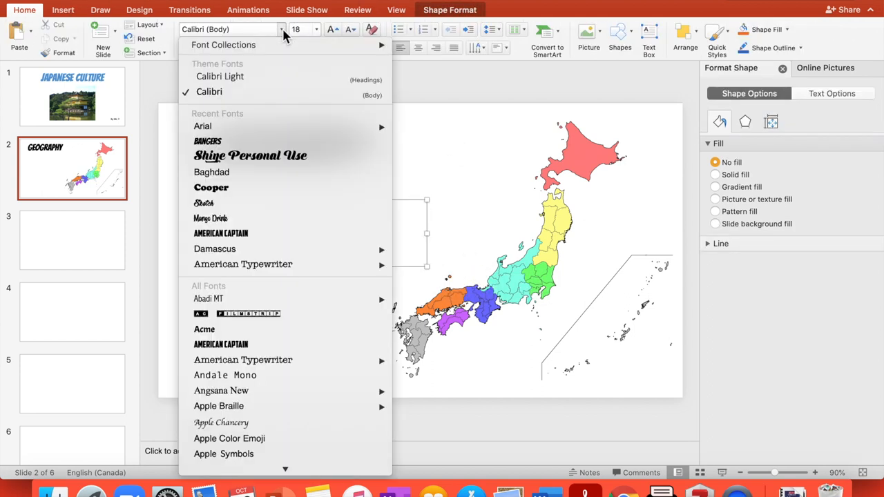
pyautogui.moveTo(202, 126)
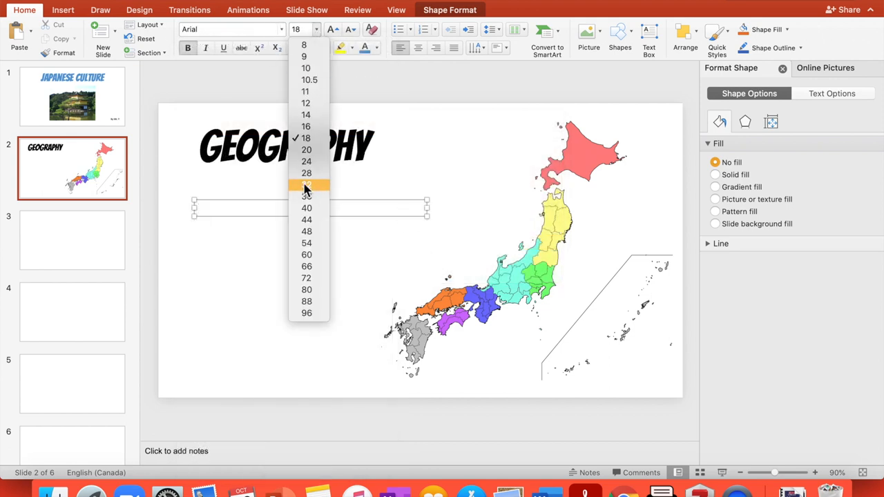
pyautogui.click(307, 196)
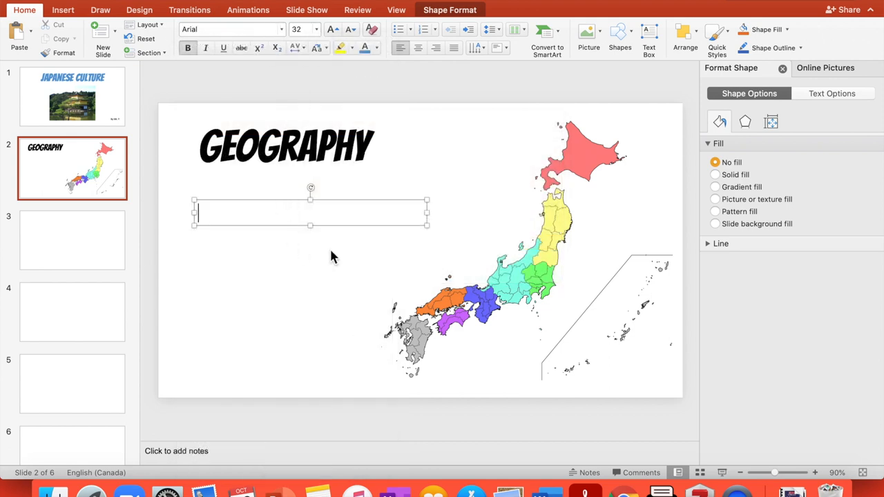
# Step: Type the first line 'Japan is in far east Asia.' and start a new line
pyautogui.write('J')
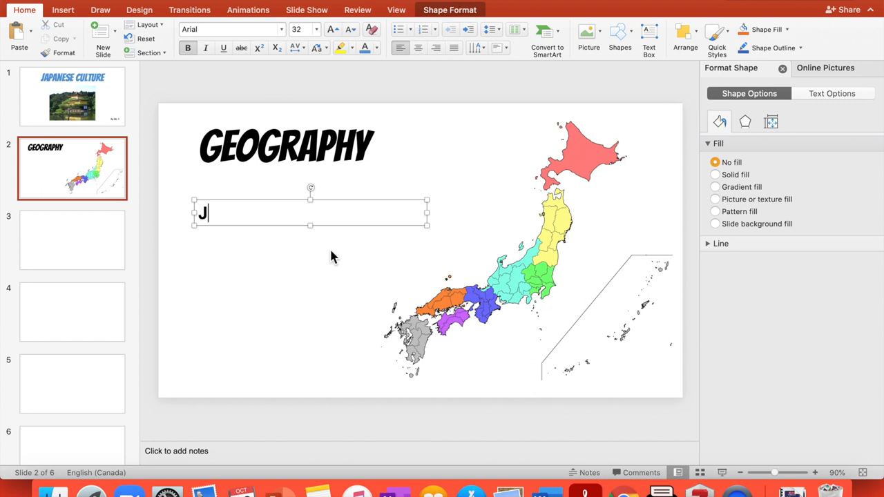
pyautogui.write('ap')
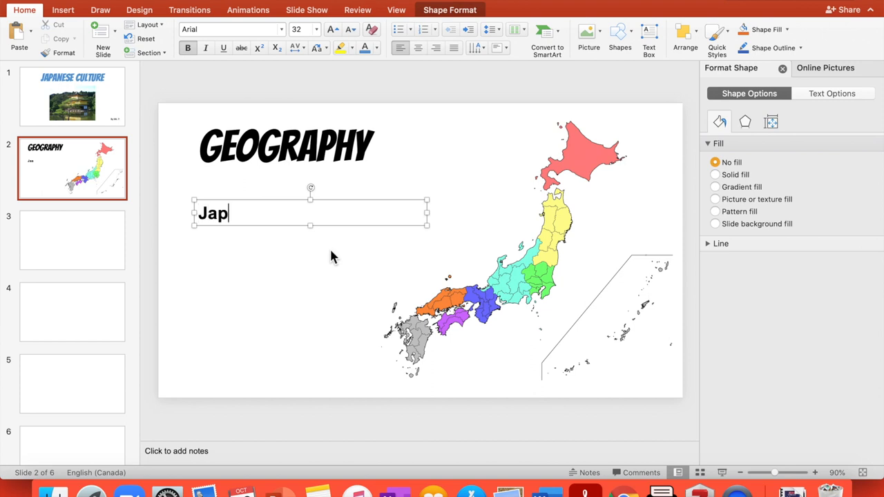
pyautogui.write('an')
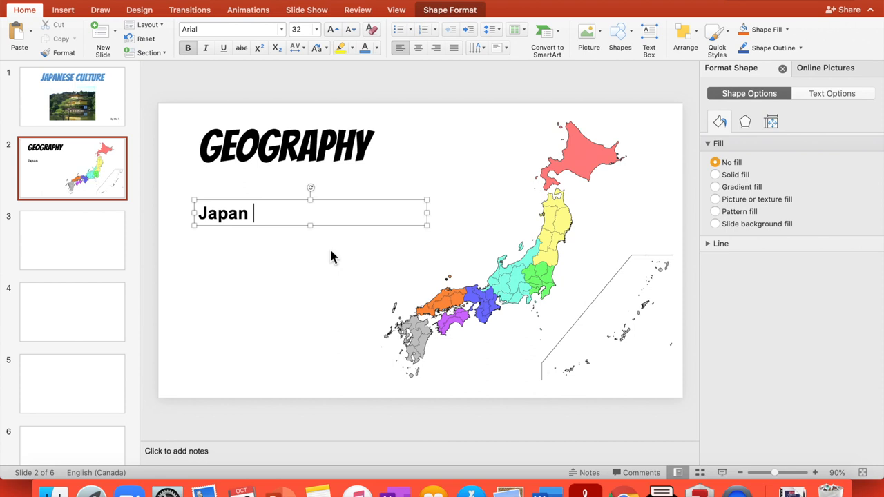
pyautogui.write('is is')
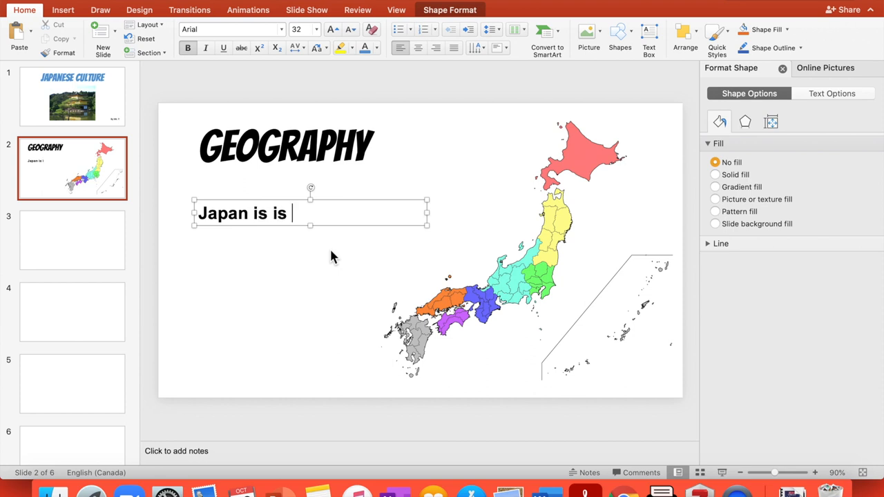
pyautogui.press('backspace')
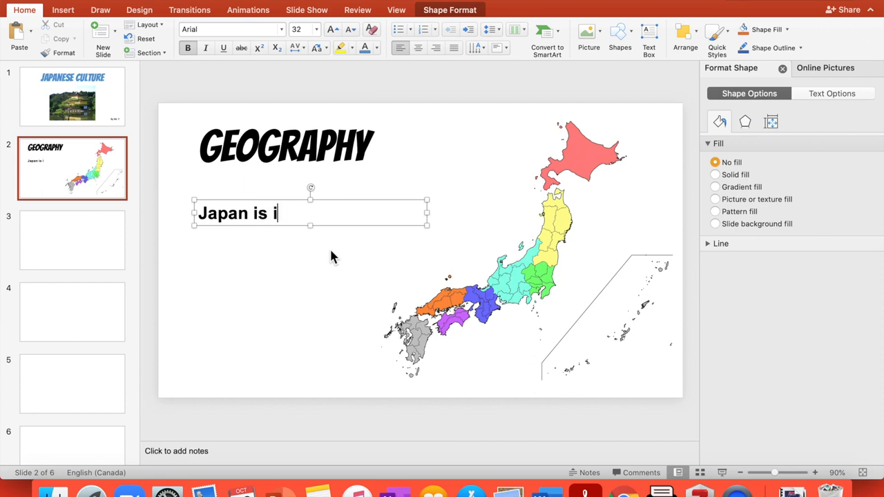
pyautogui.write('n f')
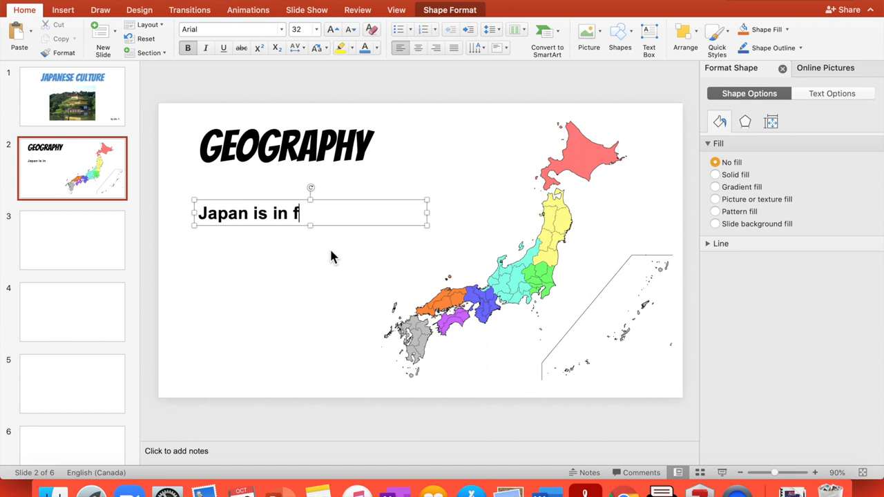
pyautogui.write('ar east')
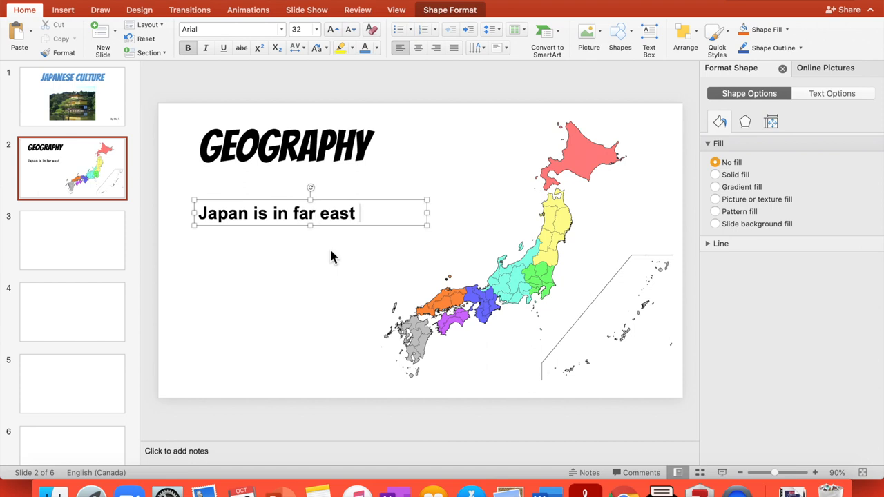
pyautogui.write('Asia.')
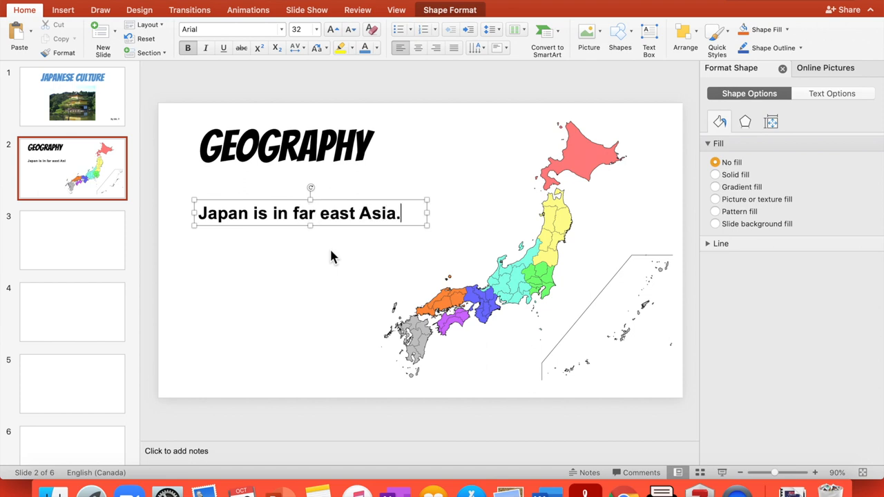
pyautogui.press('Return')
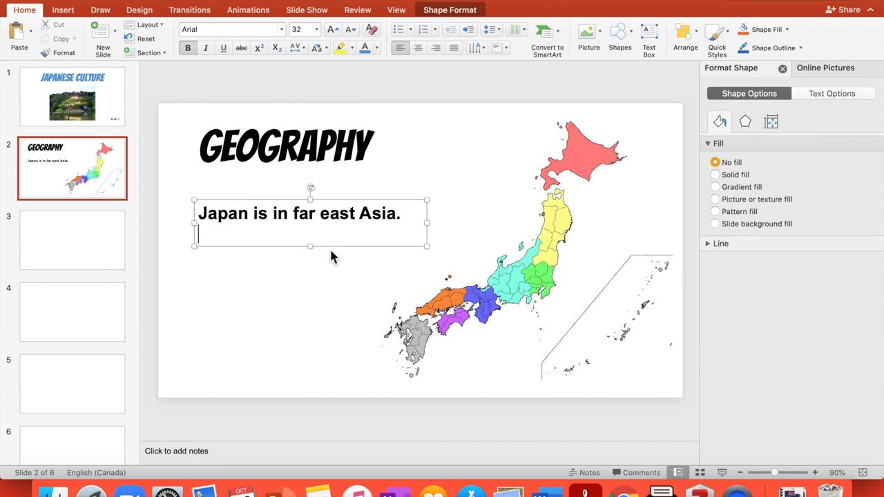
# Step: Add the lines 'It is made up of…' and 'The biggest island is…'
pyautogui.write('It')
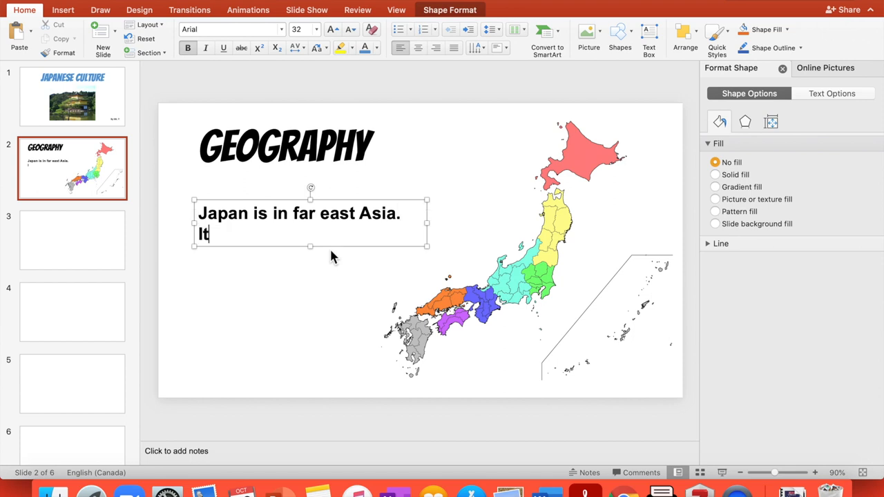
pyautogui.write('is made up')
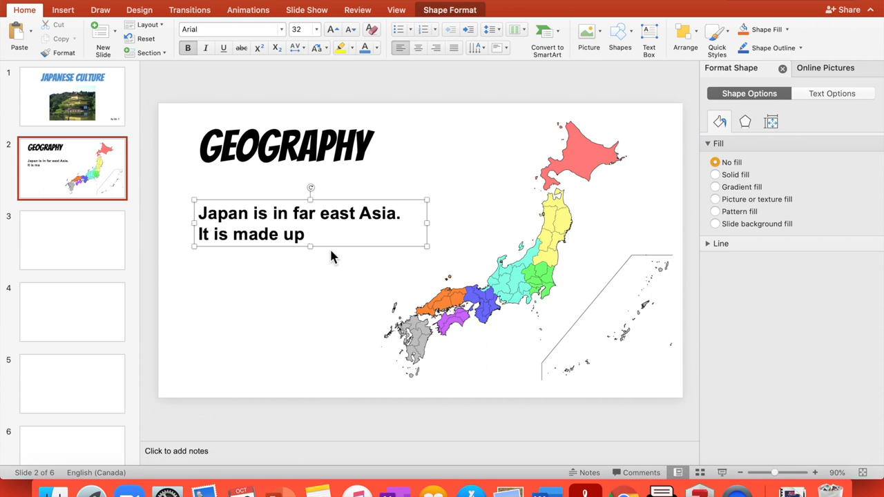
pyautogui.write('of')
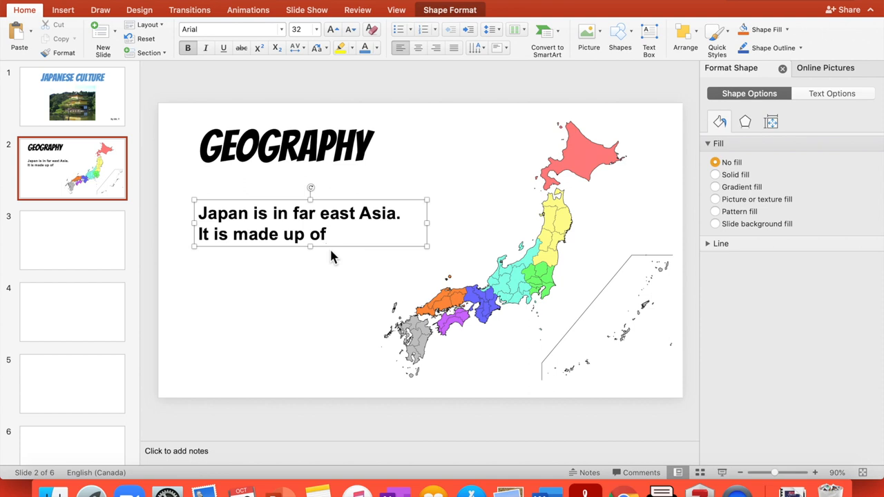
pyautogui.write('...')
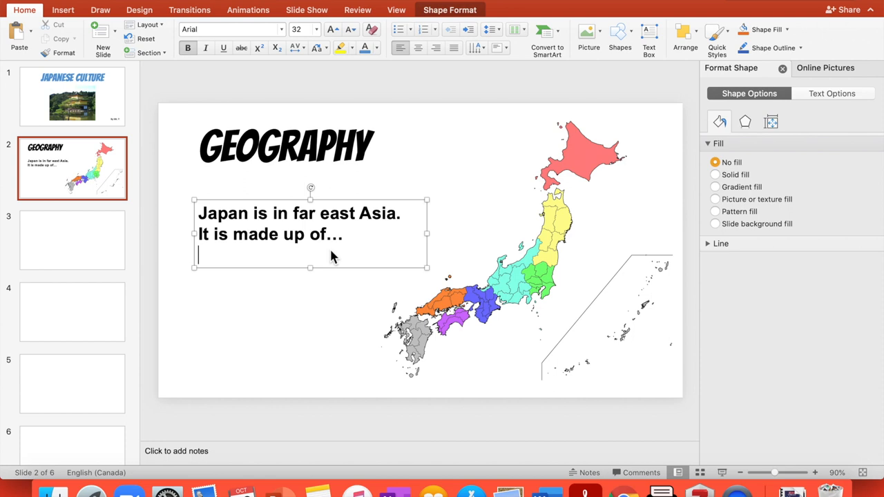
pyautogui.write('The bis')
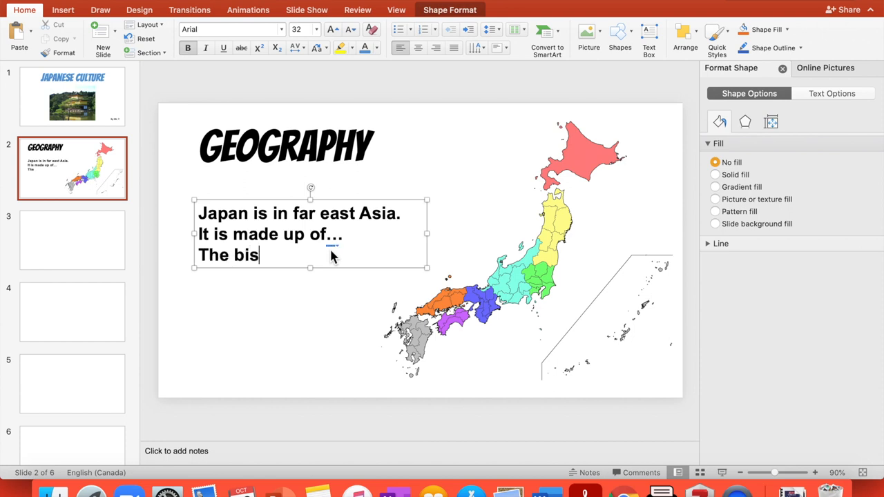
pyautogui.write('gest')
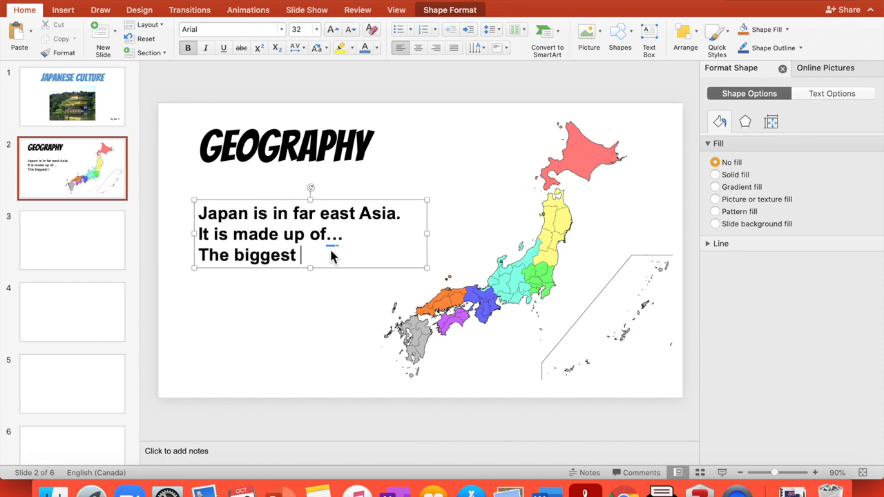
pyautogui.write('island is.')
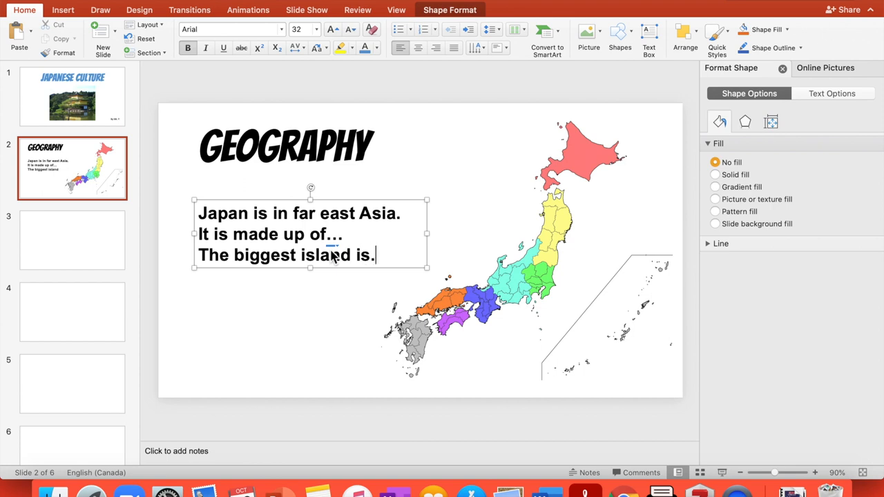
pyautogui.write('...')
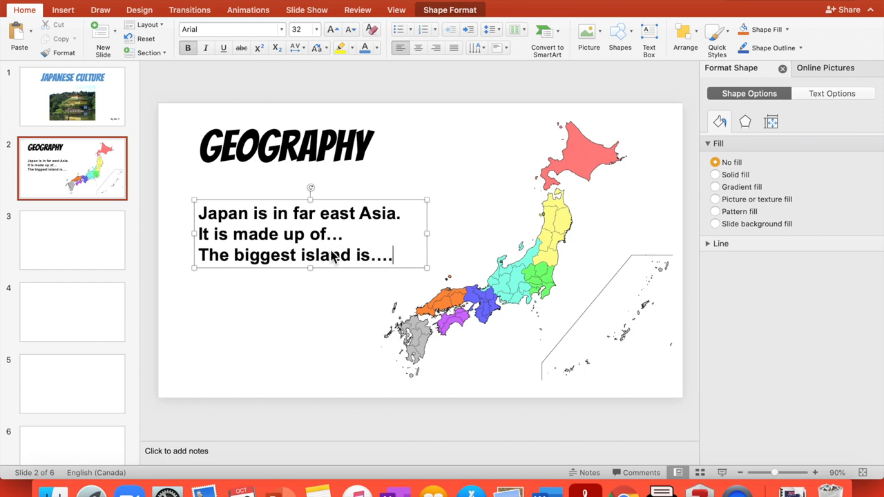
pyautogui.moveTo(401, 147)
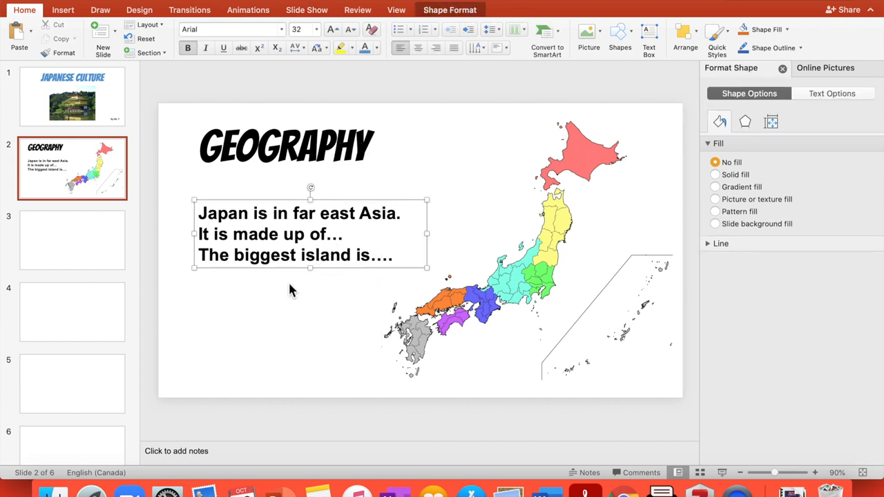
# Step: Copy the Geography title onto a new slide 3 and retype it as RELIGION
pyautogui.click(287, 147)
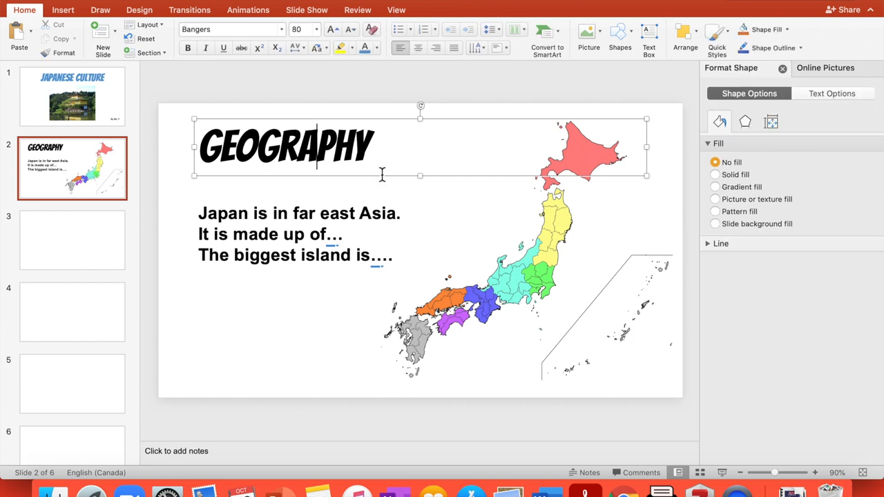
pyautogui.click(206, 176)
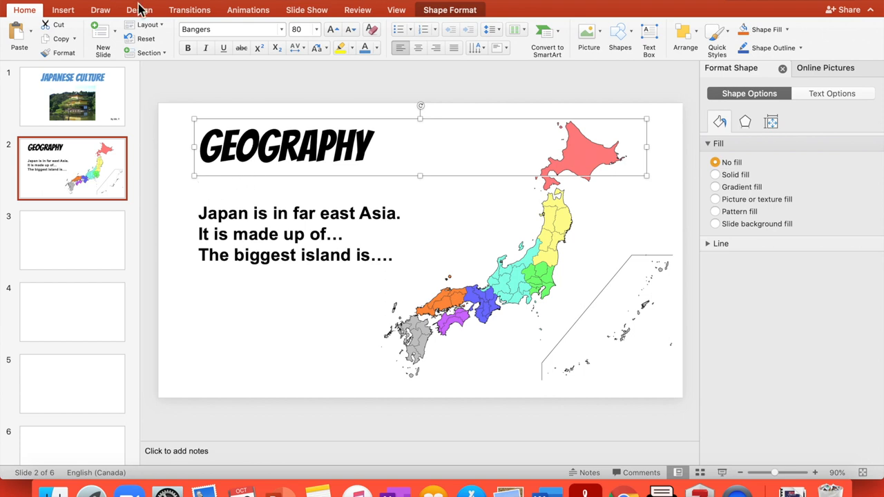
pyautogui.click(138, 10)
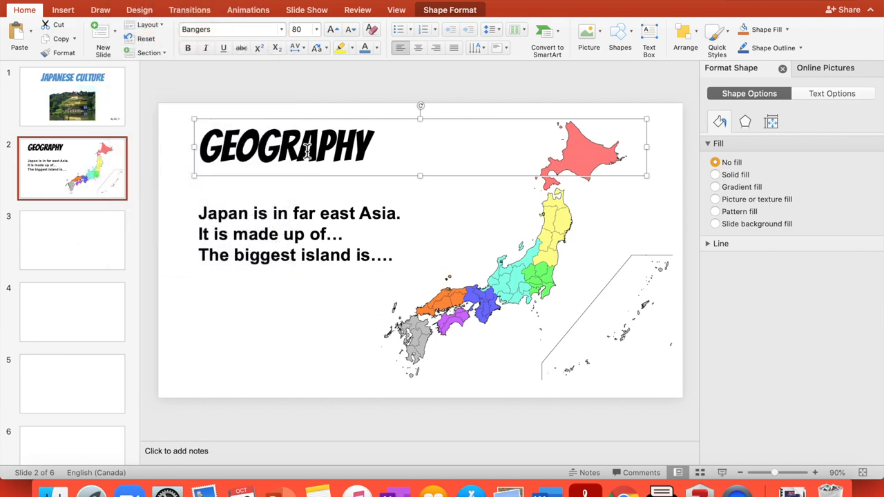
pyautogui.click(72, 241)
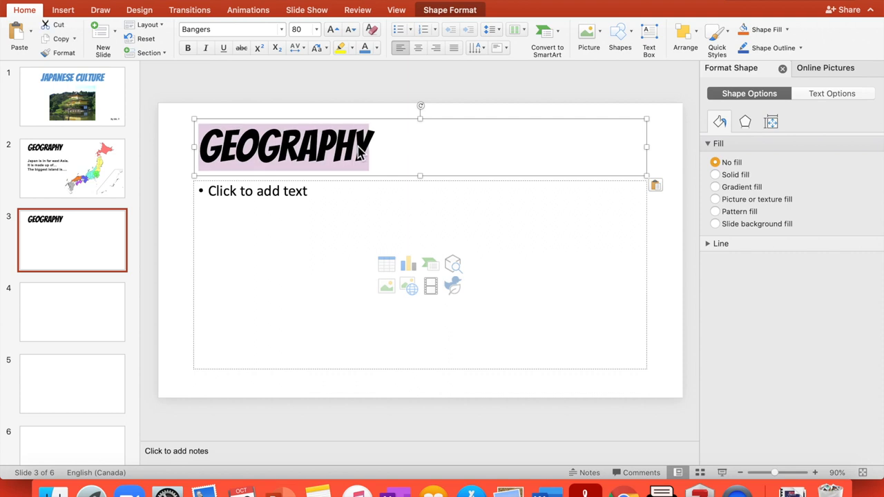
pyautogui.write('RELIGION')
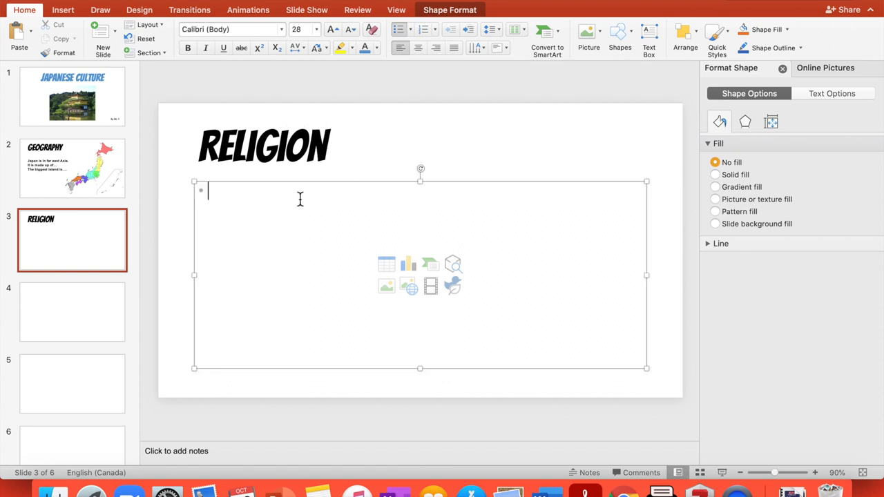
pyautogui.moveTo(374, 160)
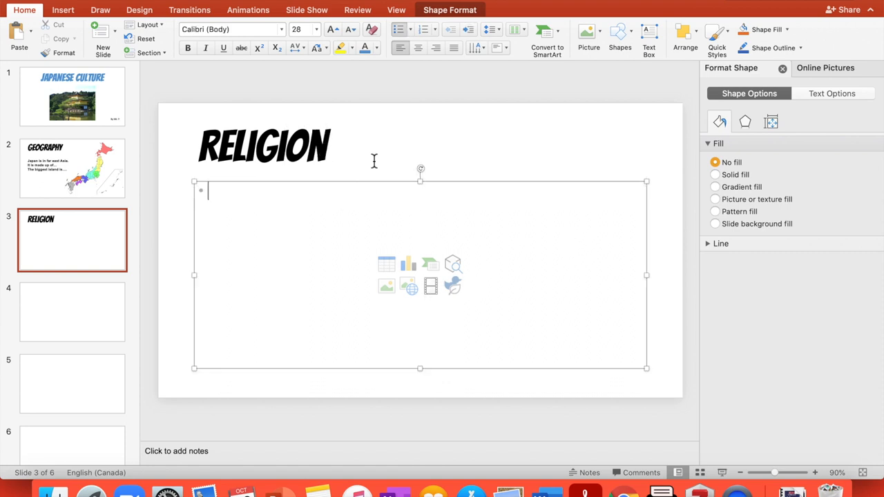
pyautogui.moveTo(310, 171)
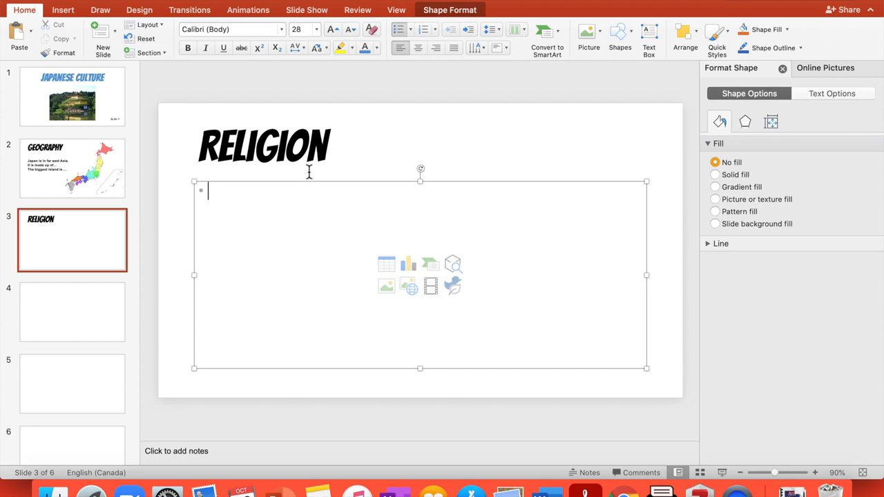
pyautogui.moveTo(453, 265)
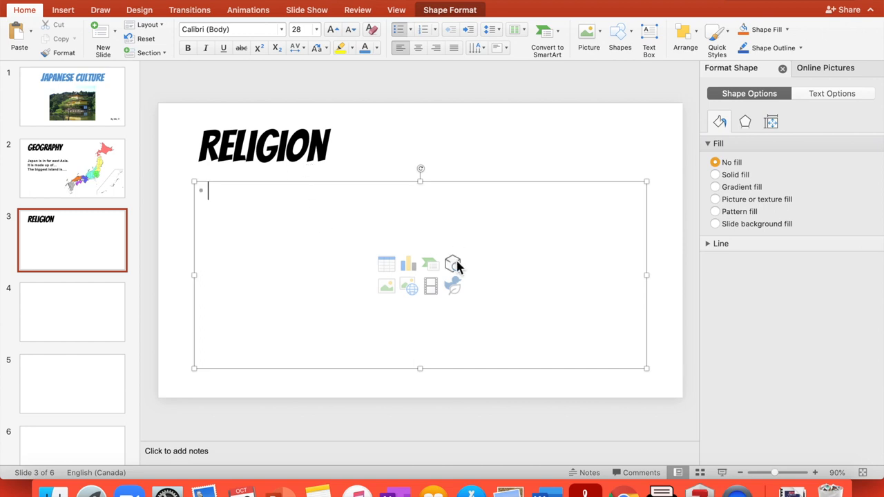
pyautogui.moveTo(408, 286)
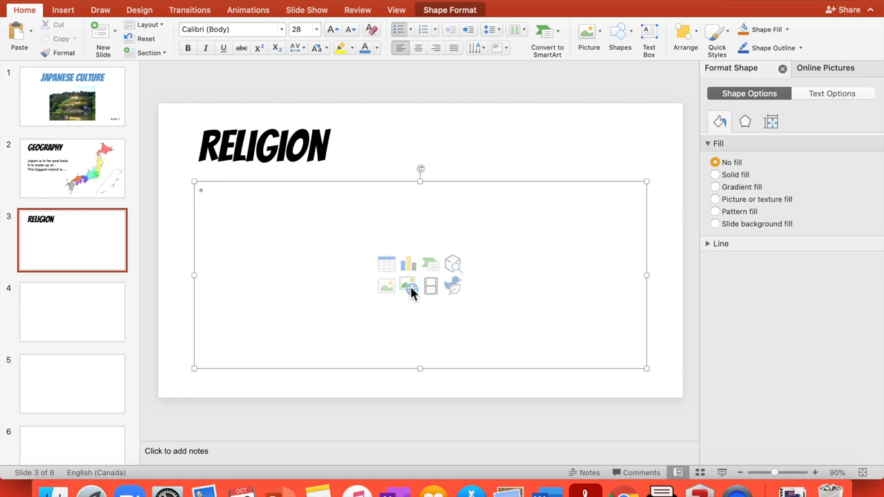
pyautogui.moveTo(409, 286)
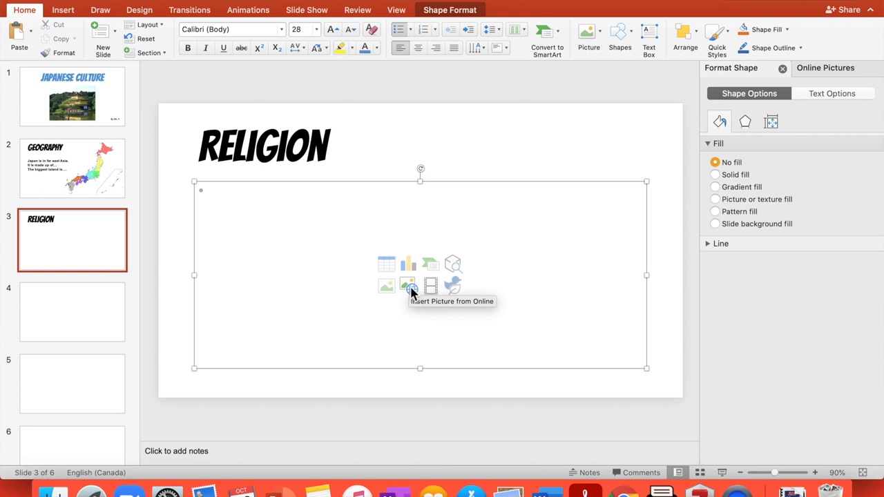
# Step: Search online pictures for 'Shinto religion' and insert the torii gate photo
pyautogui.click(409, 285)
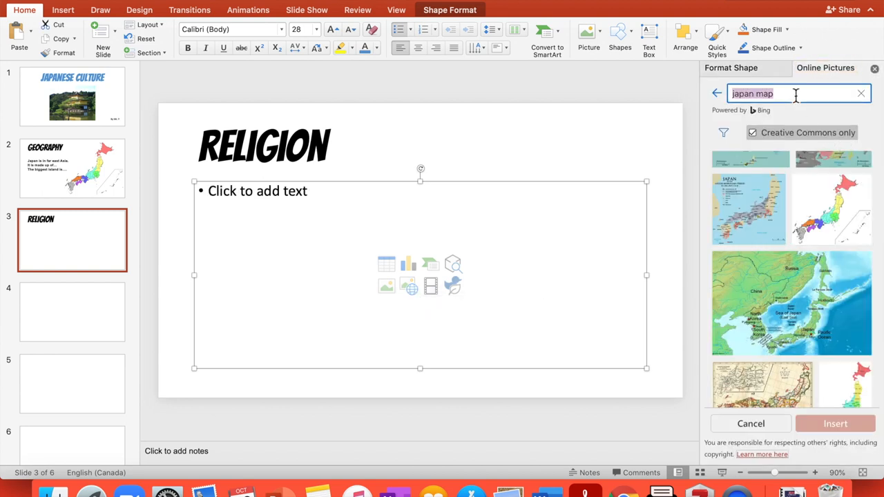
pyautogui.write('shint')
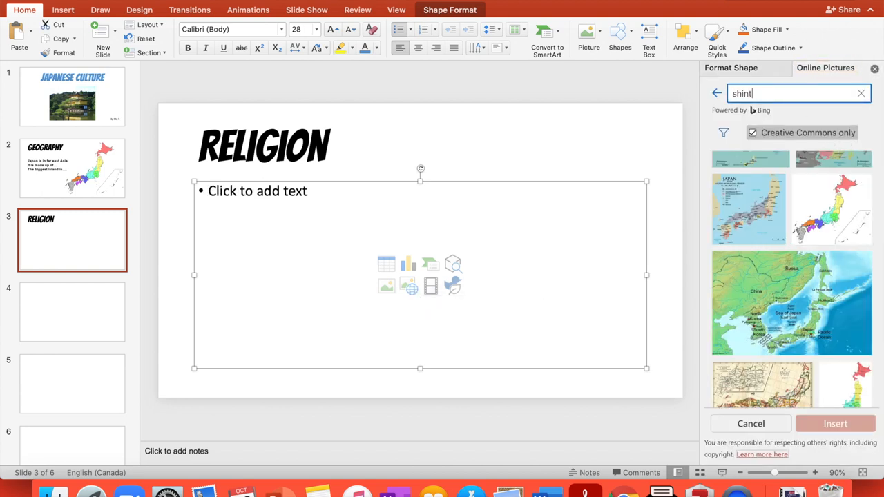
pyautogui.write('Shinto reli')
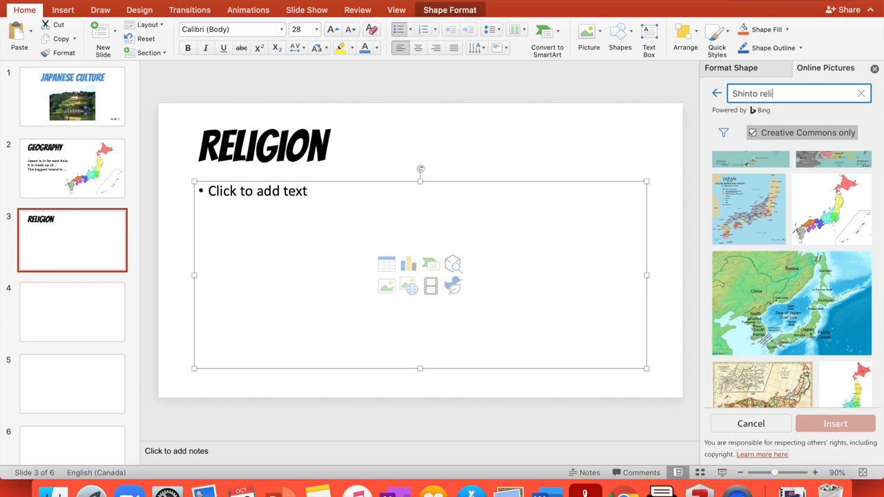
pyautogui.write('gion')
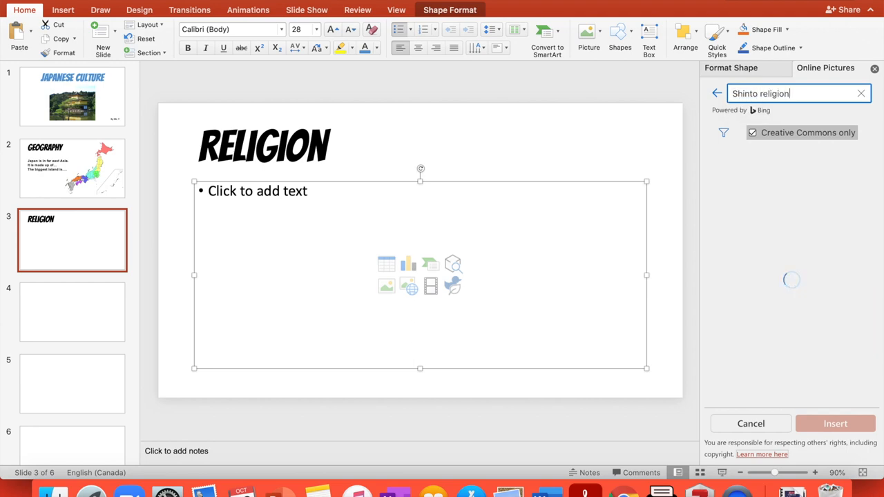
pyautogui.press('Return')
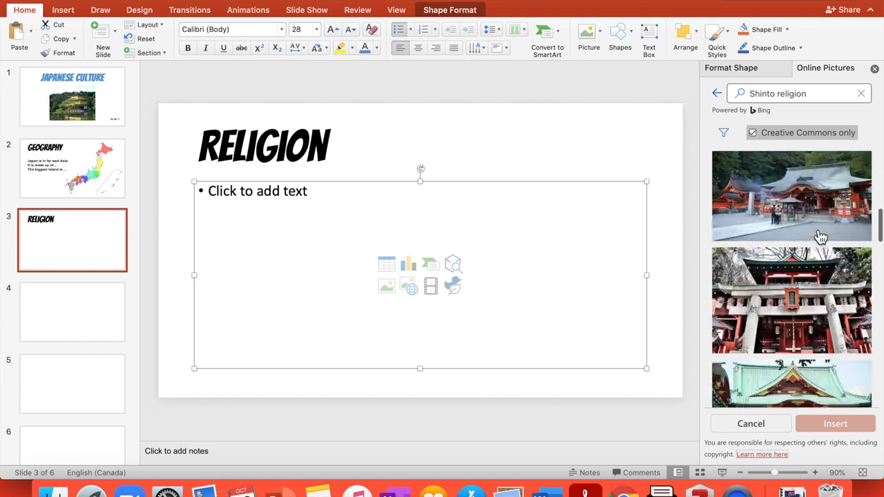
pyautogui.scroll(-3)
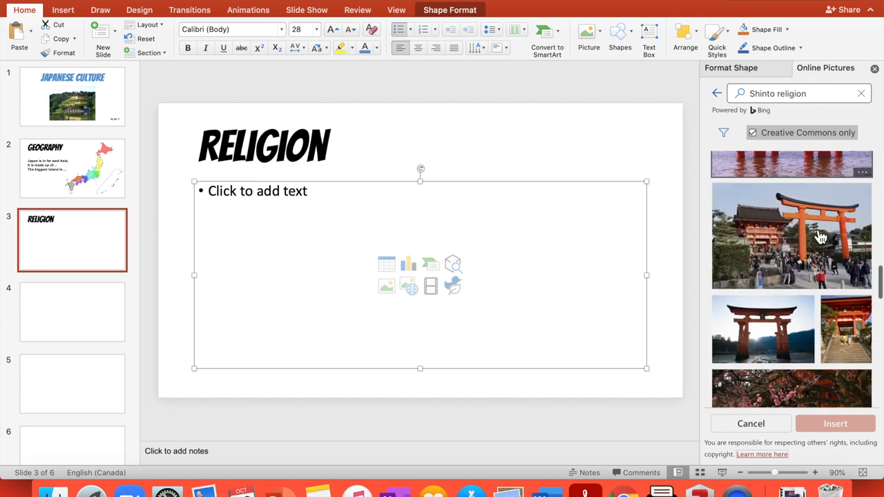
pyautogui.click(763, 200)
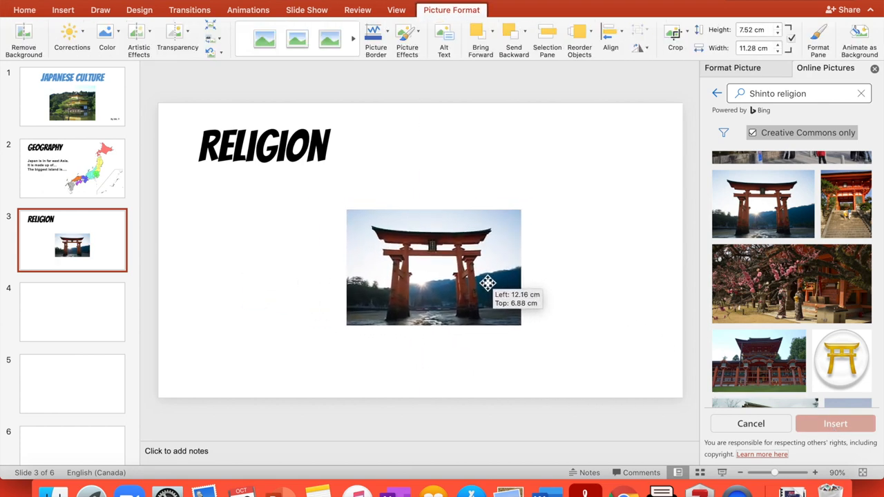
# Step: Move and enlarge the torii photo to fill the right half of the slide
pyautogui.moveTo(434, 268); pyautogui.dragTo(568, 310)
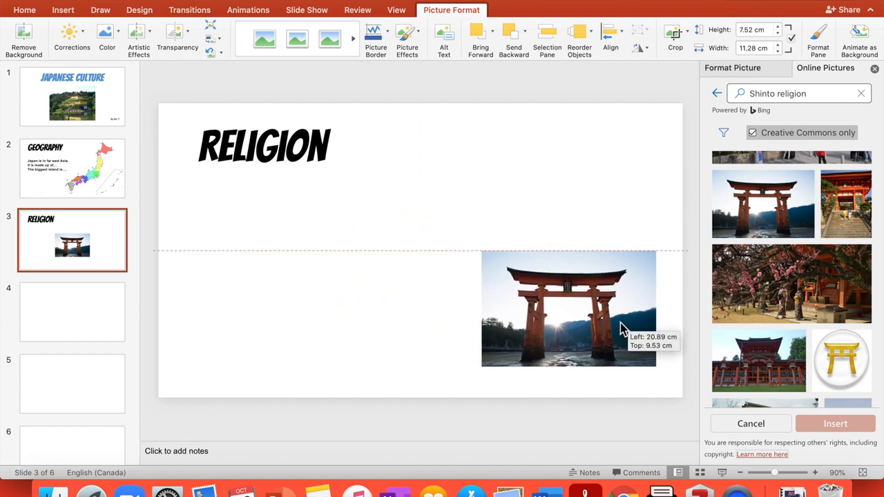
pyautogui.moveTo(481, 255); pyautogui.dragTo(377, 183)
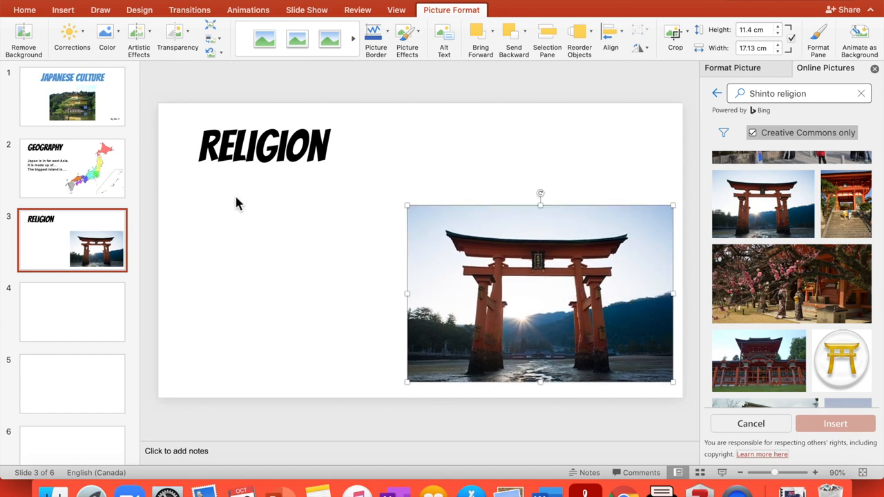
pyautogui.moveTo(638, 270)
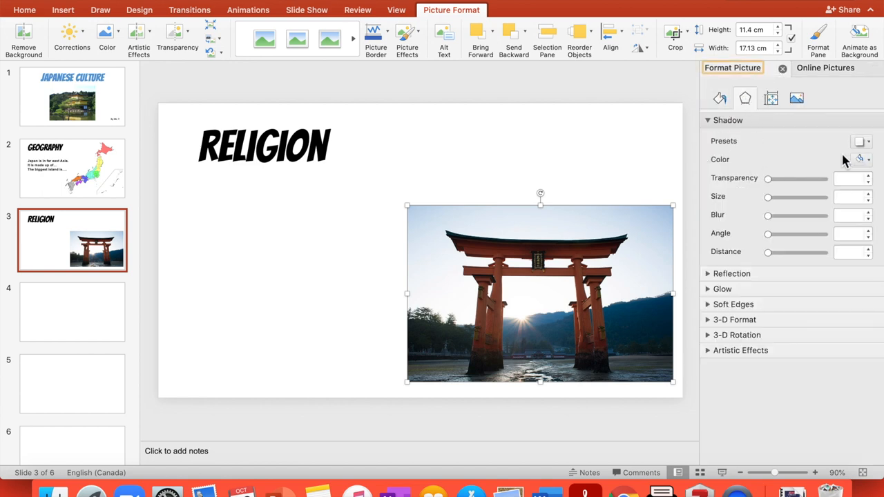
# Step: Apply an outer drop shadow with stronger blur and distance, then move the photo up beside the title
pyautogui.click(862, 141)
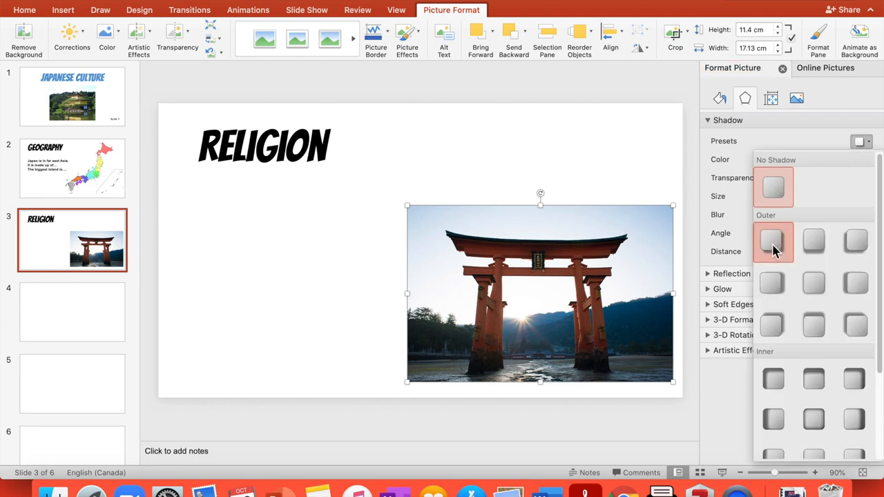
pyautogui.click(773, 242)
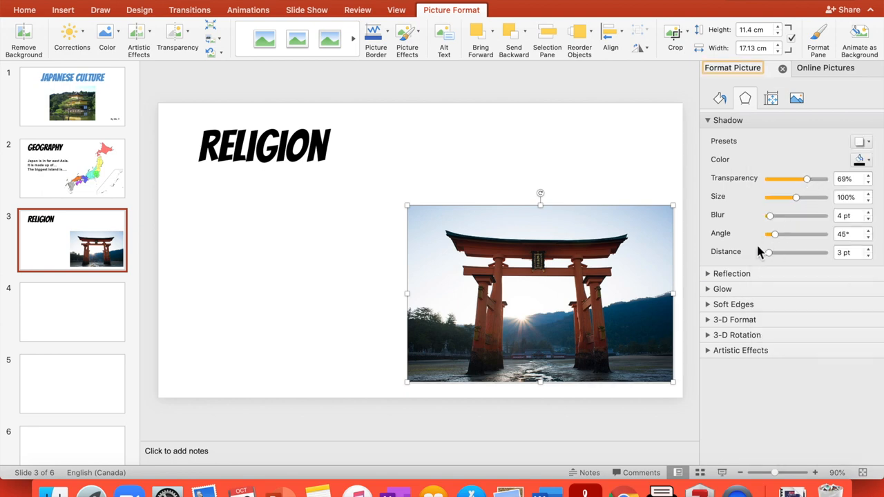
pyautogui.moveTo(767, 251); pyautogui.dragTo(774, 251)
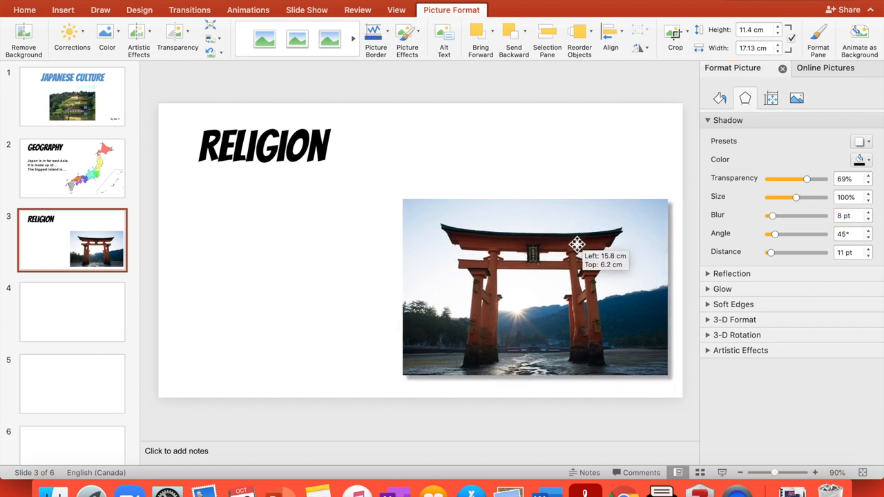
pyautogui.moveTo(577, 244); pyautogui.dragTo(553, 175)
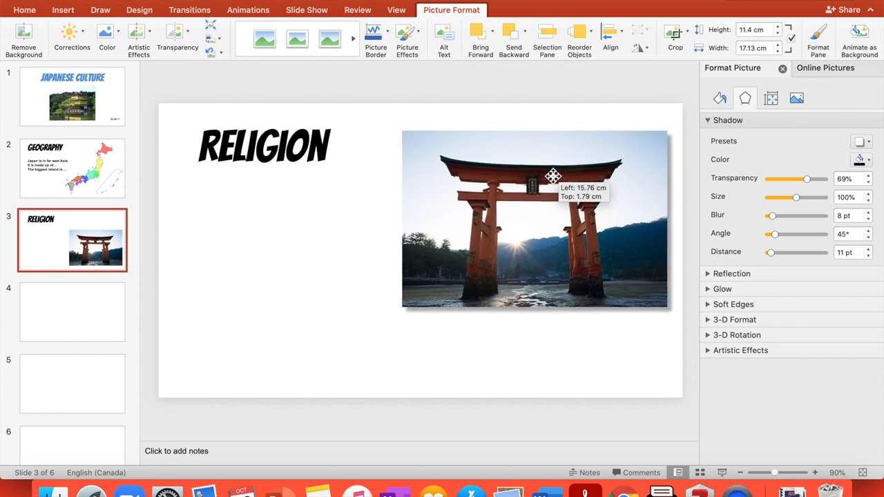
pyautogui.moveTo(552, 176); pyautogui.dragTo(553, 171)
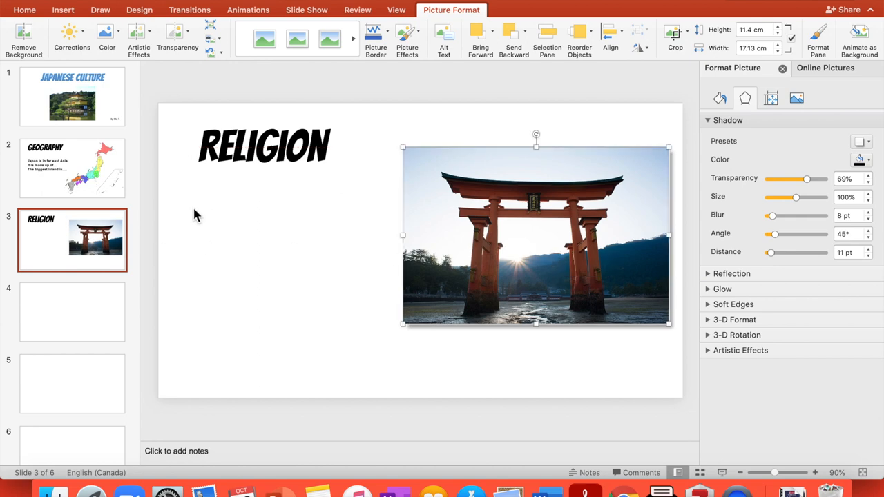
pyautogui.moveTo(103, 192)
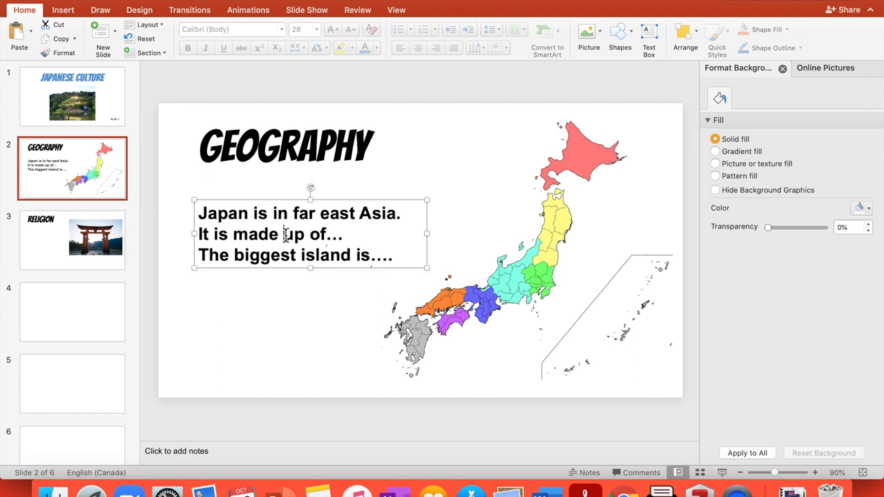
# Step: Copy the Geography body text box and return to the Religion slide
pyautogui.click(311, 233)
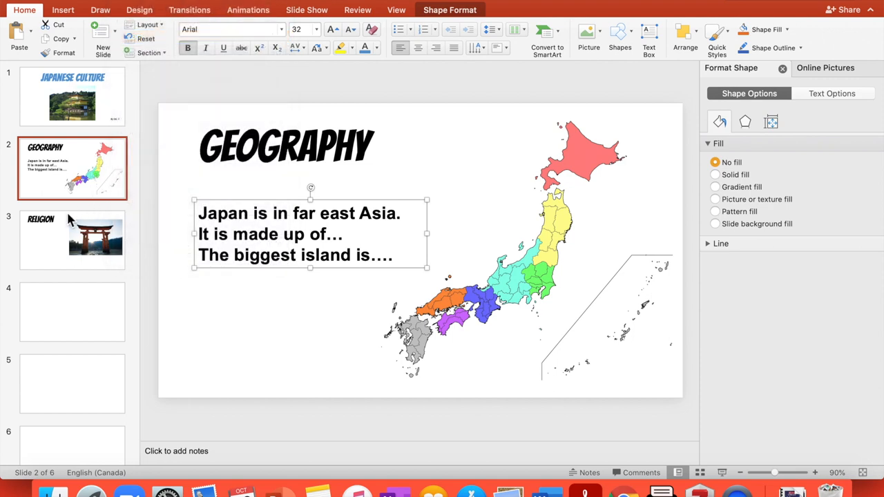
pyautogui.click(72, 240)
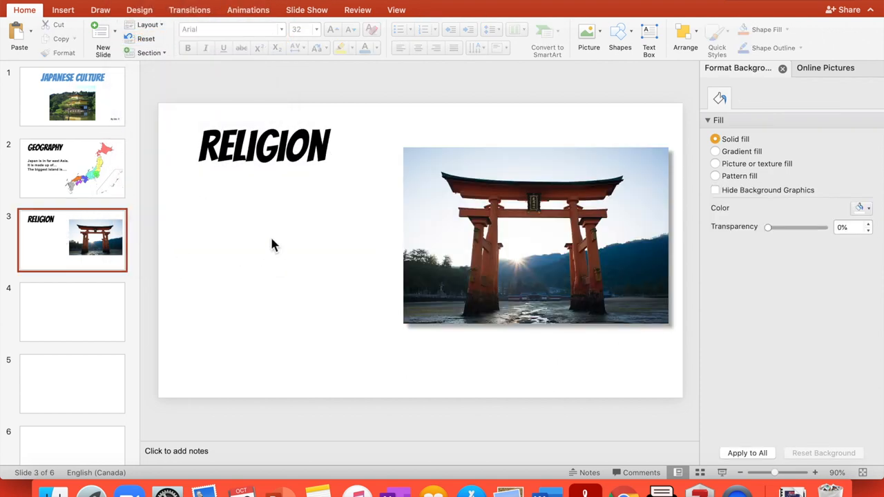
# Step: Paste the text box on slide 3 and retype it as 'Japanese religion is…'
pyautogui.click(297, 234)
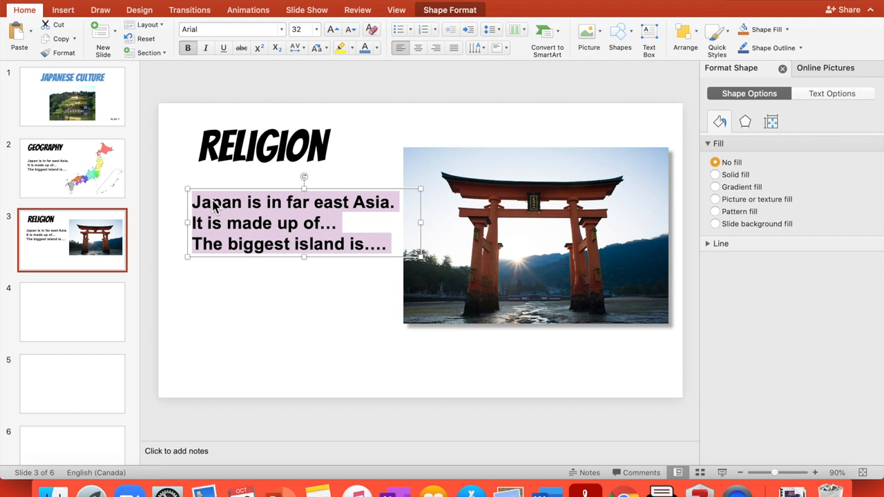
pyautogui.write('Japense')
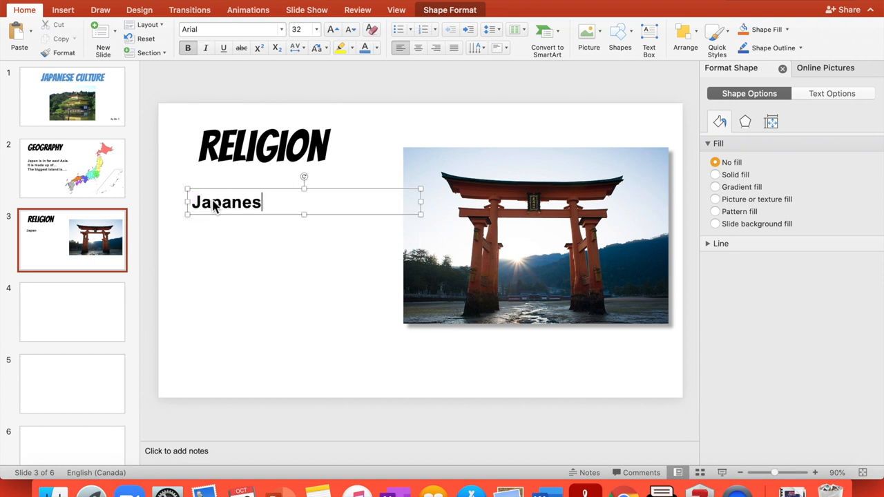
pyautogui.write('e religion is…')
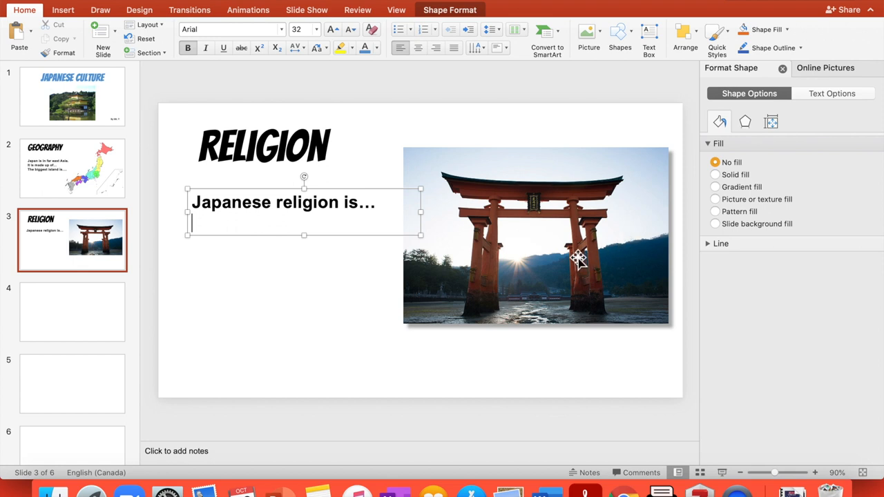
pyautogui.moveTo(421, 214)
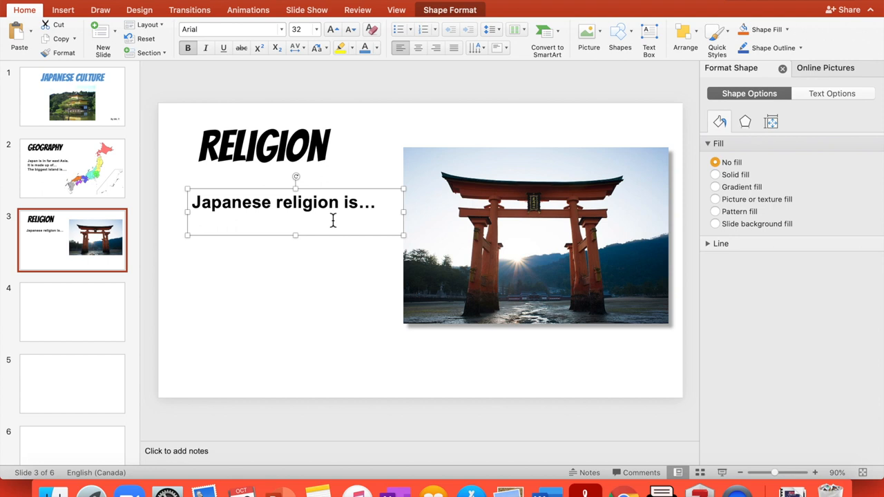
pyautogui.moveTo(501, 248)
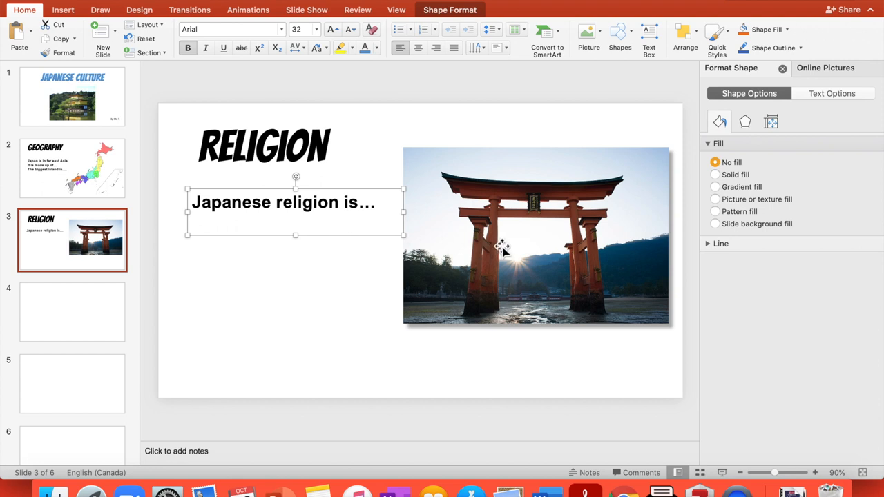
pyautogui.moveTo(469, 200)
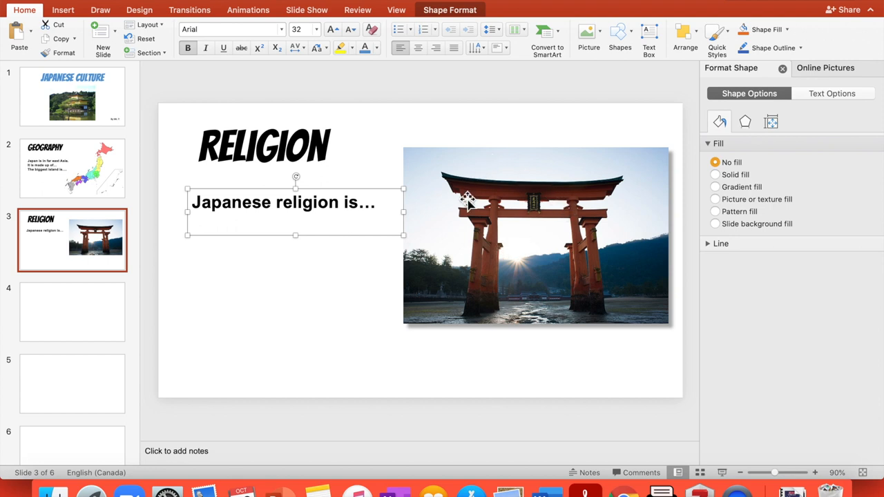
pyautogui.moveTo(491, 159)
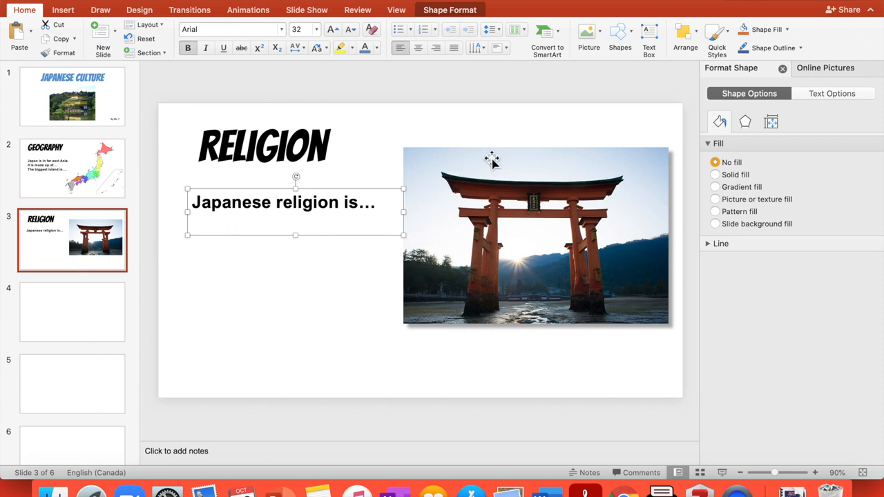
pyautogui.moveTo(572, 222)
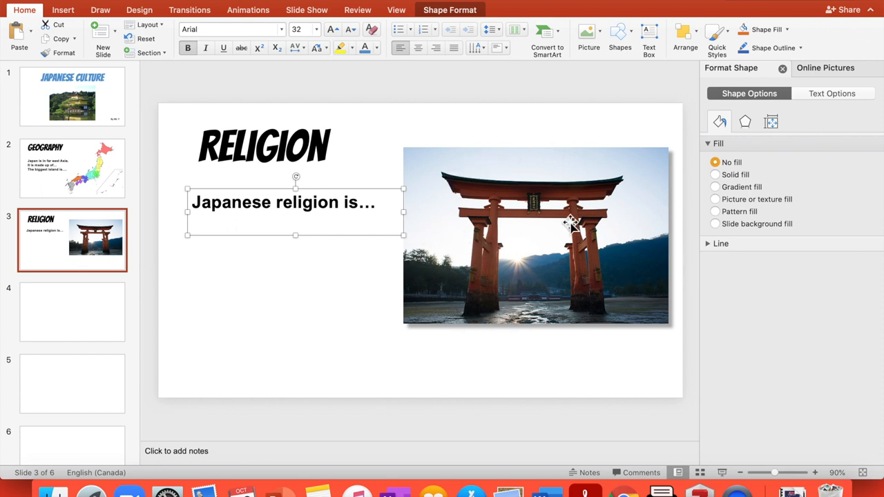
pyautogui.moveTo(477, 293)
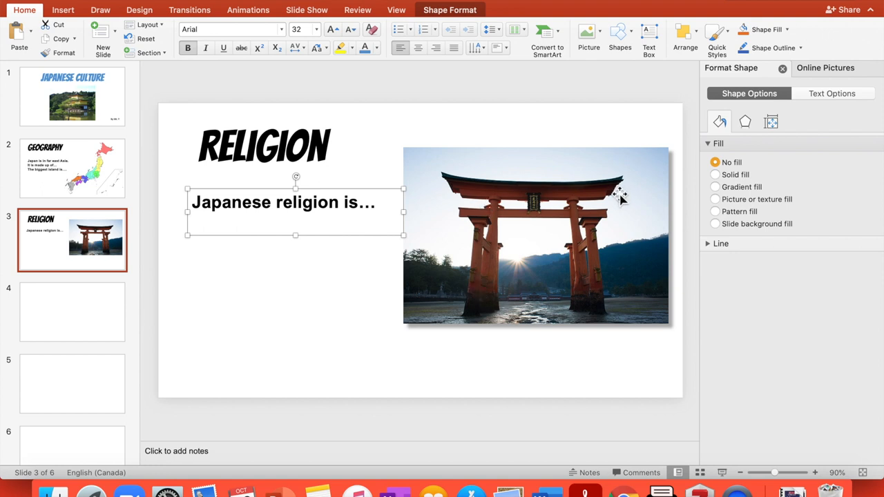
pyautogui.moveTo(587, 232)
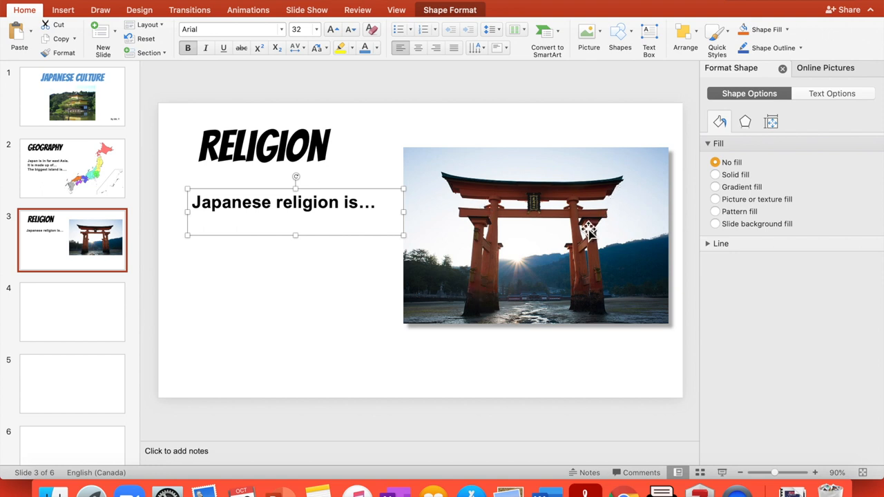
pyautogui.moveTo(530, 270)
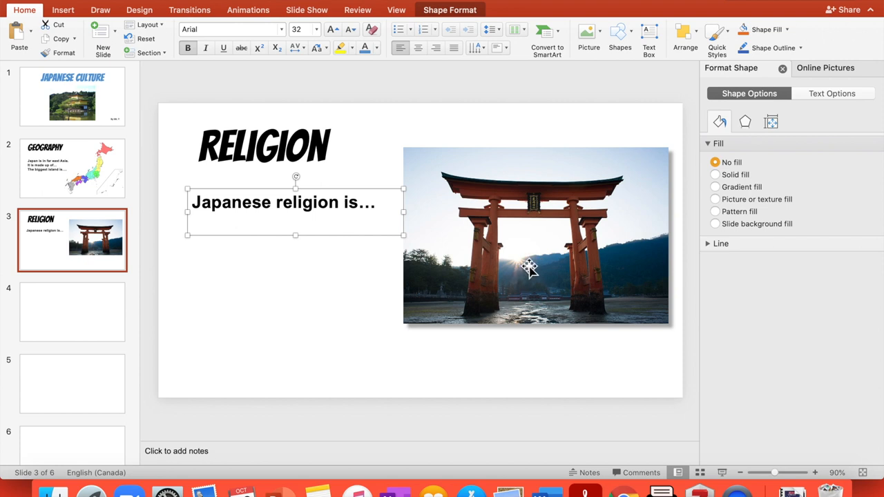
pyautogui.moveTo(523, 281)
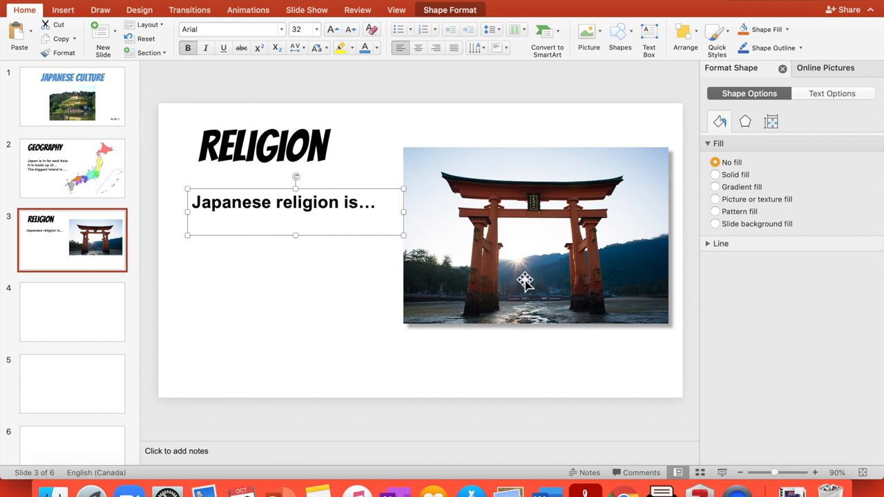
pyautogui.moveTo(558, 264)
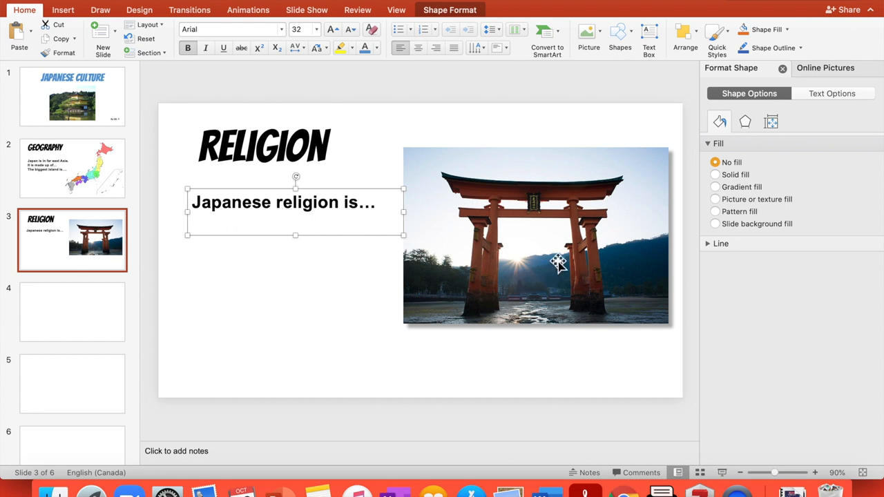
pyautogui.moveTo(619, 278)
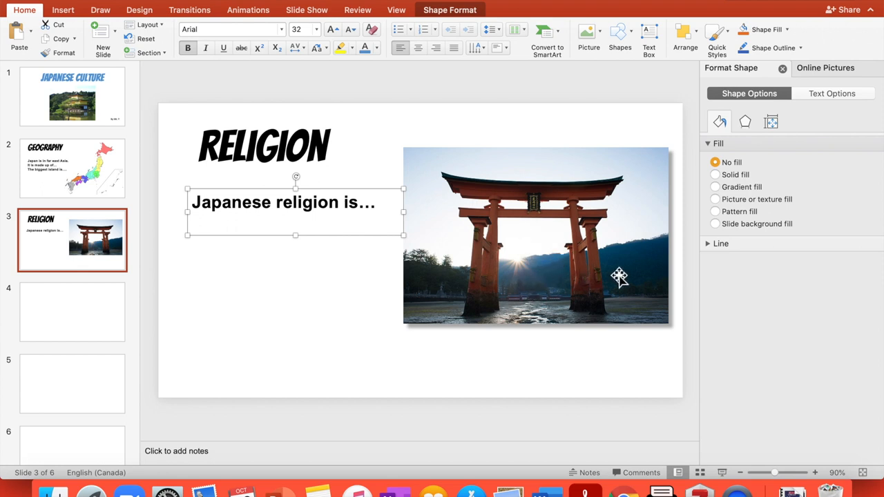
pyautogui.moveTo(624, 261)
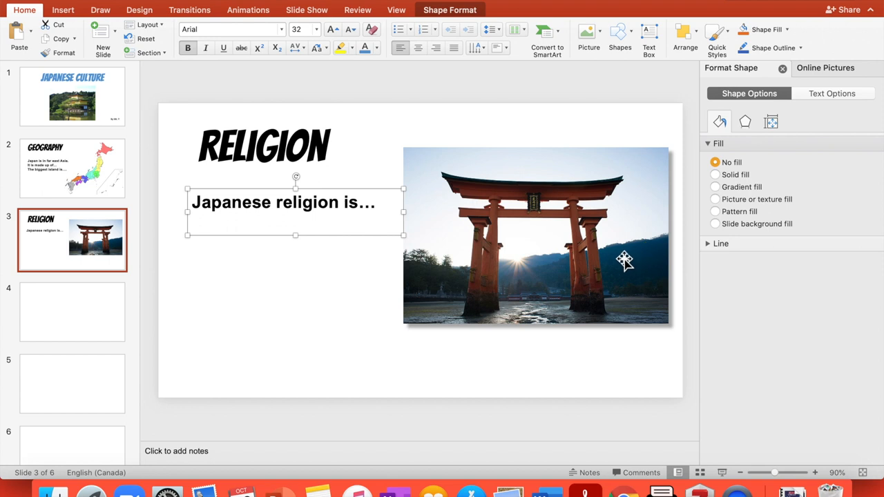
pyautogui.moveTo(514, 216)
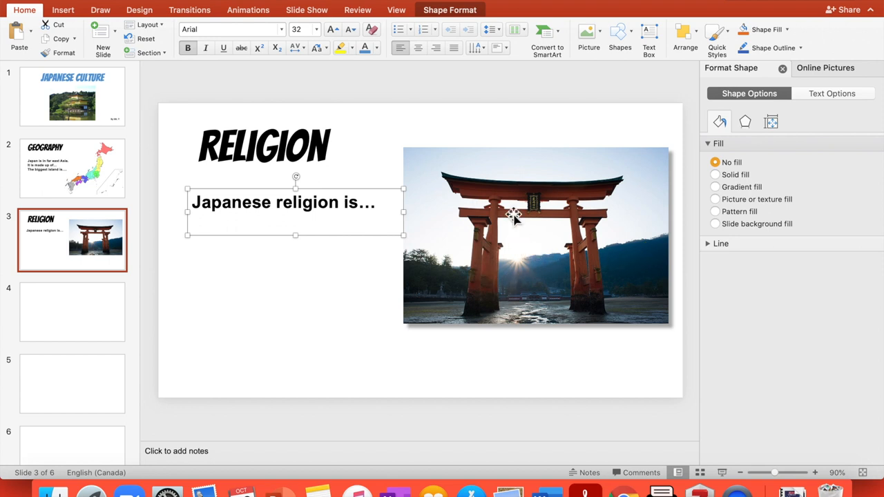
pyautogui.moveTo(569, 240)
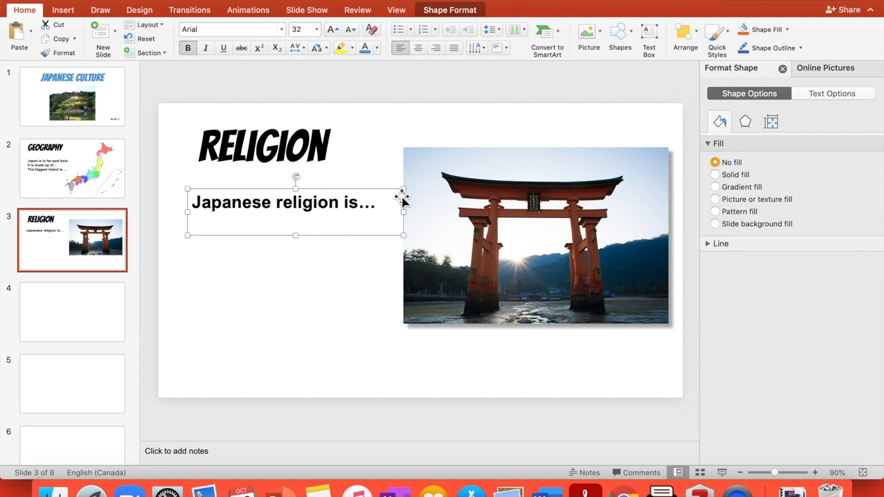
# Step: Scroll the thumbnail pane down to reach the empty slide 6
pyautogui.scroll(-3)
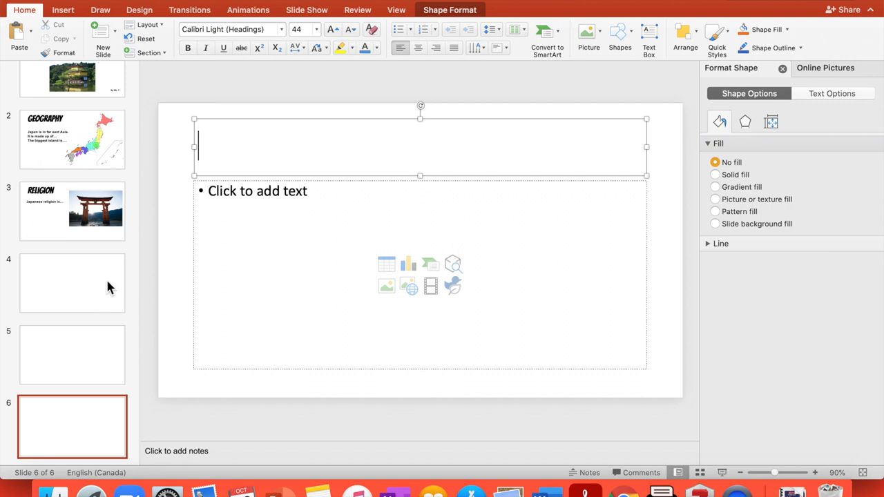
# Step: Copy the RELIGION title to slide 6 and retype it as 'WHAT MAKES IT INTERESTING?'
pyautogui.click(71, 210)
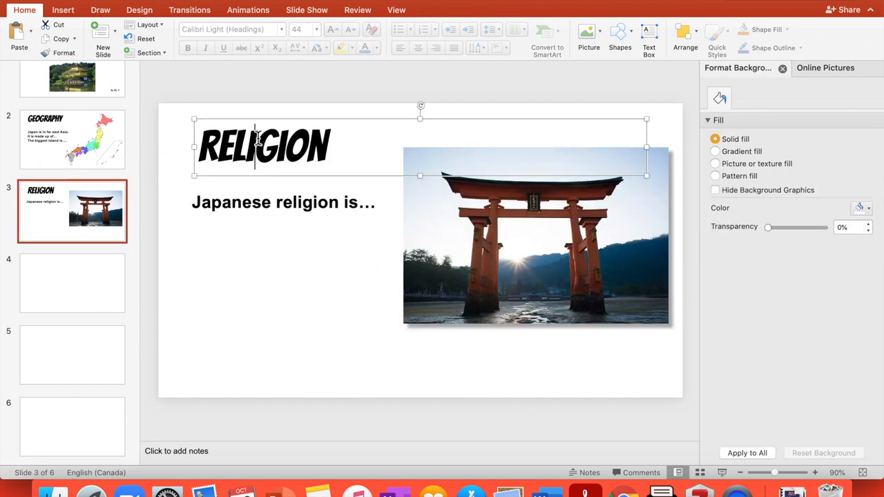
pyautogui.click(262, 145)
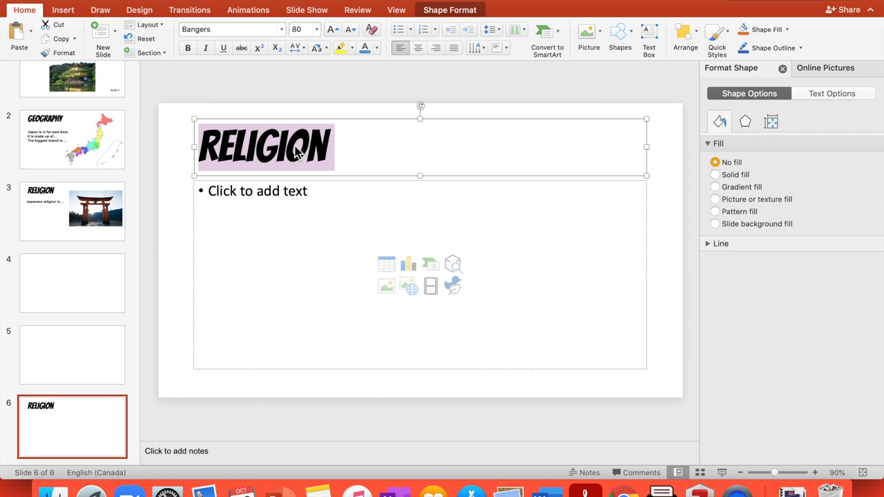
pyautogui.write('WHAT MAKES')
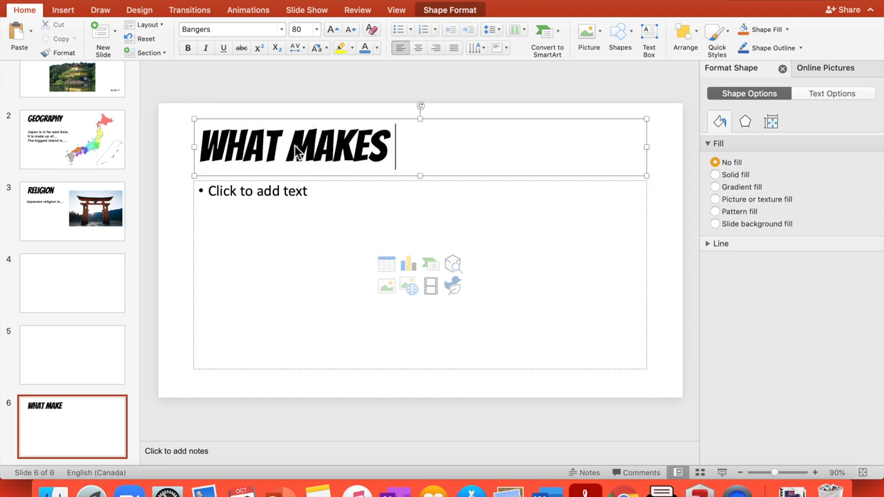
pyautogui.write('IT INTER')
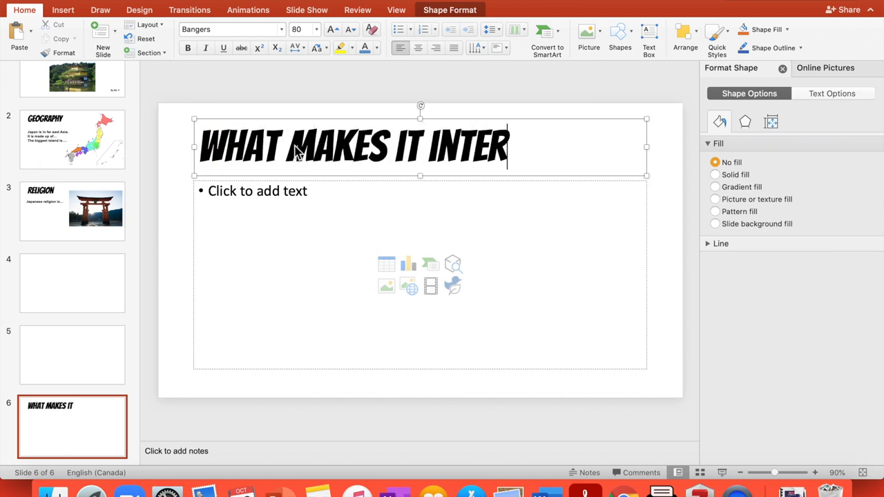
pyautogui.write('ESTING')
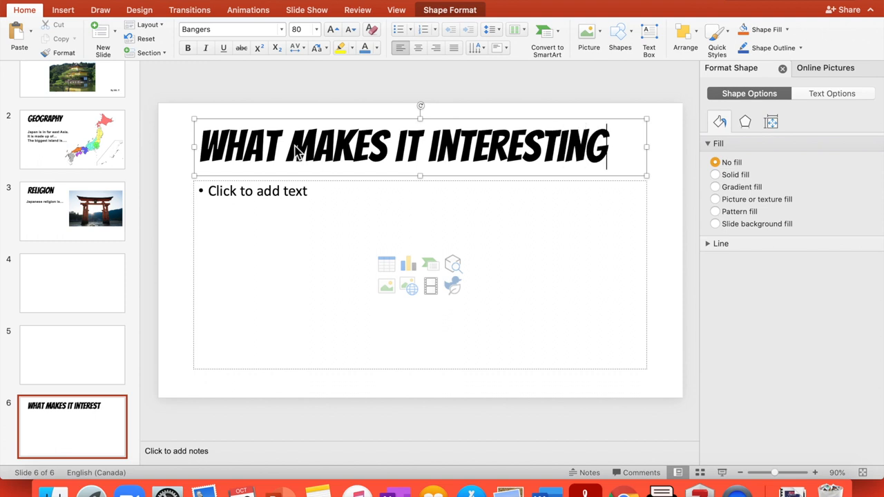
pyautogui.write('?')
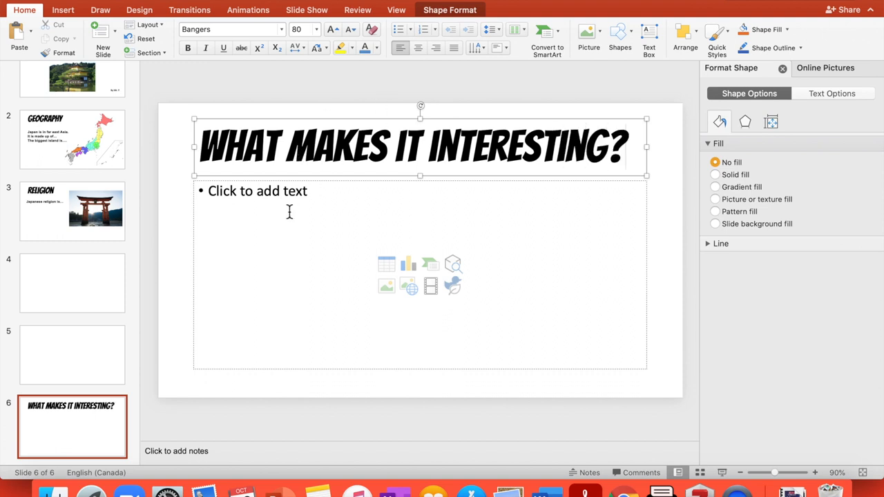
pyautogui.click(283, 207)
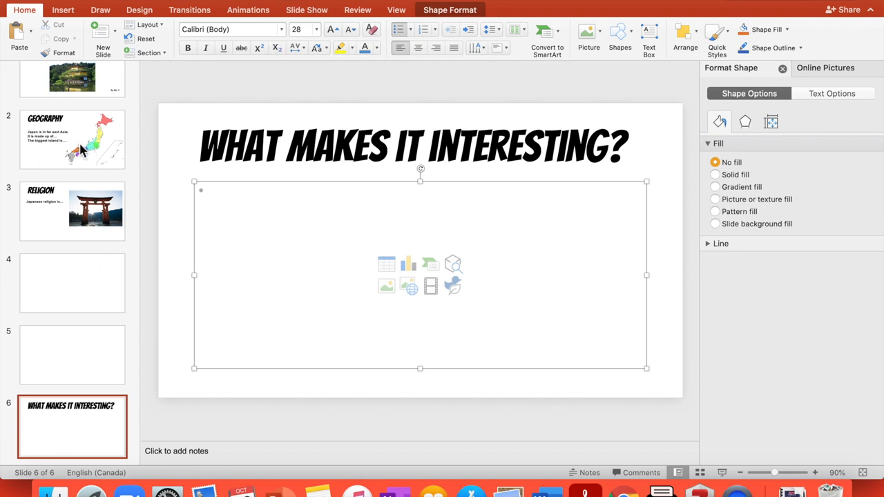
# Step: Type the bullet 'Japanese culture has always been interesting to me' on slide 6
pyautogui.click(71, 140)
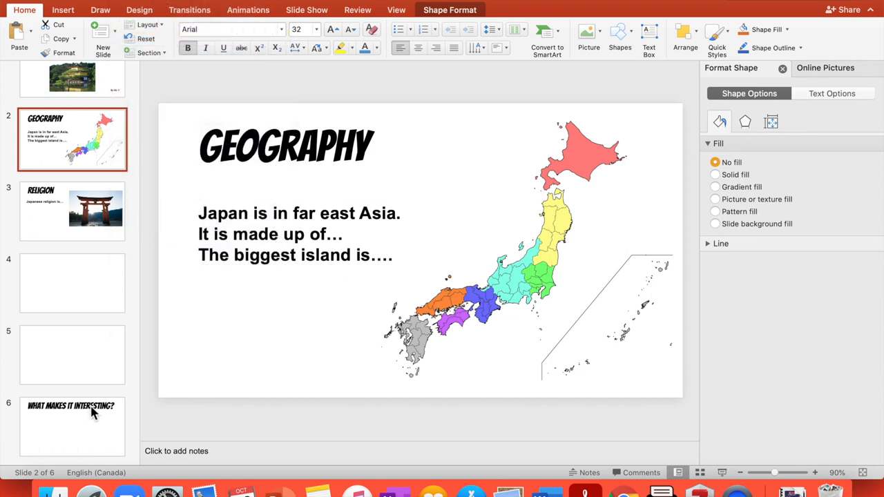
pyautogui.click(72, 425)
pyautogui.write('Jap')
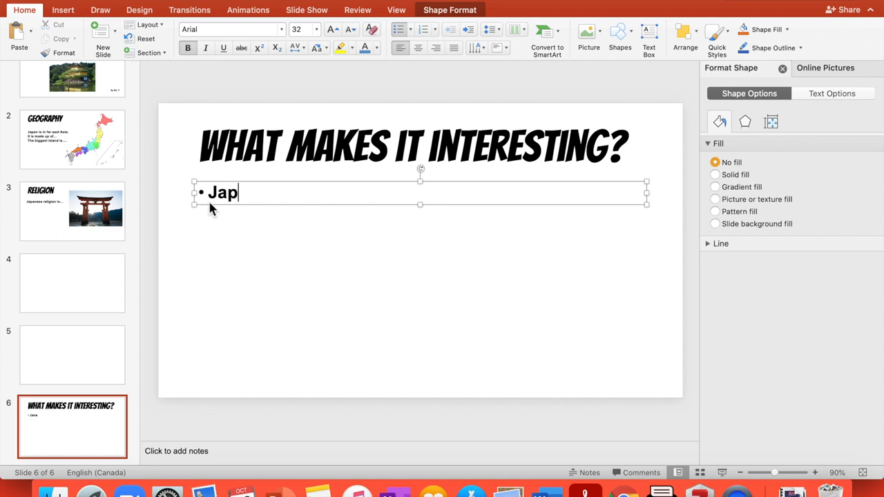
pyautogui.write('anese culture h')
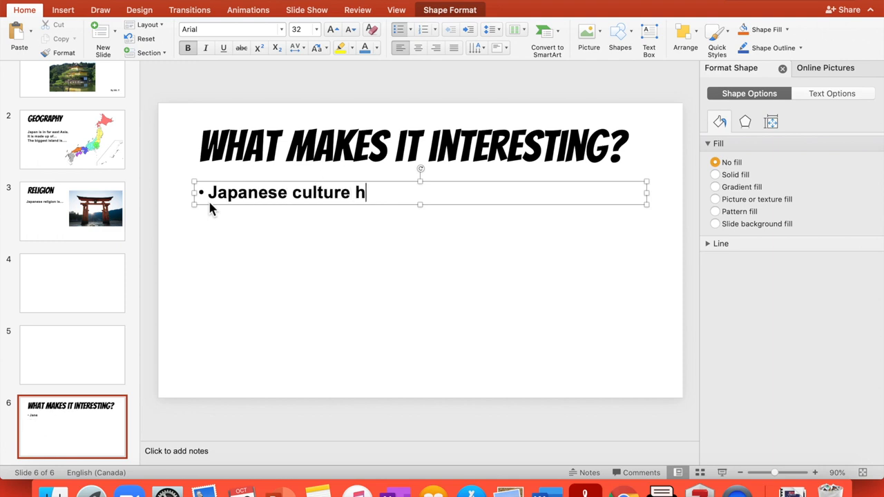
pyautogui.write('as always')
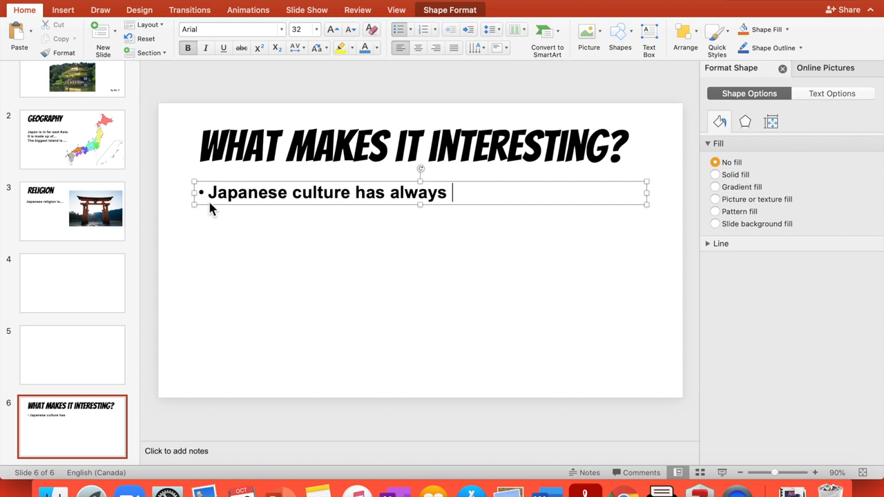
pyautogui.write('been interes')
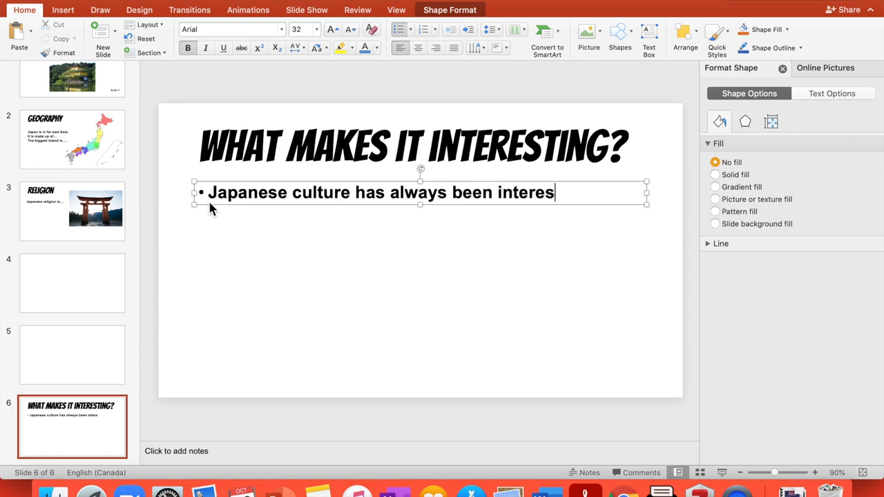
pyautogui.write('ting to me.')
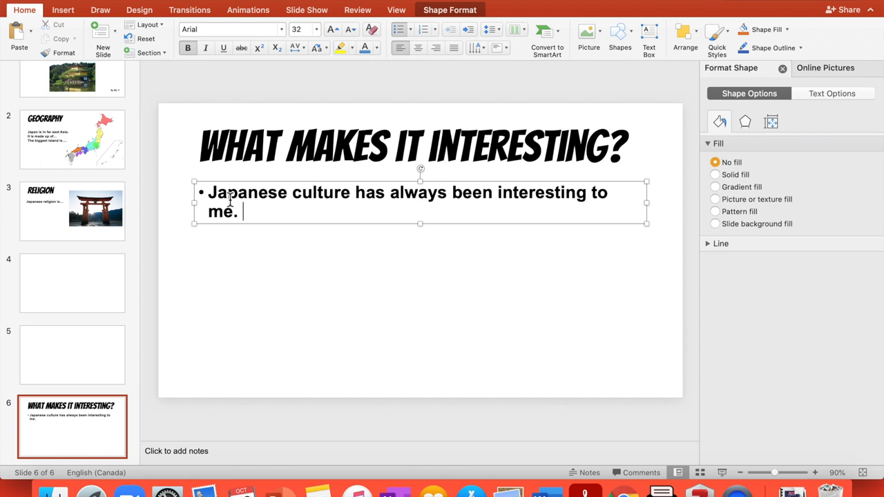
# Step: Remove the trailing period and finish the sentence with 'because….'
pyautogui.press('Backspace')
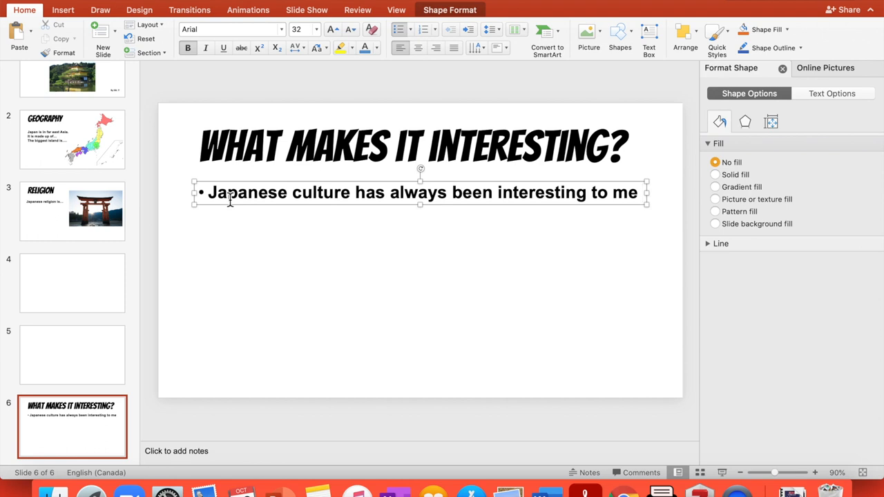
pyautogui.write('because')
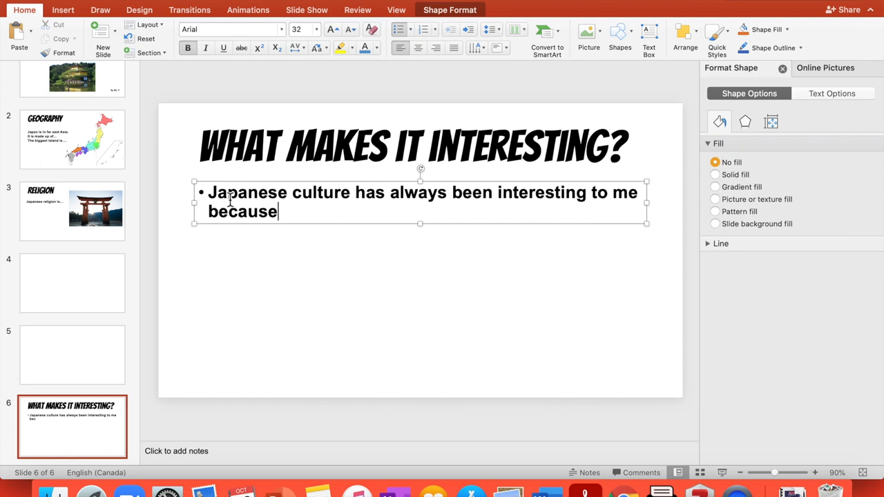
pyautogui.write('....')
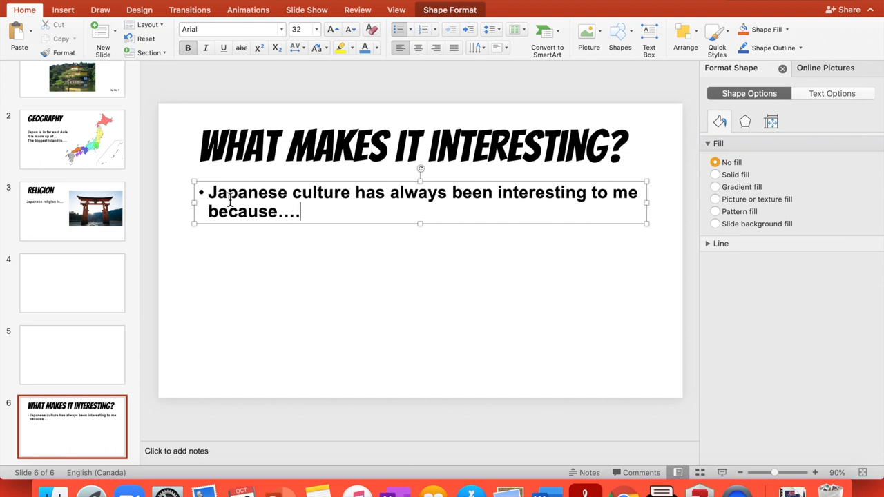
pyautogui.moveTo(475, 229)
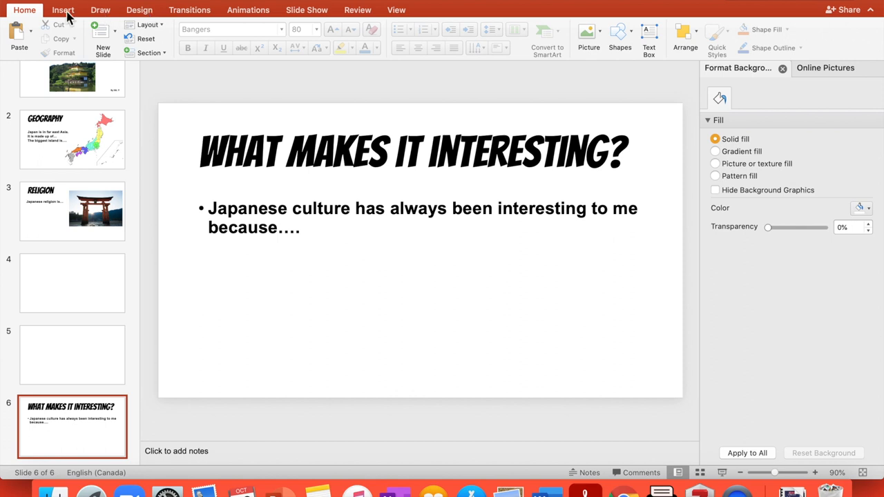
# Step: Pick the 神道 calligraphy image from the 'Shinto religion' online picture results for slide 6
pyautogui.click(63, 9)
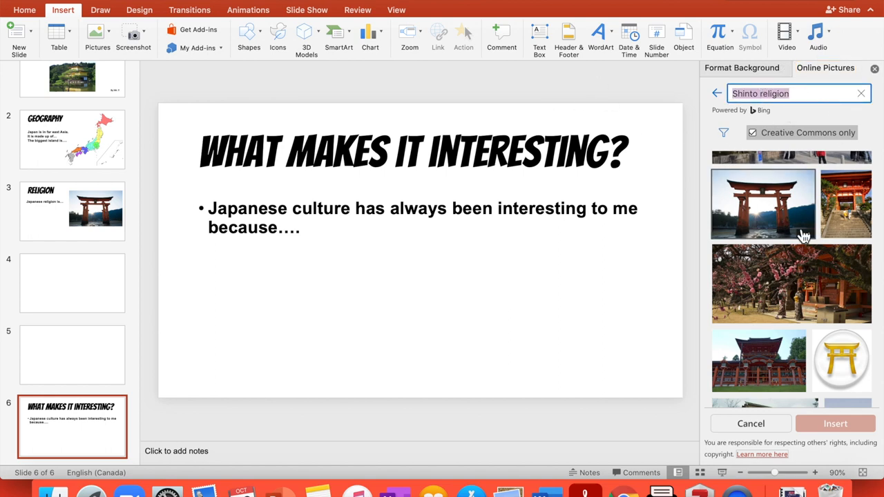
pyautogui.scroll(-3)
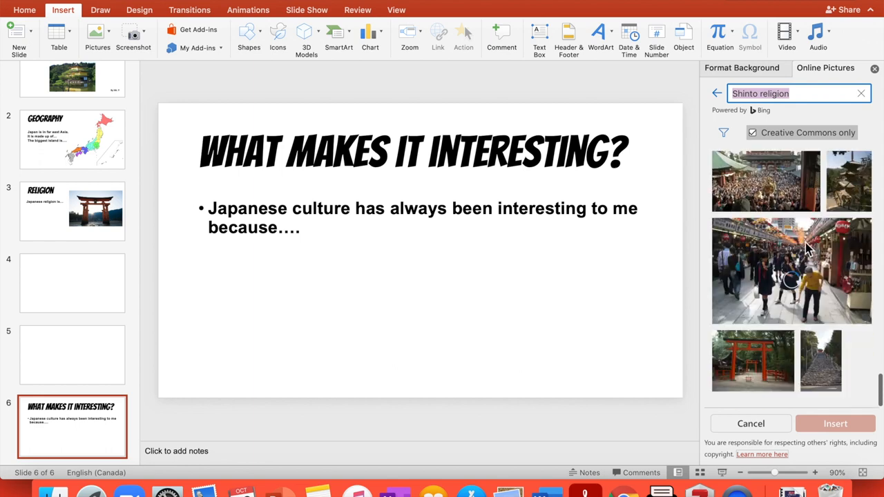
pyautogui.scroll(-3)
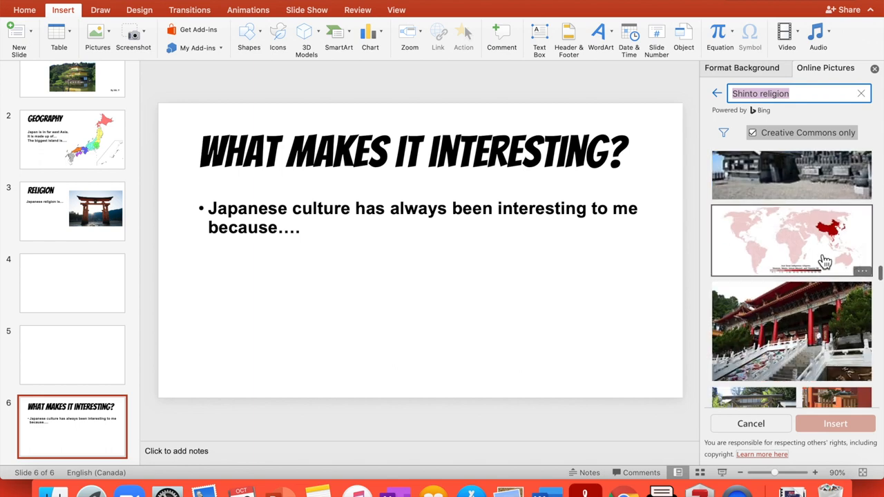
pyautogui.scroll(-3)
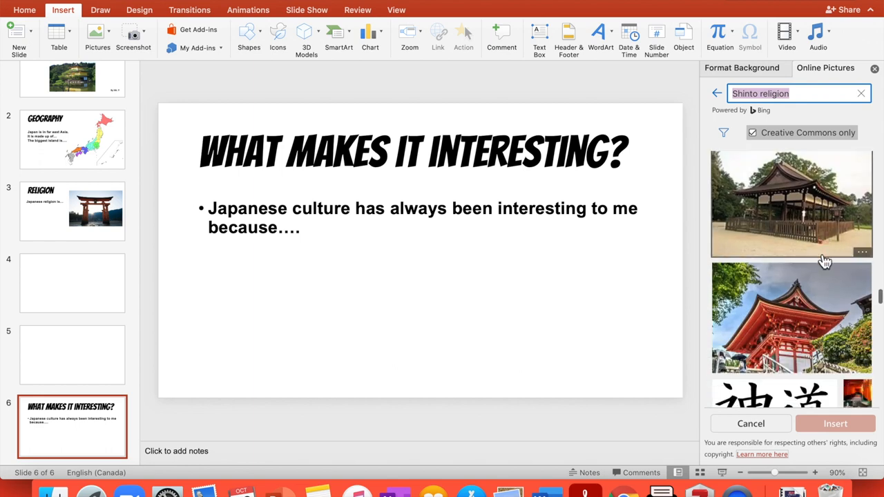
pyautogui.click(774, 260)
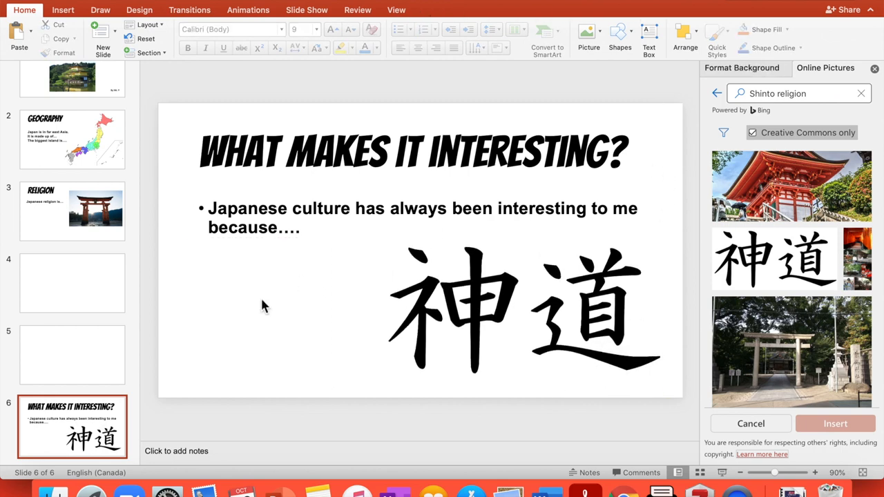
pyautogui.moveTo(82, 324)
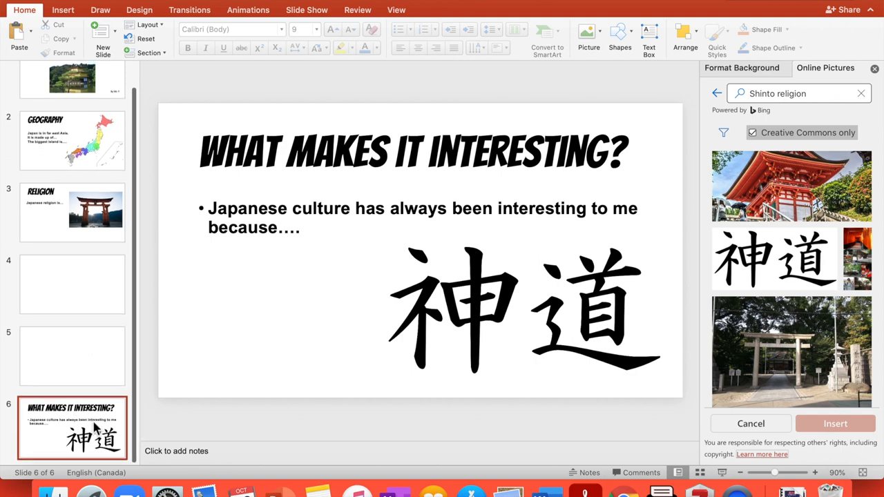
# Step: Scroll the slide thumbnails back up with the 神道 image placed on slide 6
pyautogui.scroll(3)
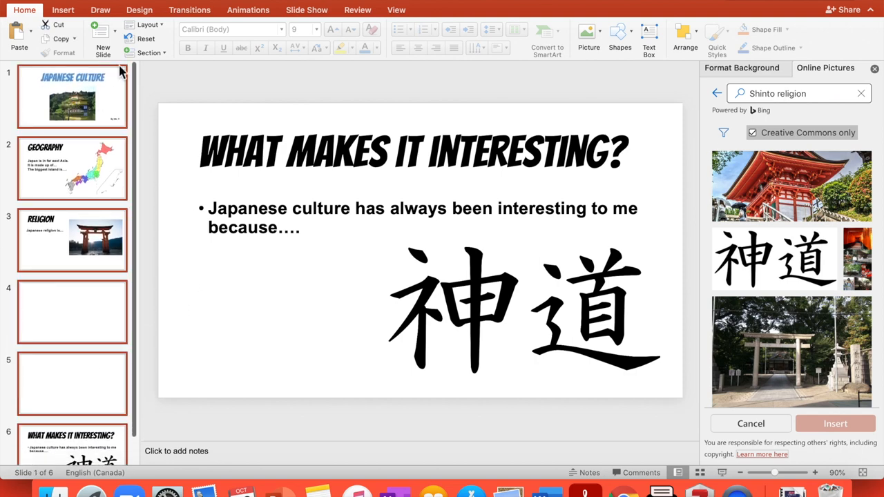
# Step: Return from the File menu to the title slide with Format Background open
pyautogui.click(14, 8)
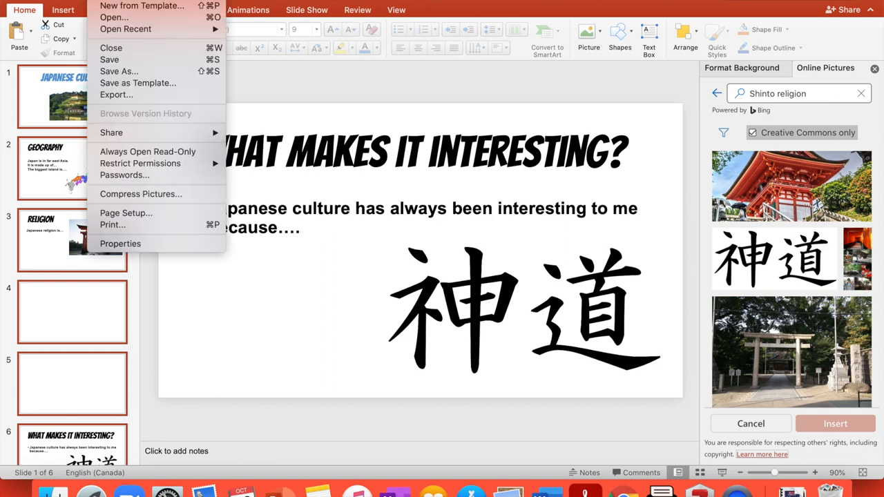
pyautogui.click(99, 9)
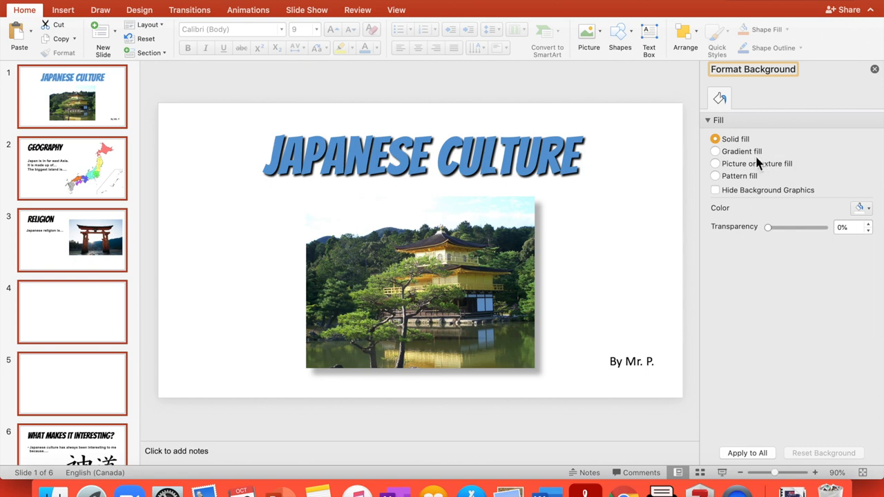
# Step: Try gradient and light cream texture backgrounds, then switch to a dotted pattern fill
pyautogui.click(716, 150)
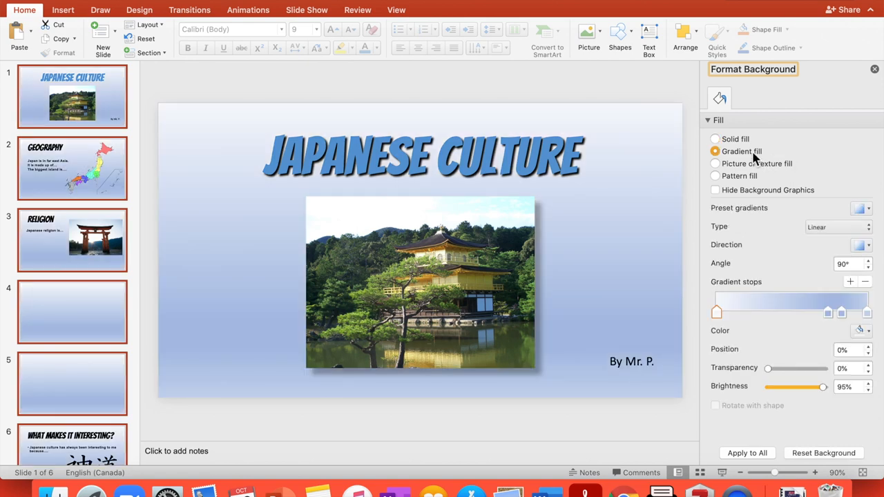
pyautogui.moveTo(869, 316)
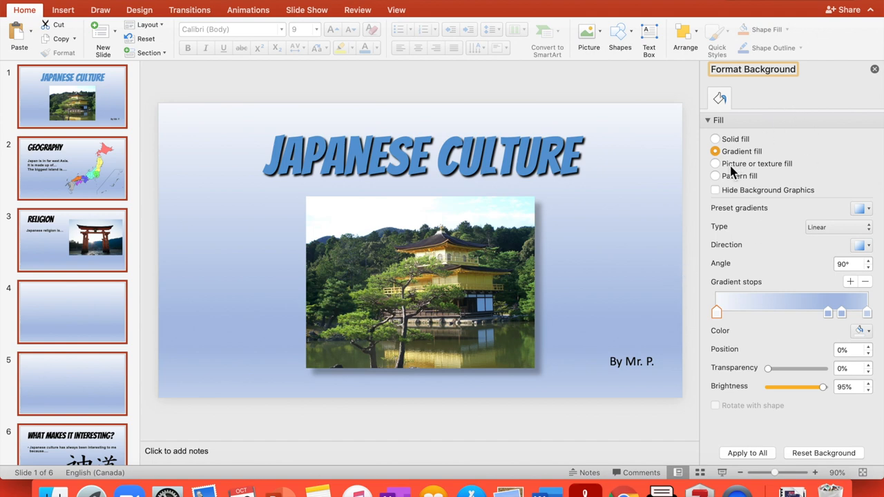
pyautogui.click(715, 163)
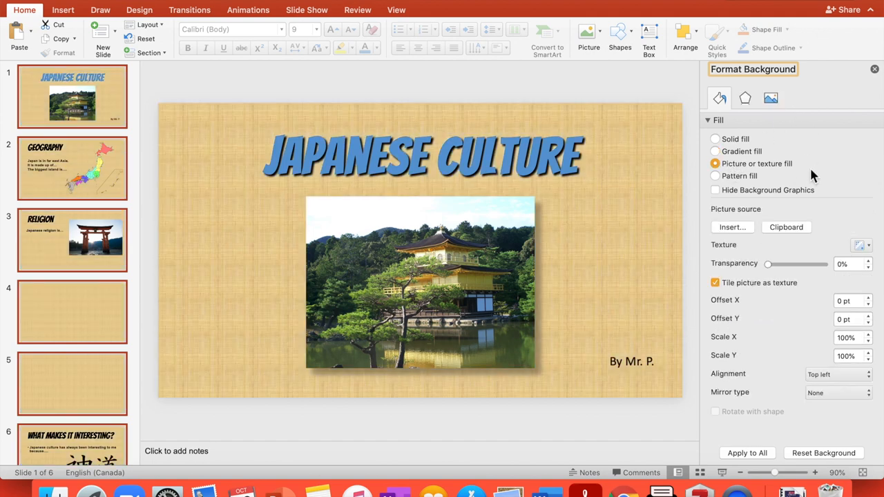
pyautogui.click(861, 246)
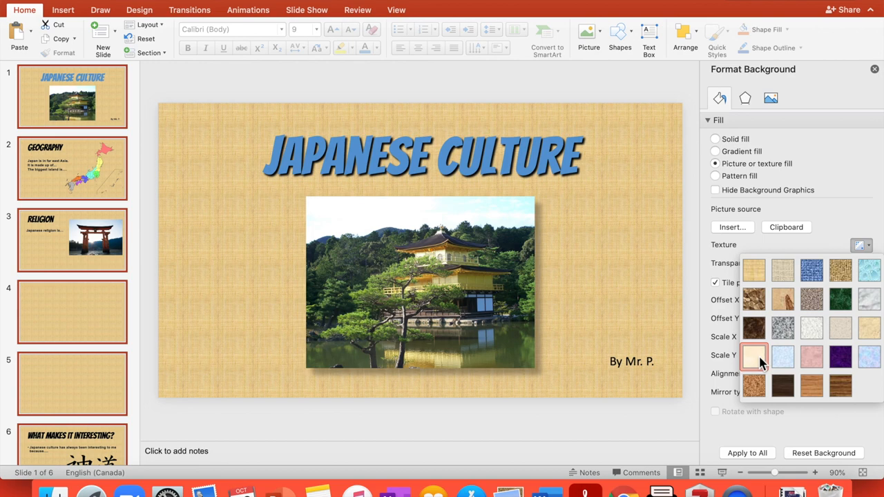
pyautogui.click(754, 357)
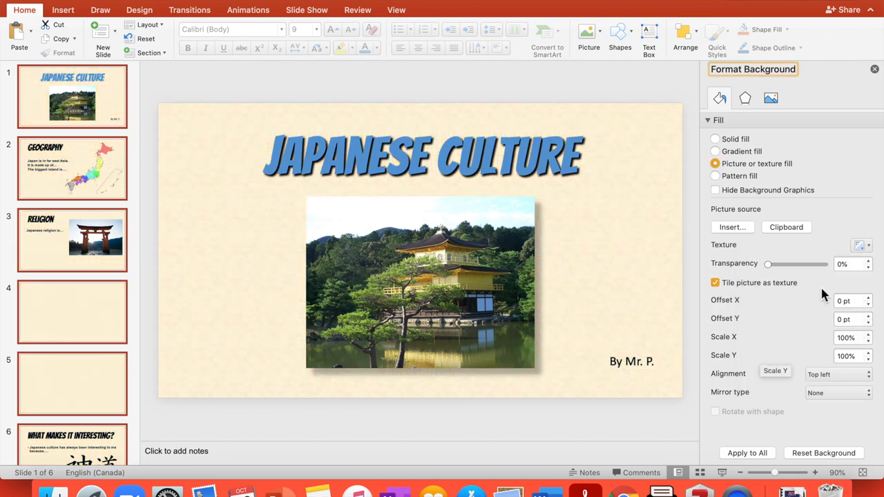
pyautogui.click(715, 176)
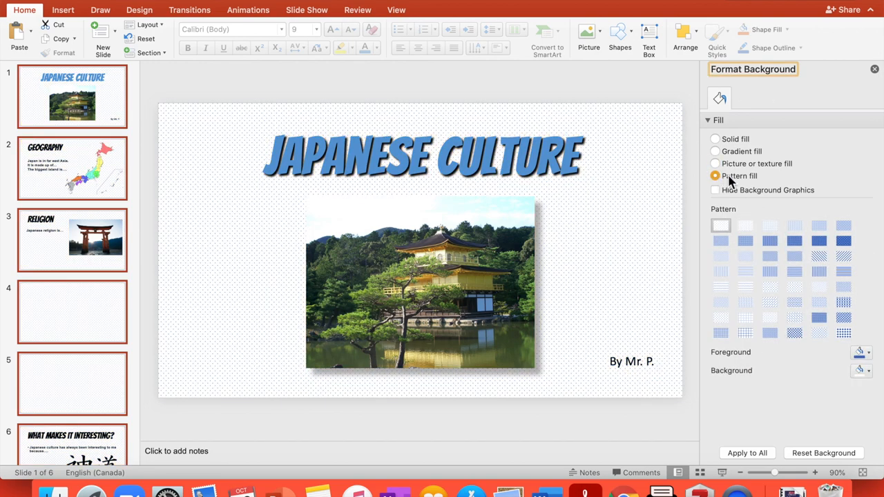
# Step: Try purple striped patterns, then settle on the faint dotted pattern background
pyautogui.click(861, 352)
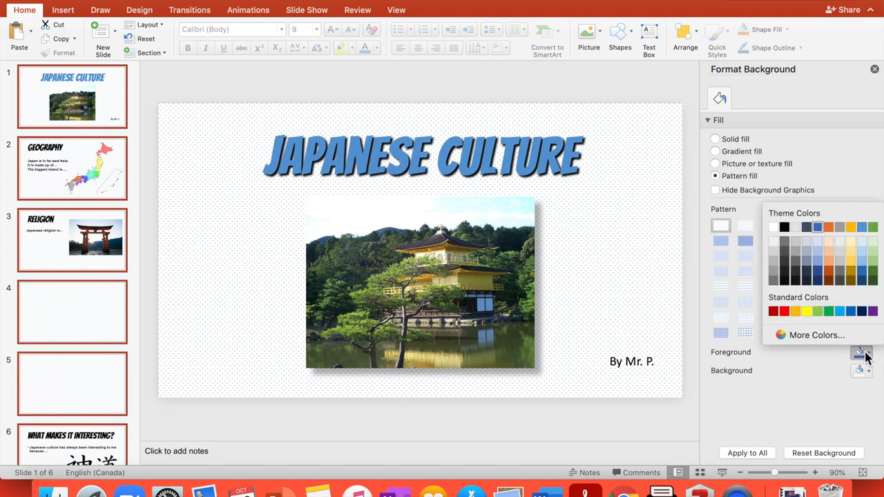
pyautogui.click(860, 353)
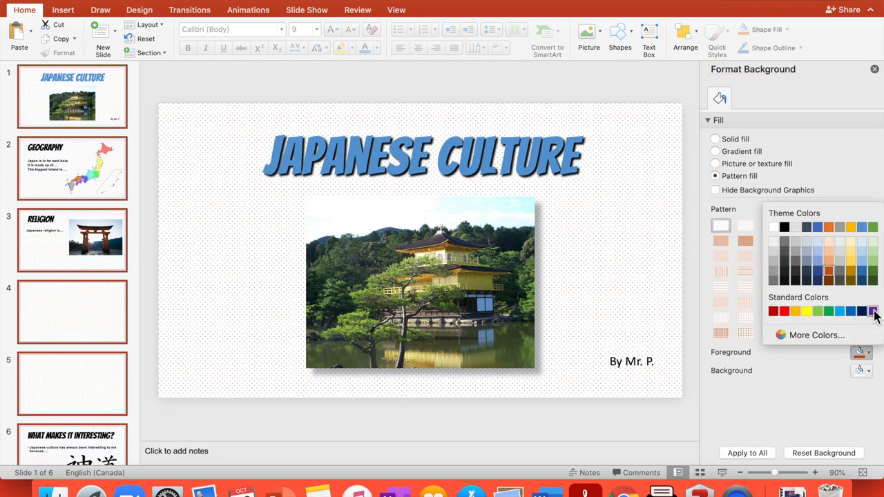
pyautogui.click(872, 310)
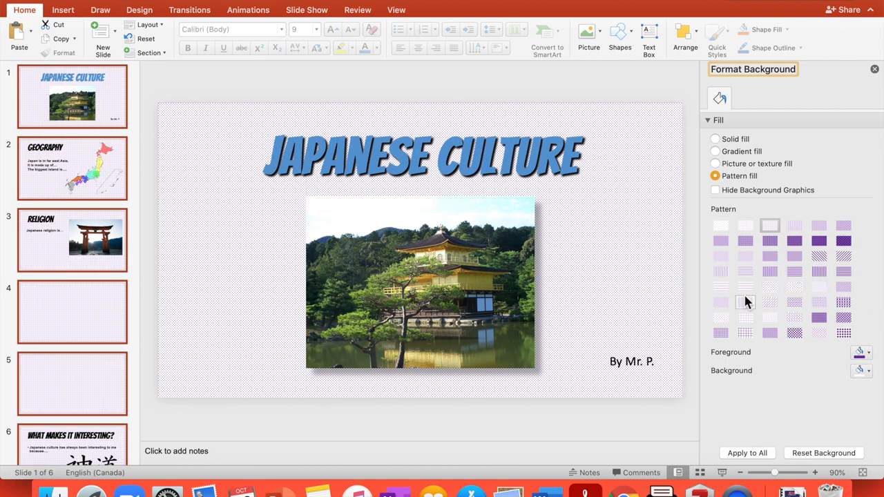
pyautogui.click(721, 271)
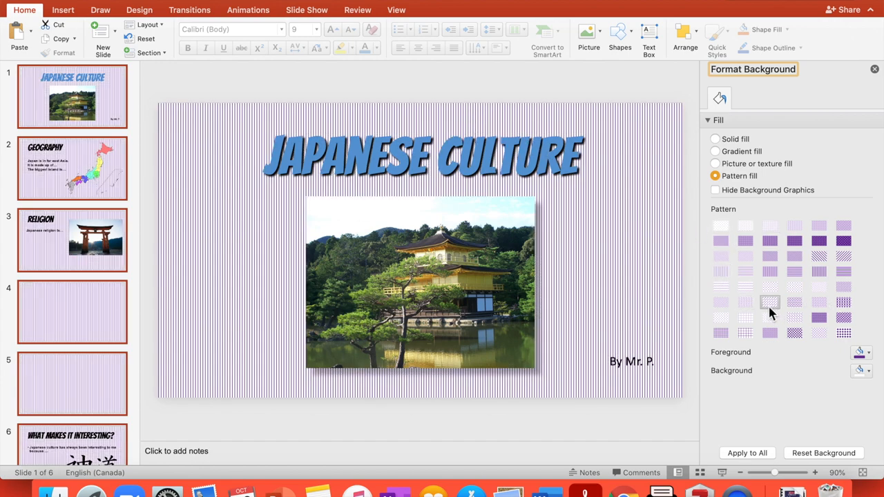
pyautogui.click(721, 225)
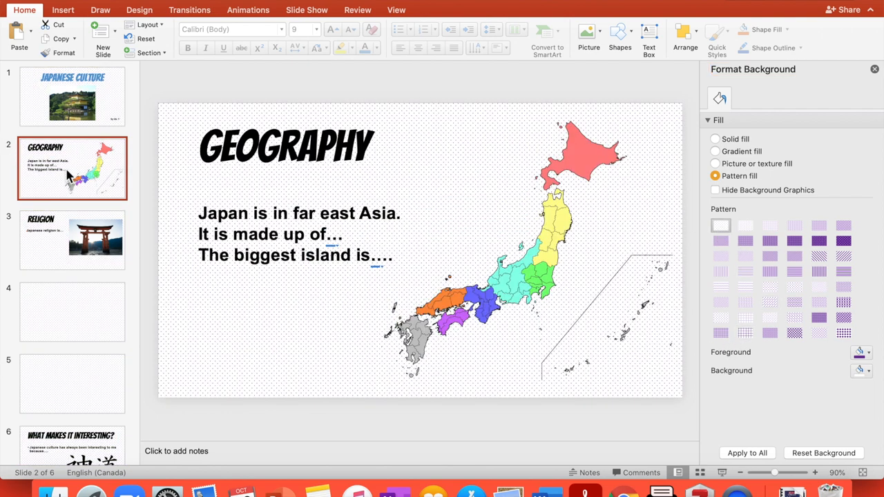
pyautogui.moveTo(299, 265)
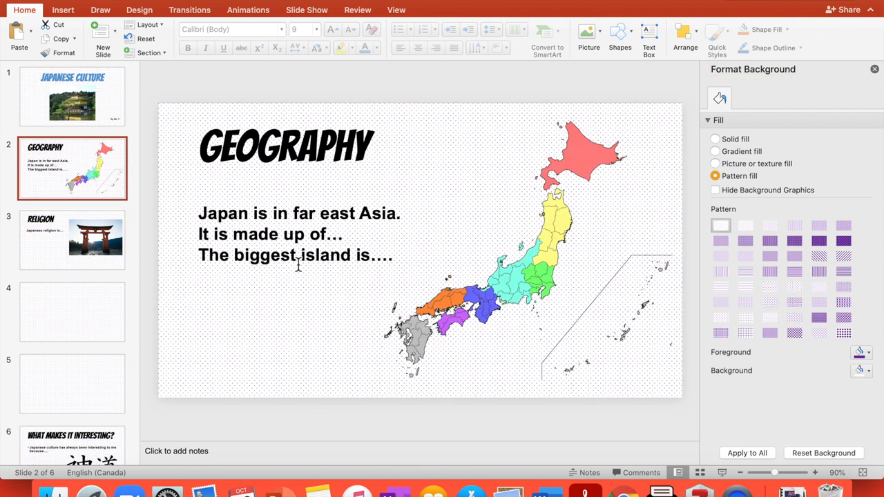
pyautogui.moveTo(721, 147)
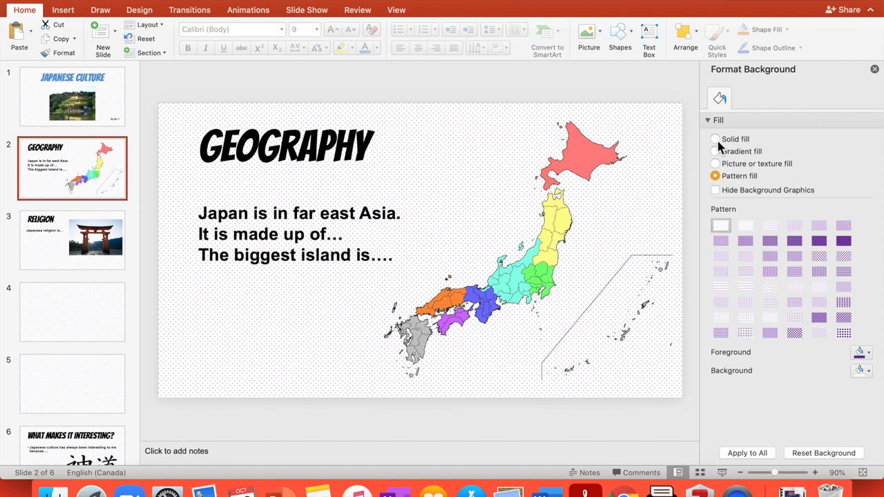
# Step: Set the slide background to a solid fill in standard Red
pyautogui.click(715, 138)
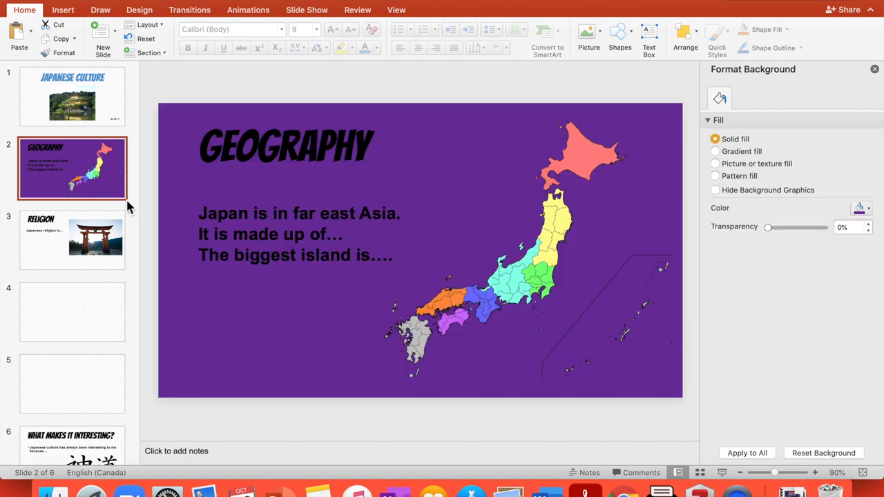
pyautogui.moveTo(90, 107)
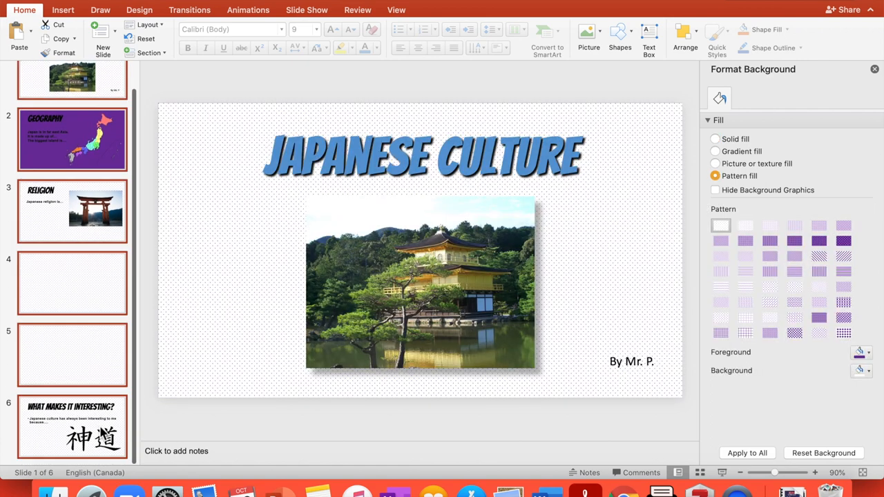
pyautogui.click(715, 138)
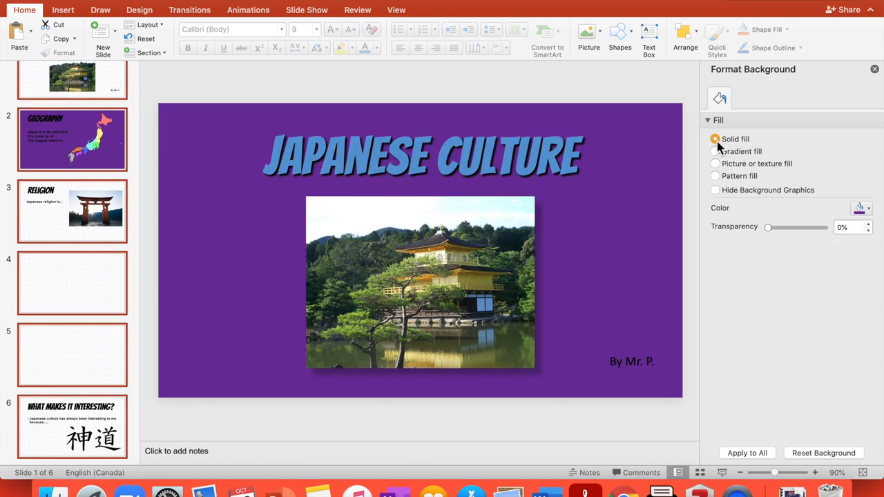
pyautogui.click(862, 207)
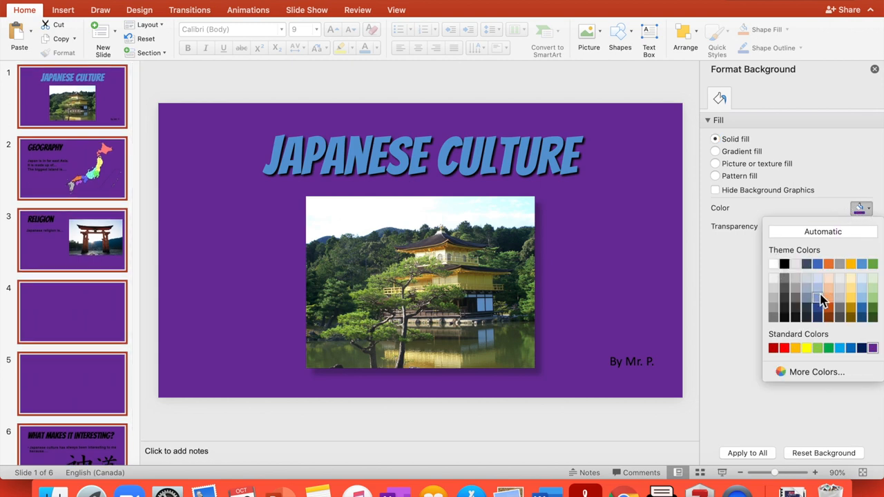
pyautogui.moveTo(785, 348)
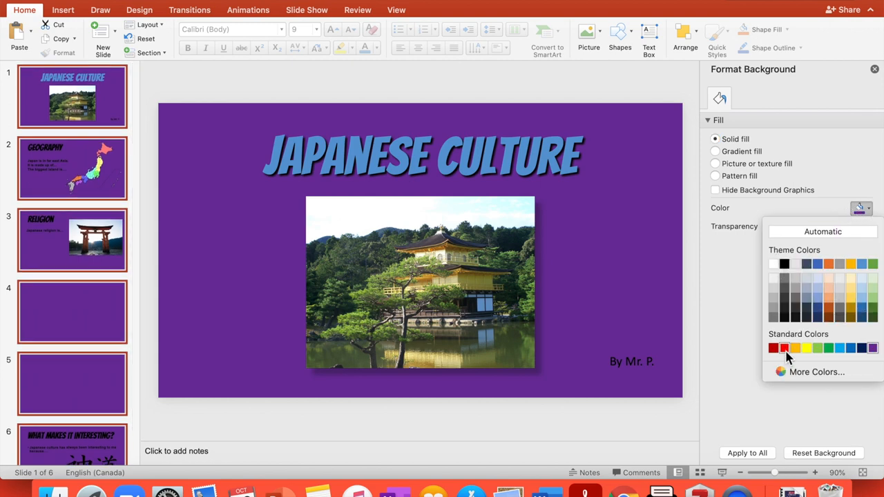
pyautogui.click(773, 348)
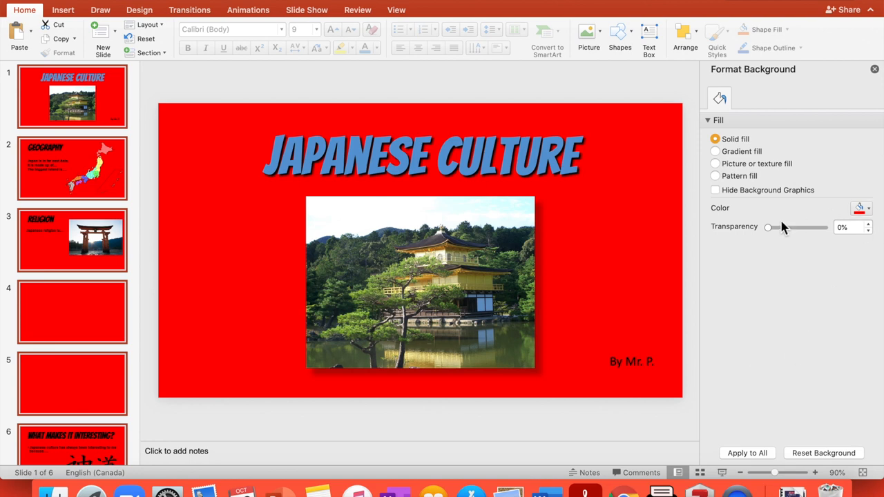
# Step: Fade the red background to 87% transparency for a pale pink tint
pyautogui.moveTo(768, 226); pyautogui.dragTo(796, 226)
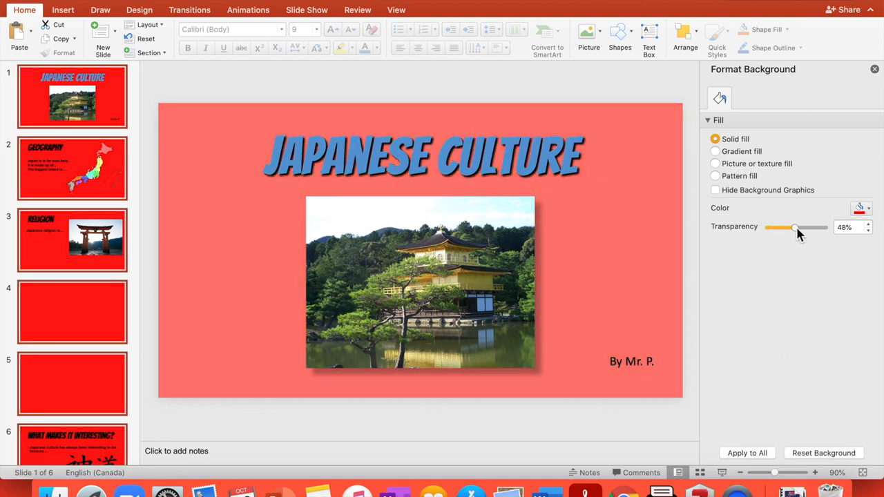
pyautogui.moveTo(794, 228); pyautogui.dragTo(823, 228)
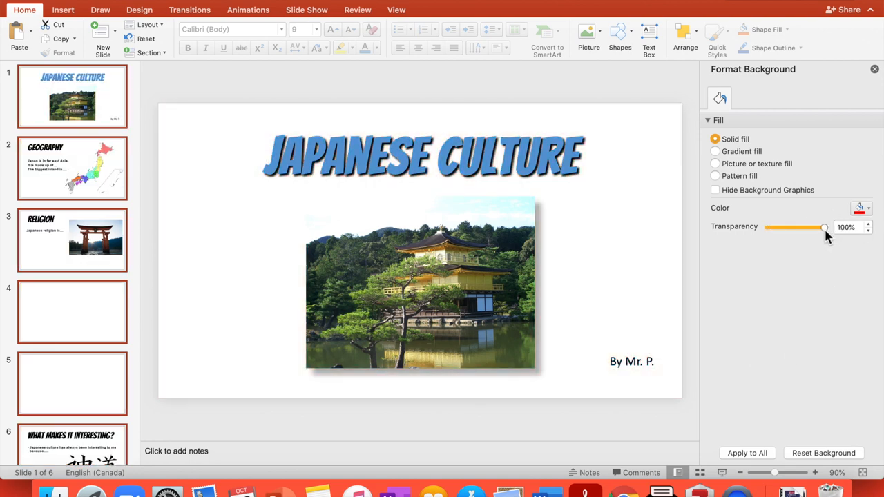
pyautogui.moveTo(826, 227); pyautogui.dragTo(821, 227)
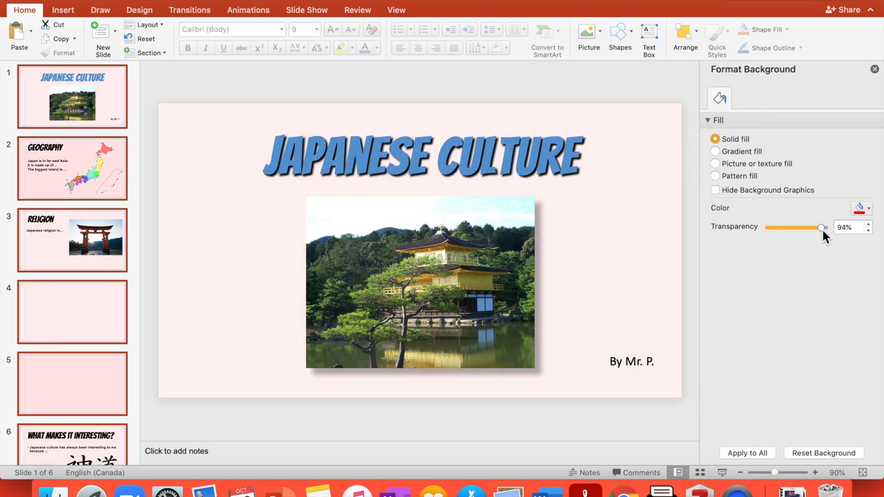
pyautogui.moveTo(820, 227); pyautogui.dragTo(823, 227)
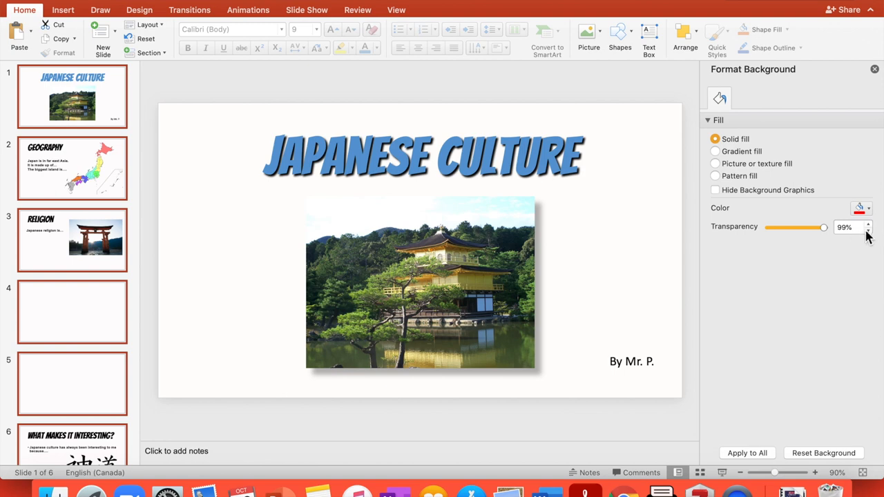
pyautogui.click(869, 231)
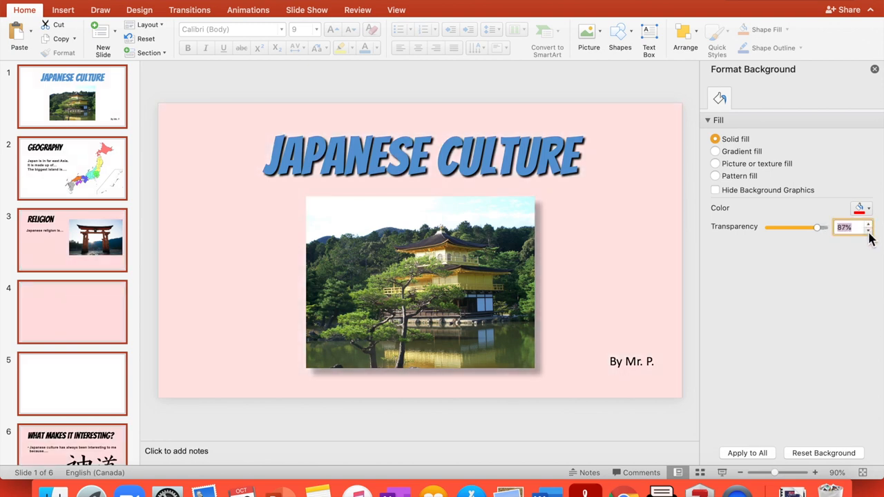
# Step: Colour the JAPANESE CULTURE title text standard Red
pyautogui.click(421, 155)
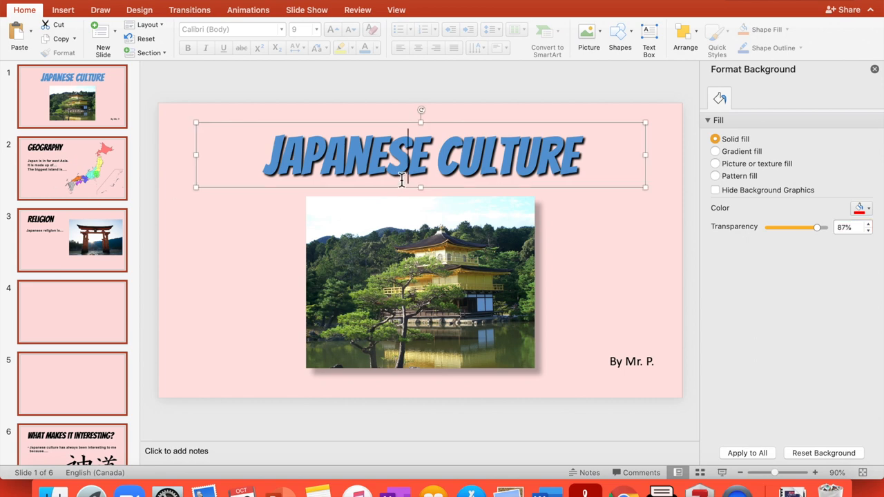
pyautogui.click(421, 155)
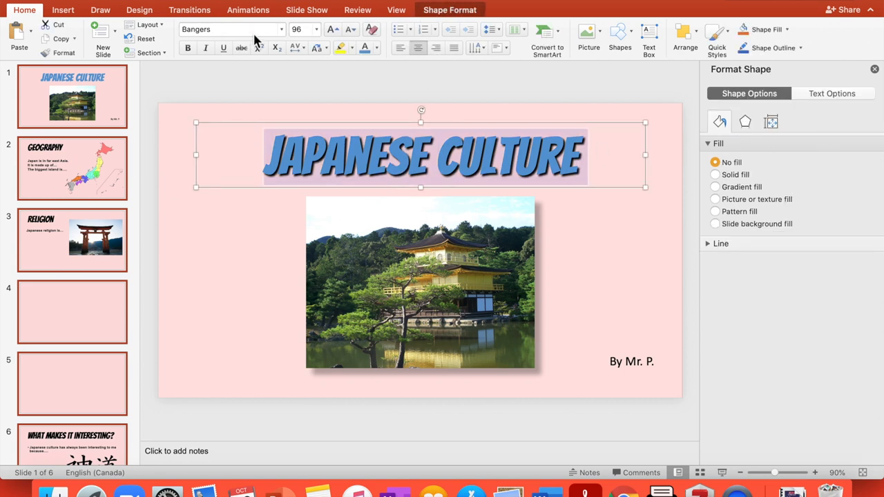
pyautogui.click(352, 47)
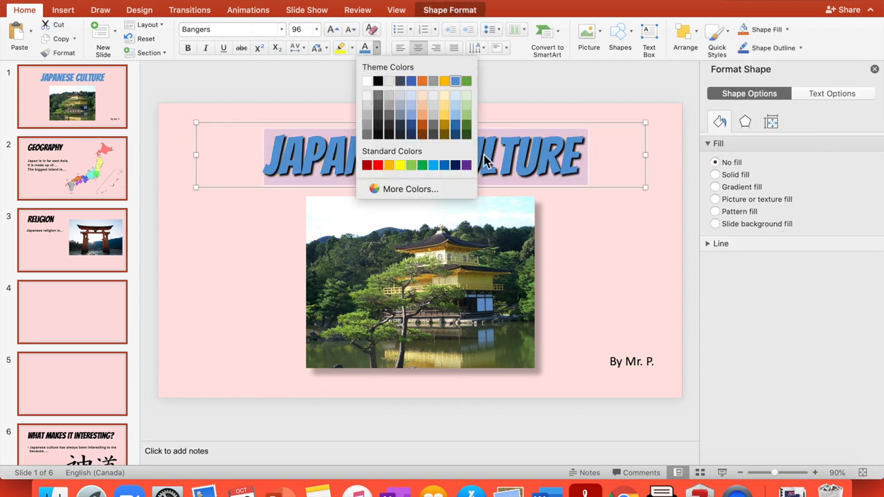
pyautogui.click(368, 164)
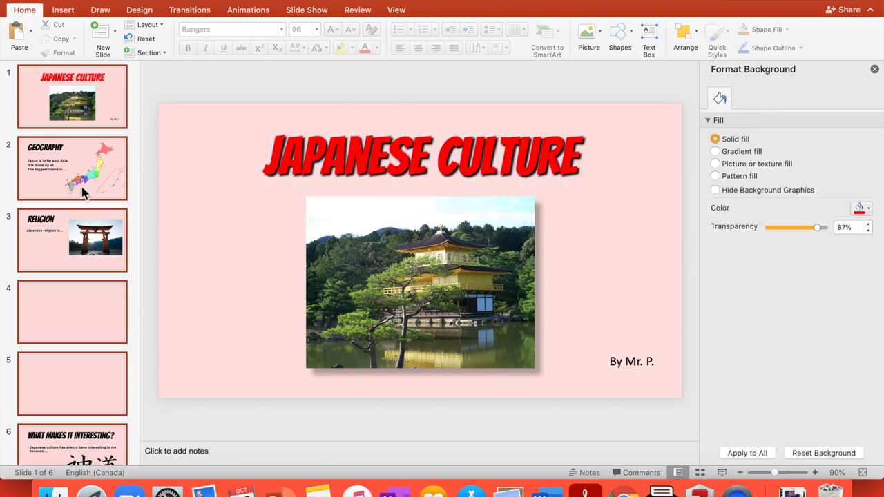
pyautogui.moveTo(83, 187)
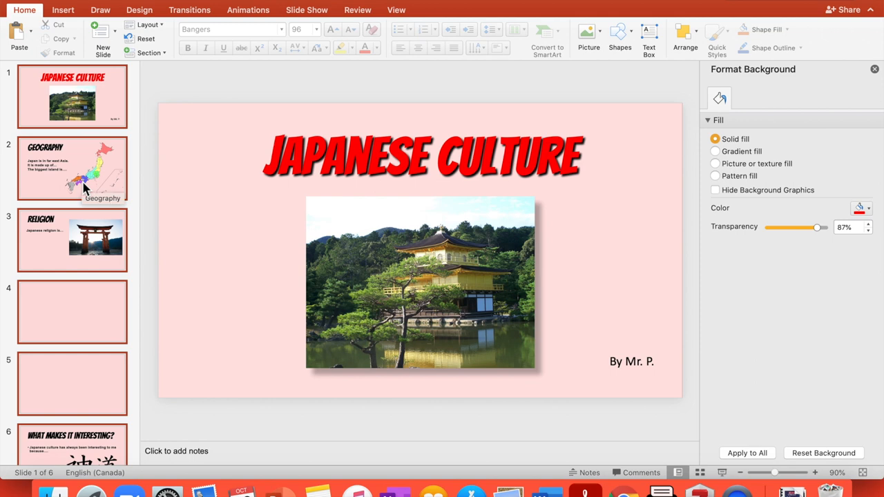
# Step: Review the Geography, Religion and What Makes It Interesting? slides for the pink background
pyautogui.click(71, 169)
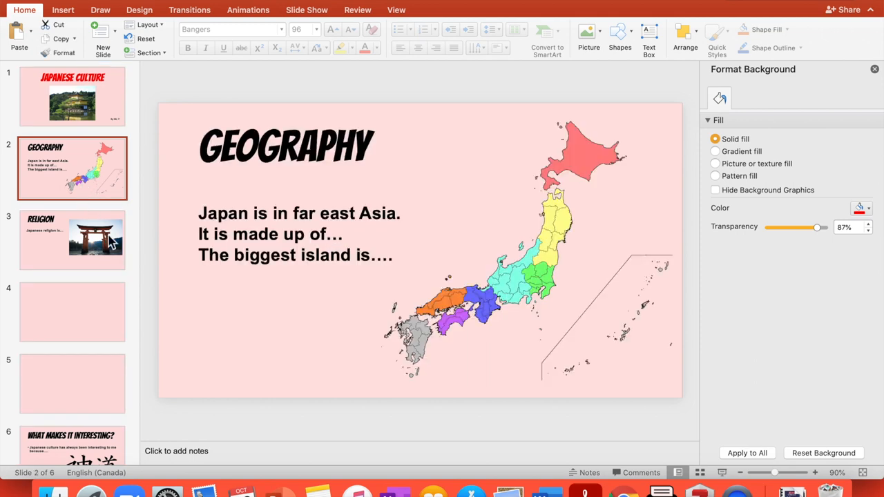
pyautogui.moveTo(85, 252)
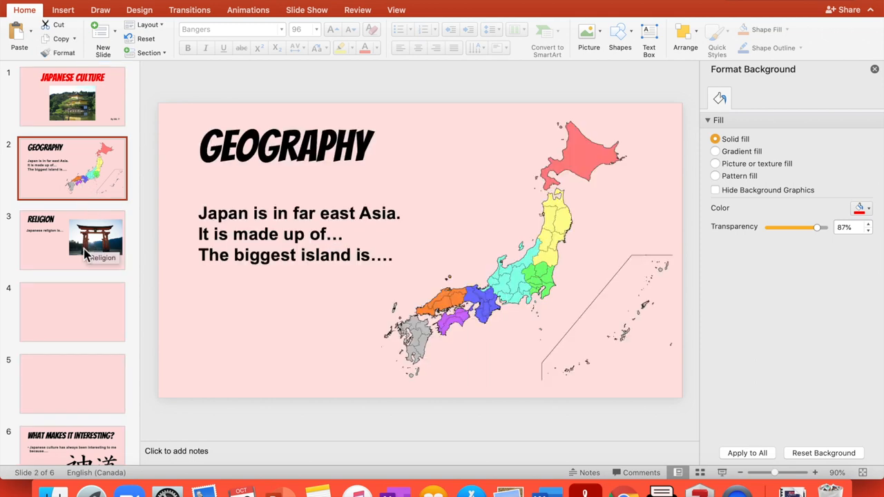
pyautogui.click(72, 240)
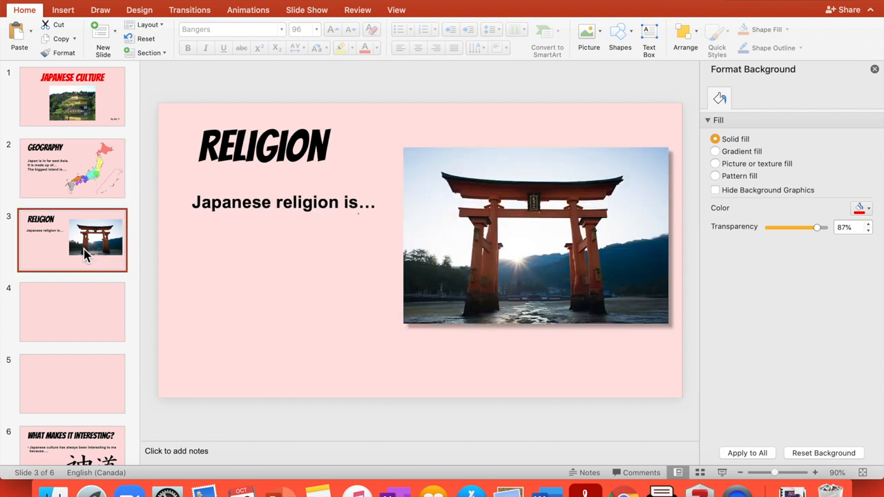
pyautogui.click(536, 235)
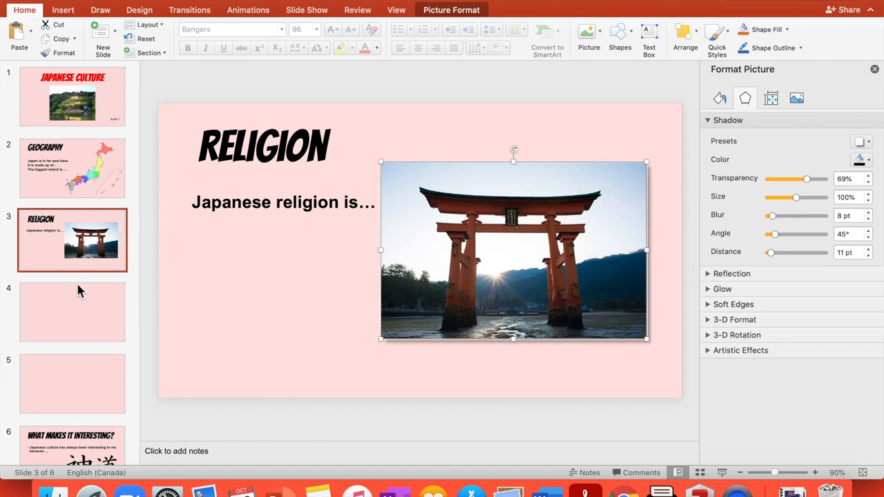
pyautogui.scroll(-3)
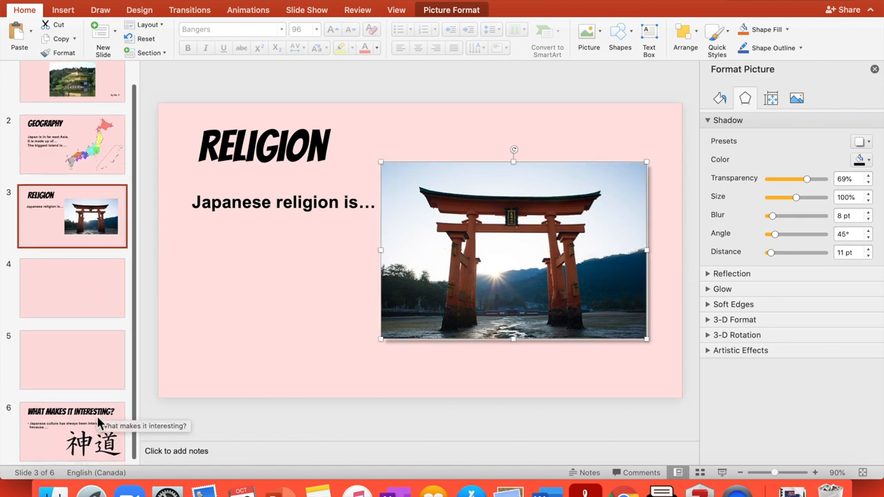
pyautogui.click(72, 431)
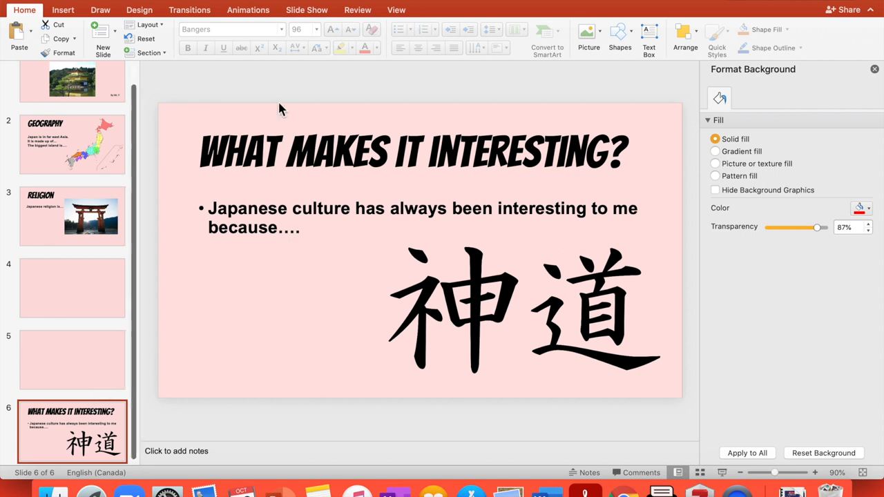
pyautogui.moveTo(425, 312)
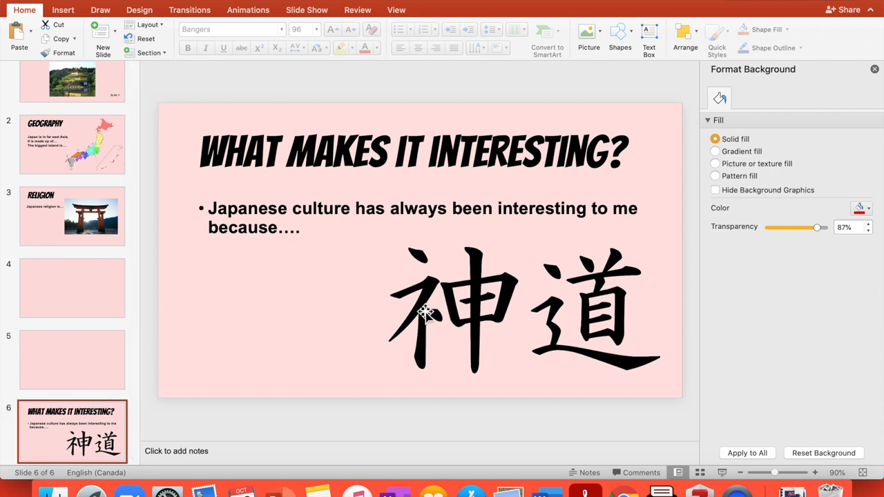
pyautogui.scroll(3)
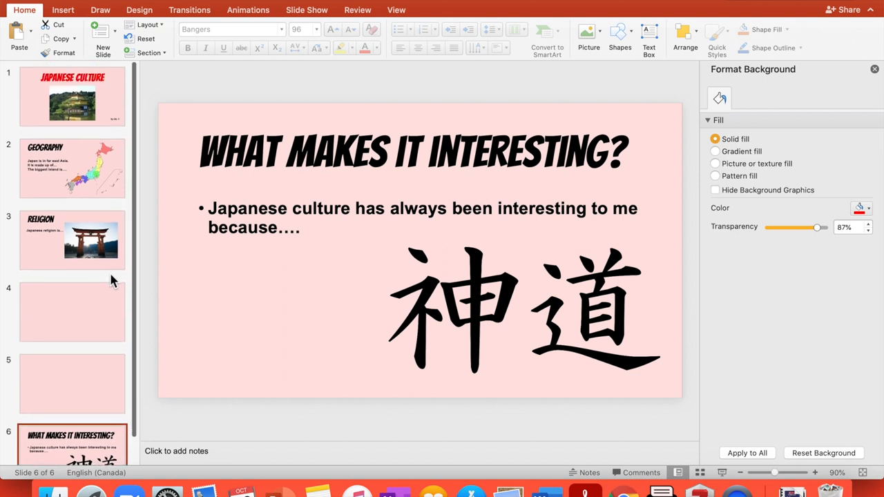